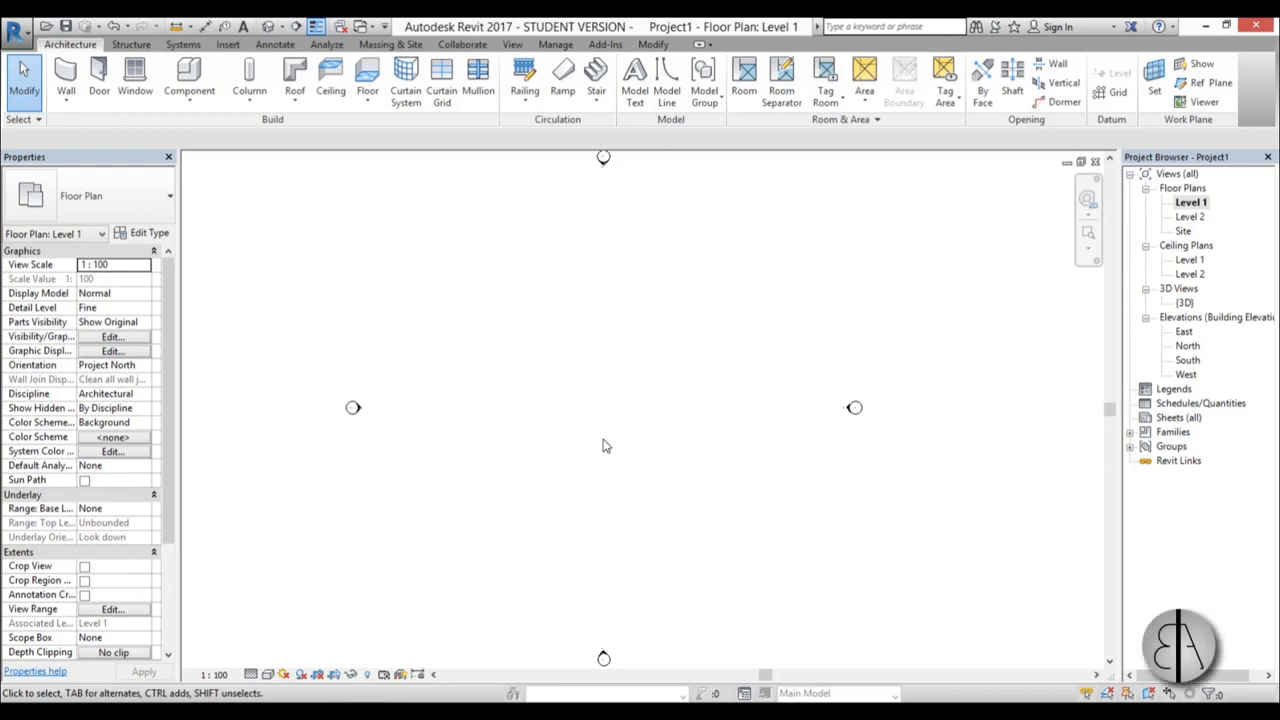
{"action": "mouse_move", "coordinate": [584, 458]}
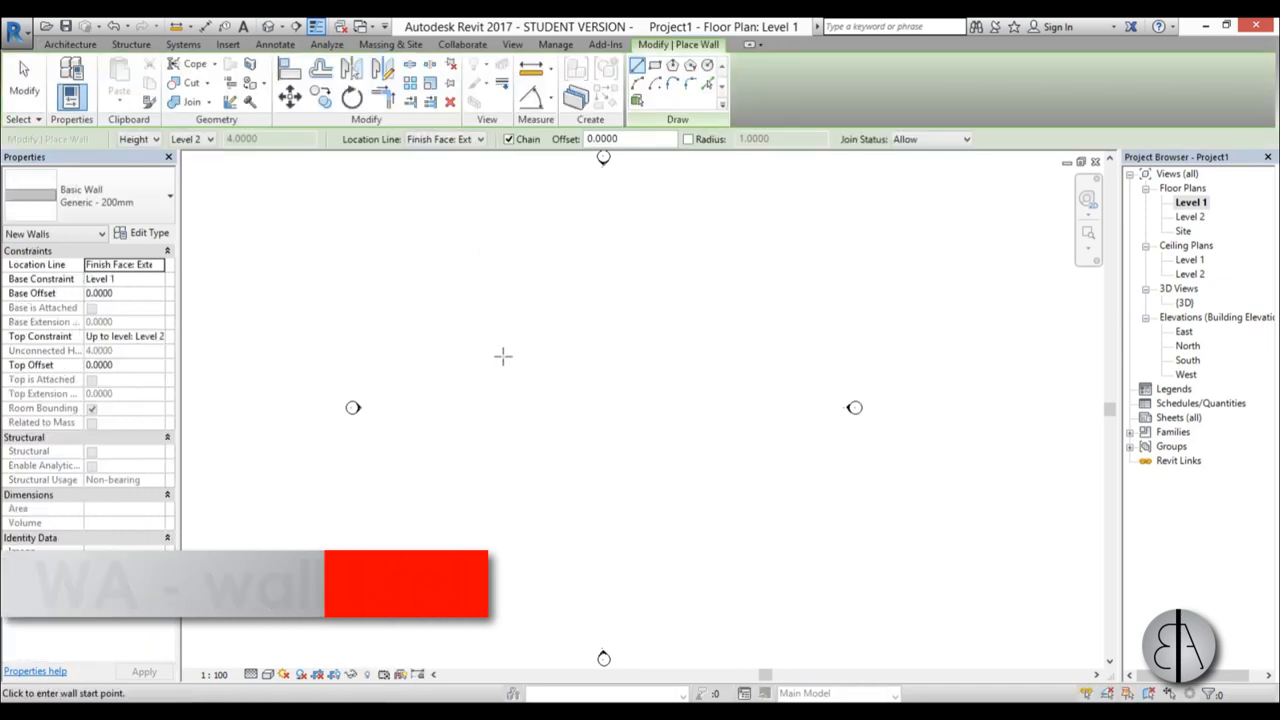
- Finish the drawn wall and switch its type to Basic Wall Generic - 300mm
{"action": "key", "text": "Escape"}
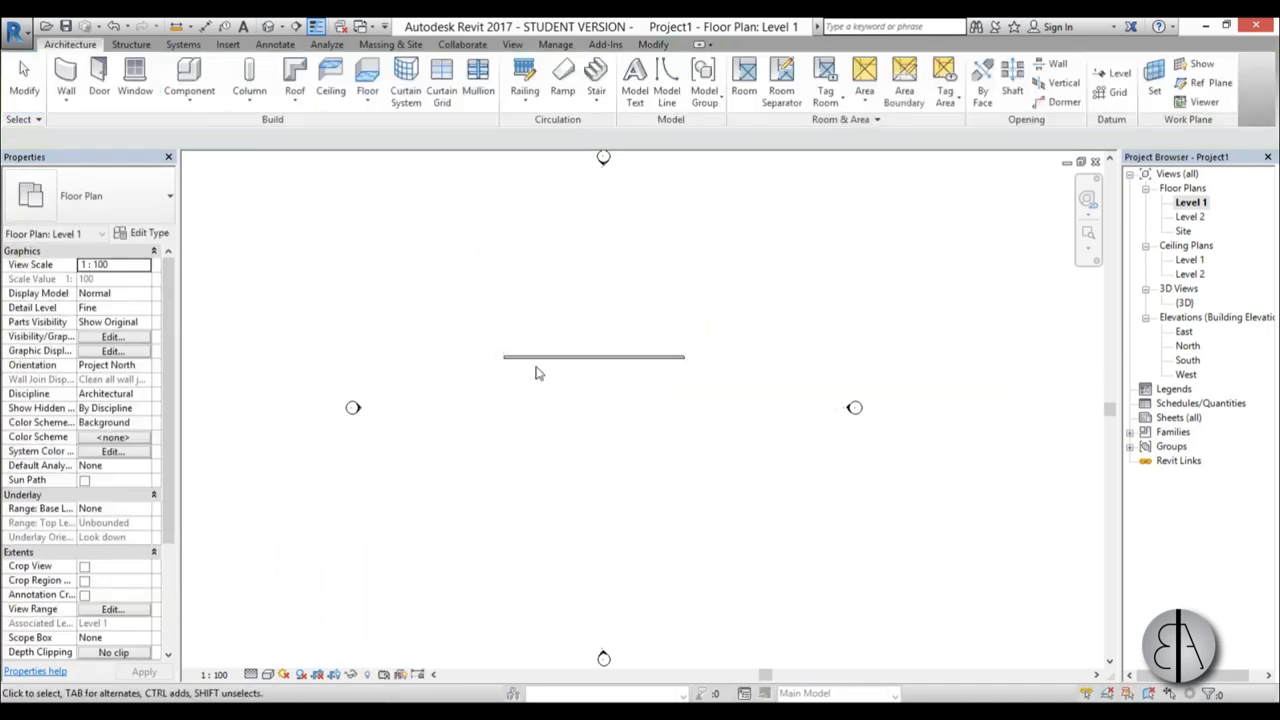
{"action": "left_click", "coordinate": [592, 356]}
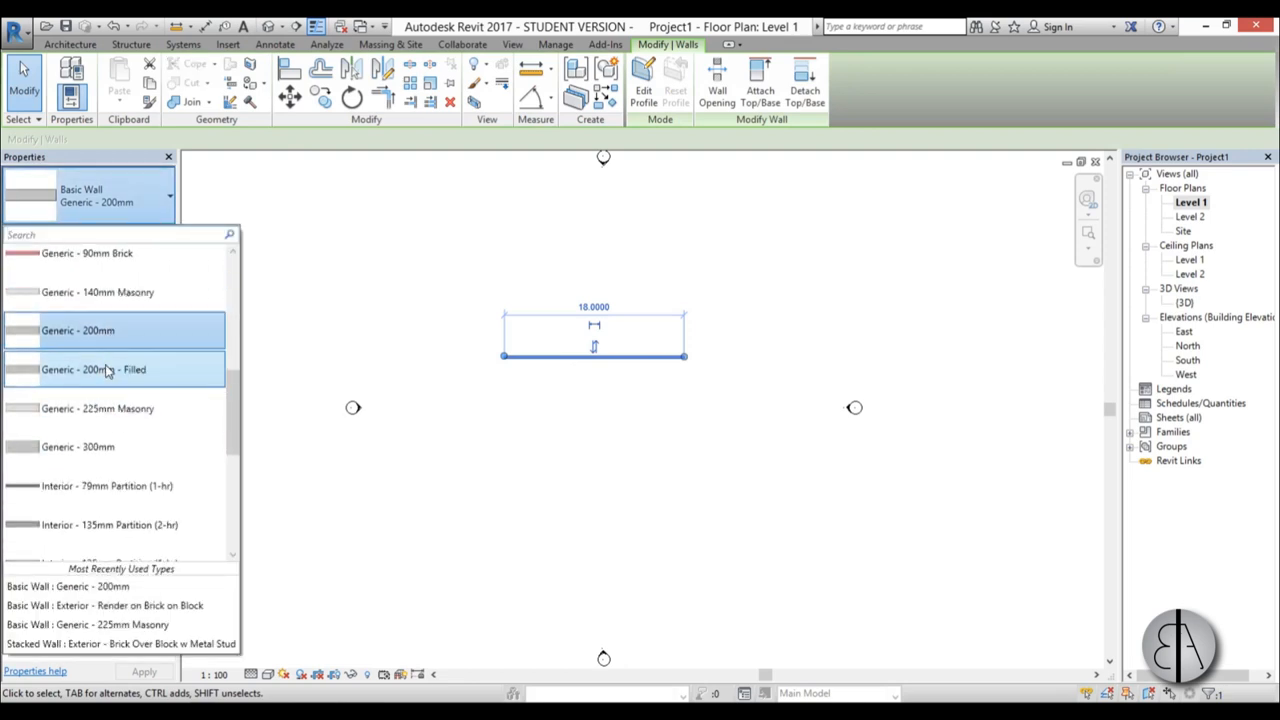
{"action": "left_click", "coordinate": [76, 446]}
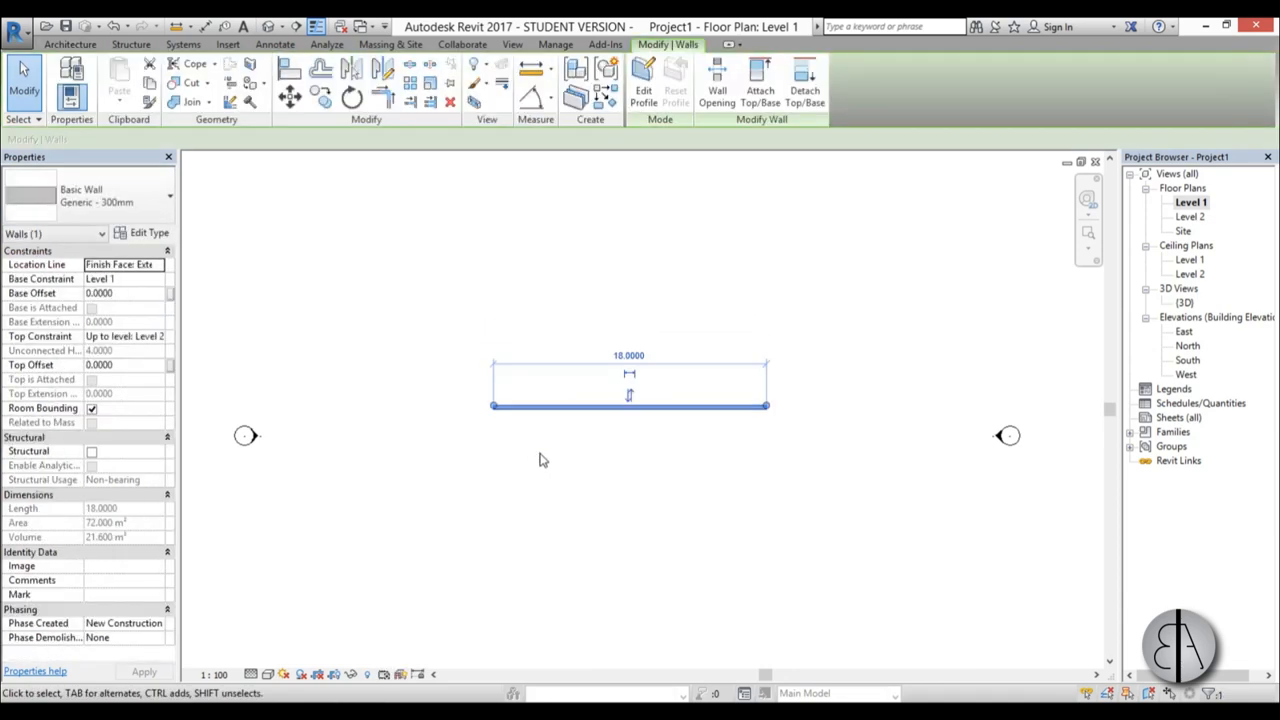
{"action": "mouse_move", "coordinate": [608, 430]}
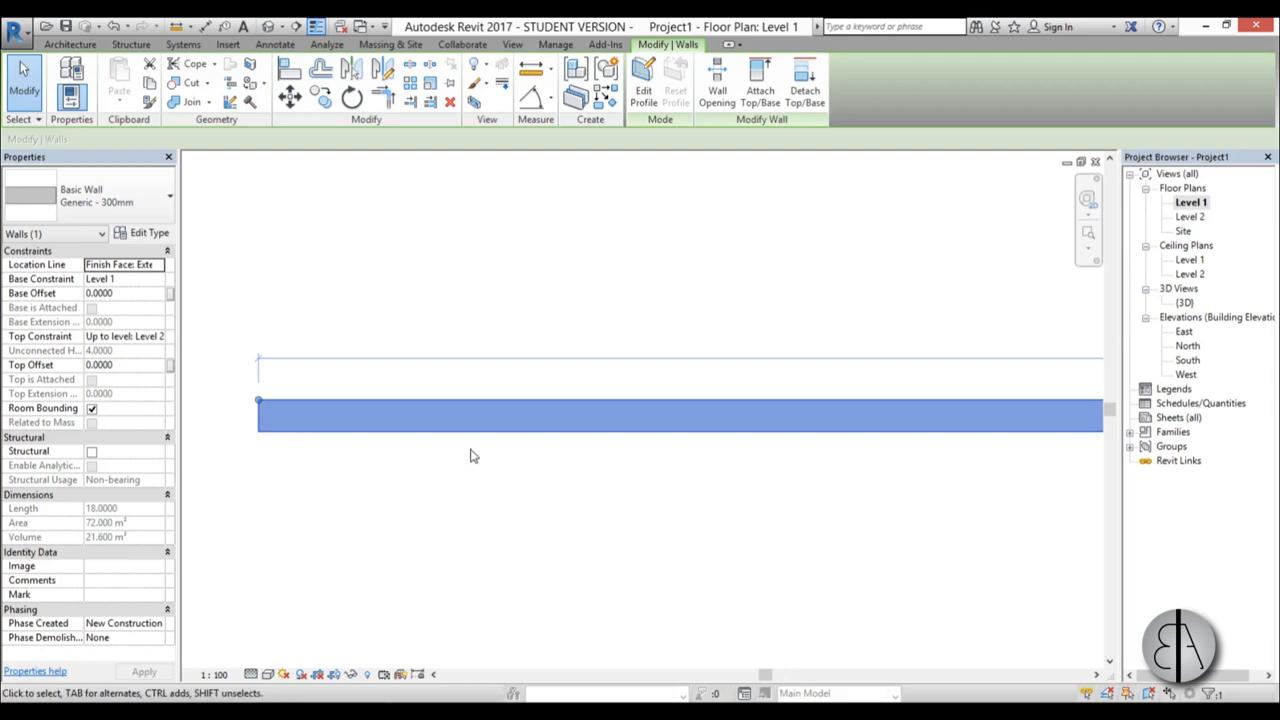
{"action": "mouse_move", "coordinate": [144, 236]}
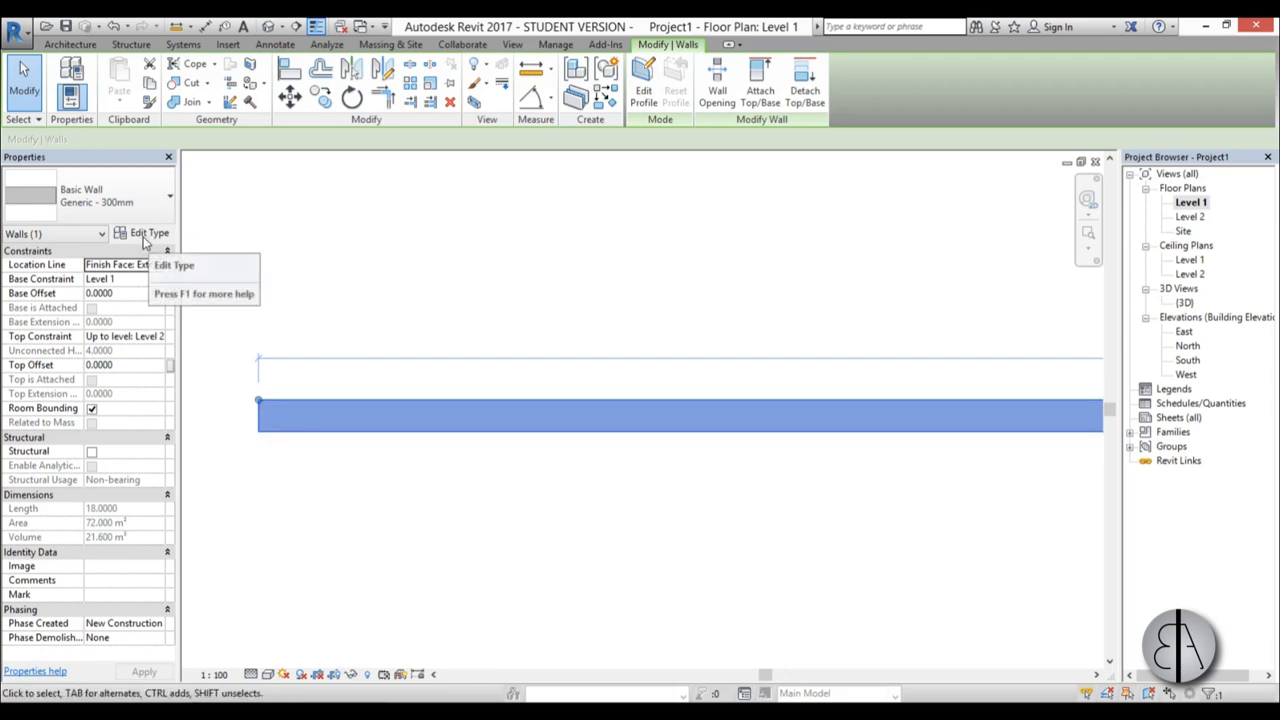
- Duplicate the Generic - 300mm type properties into a new wall type named 'new wall'
{"action": "left_click", "coordinate": [148, 232]}
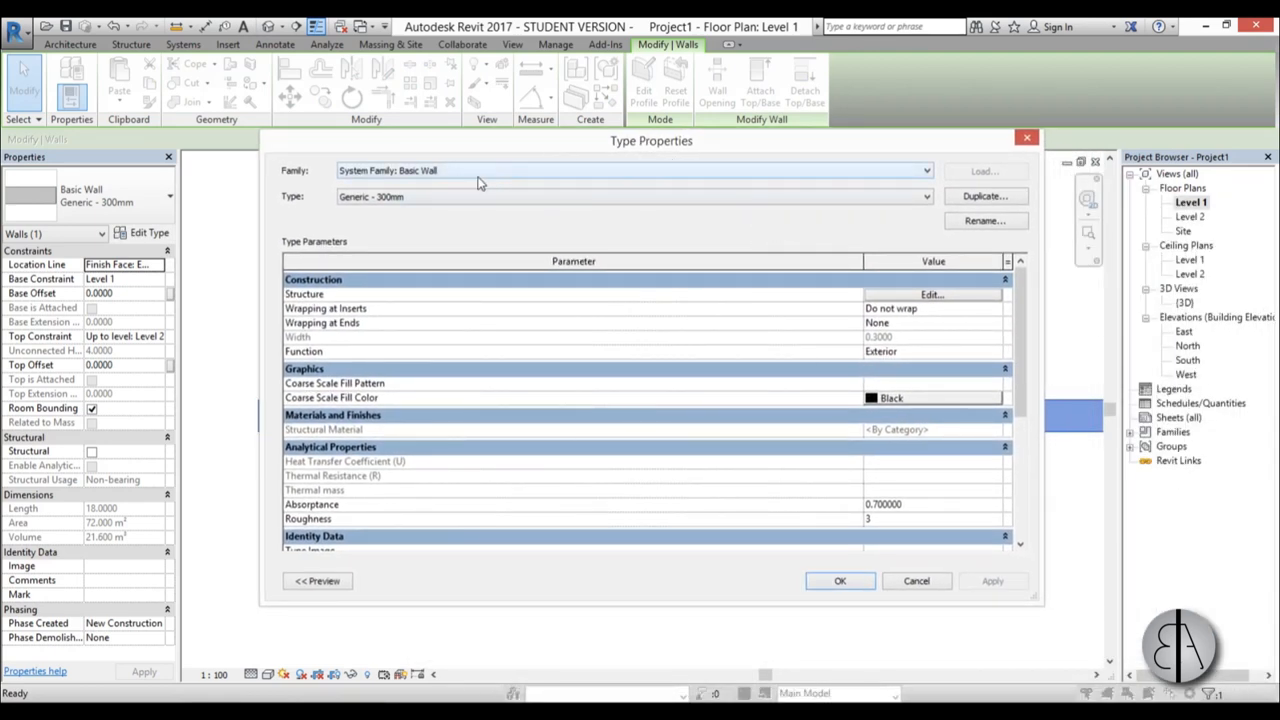
{"action": "left_click", "coordinate": [924, 196]}
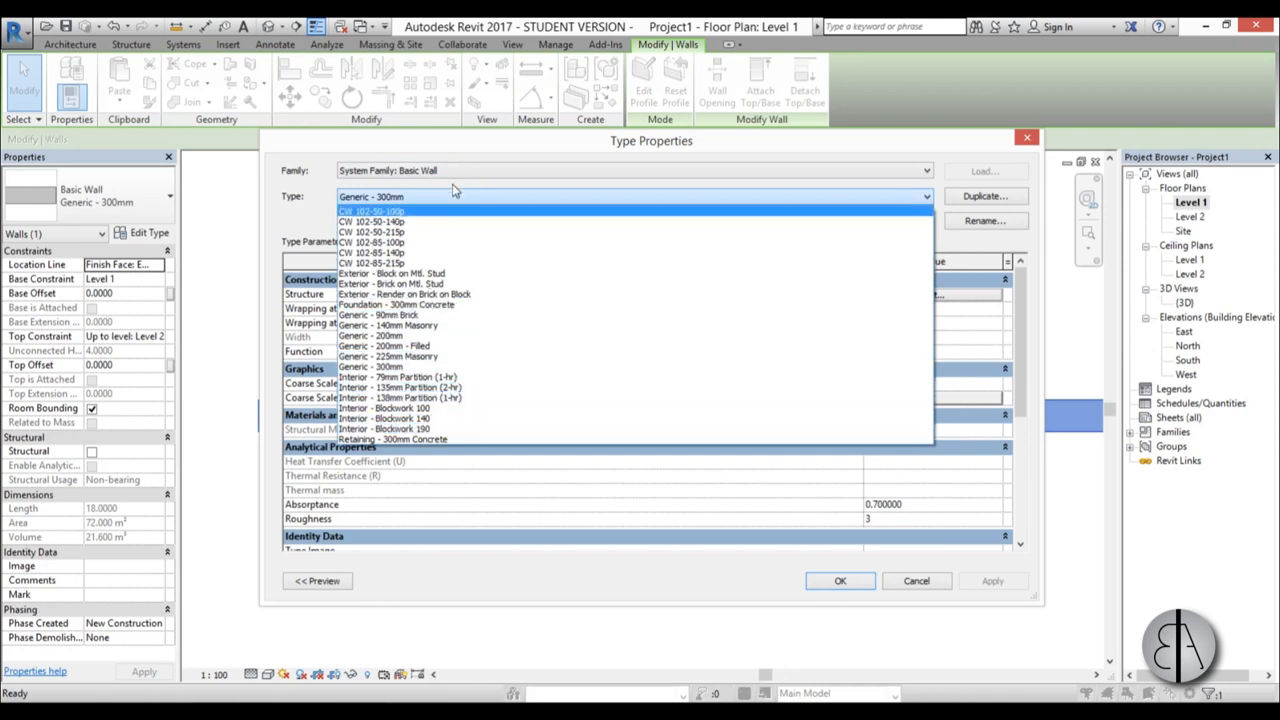
{"action": "left_click", "coordinate": [370, 366]}
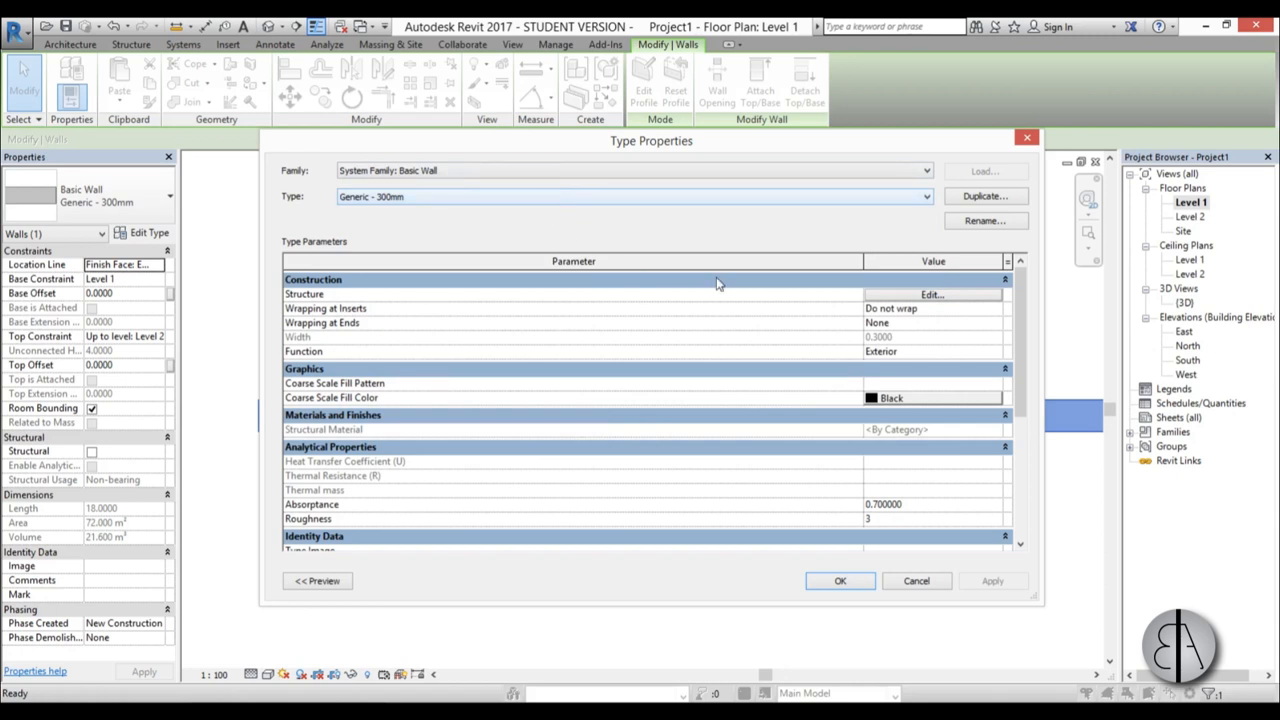
{"action": "left_click", "coordinate": [984, 220]}
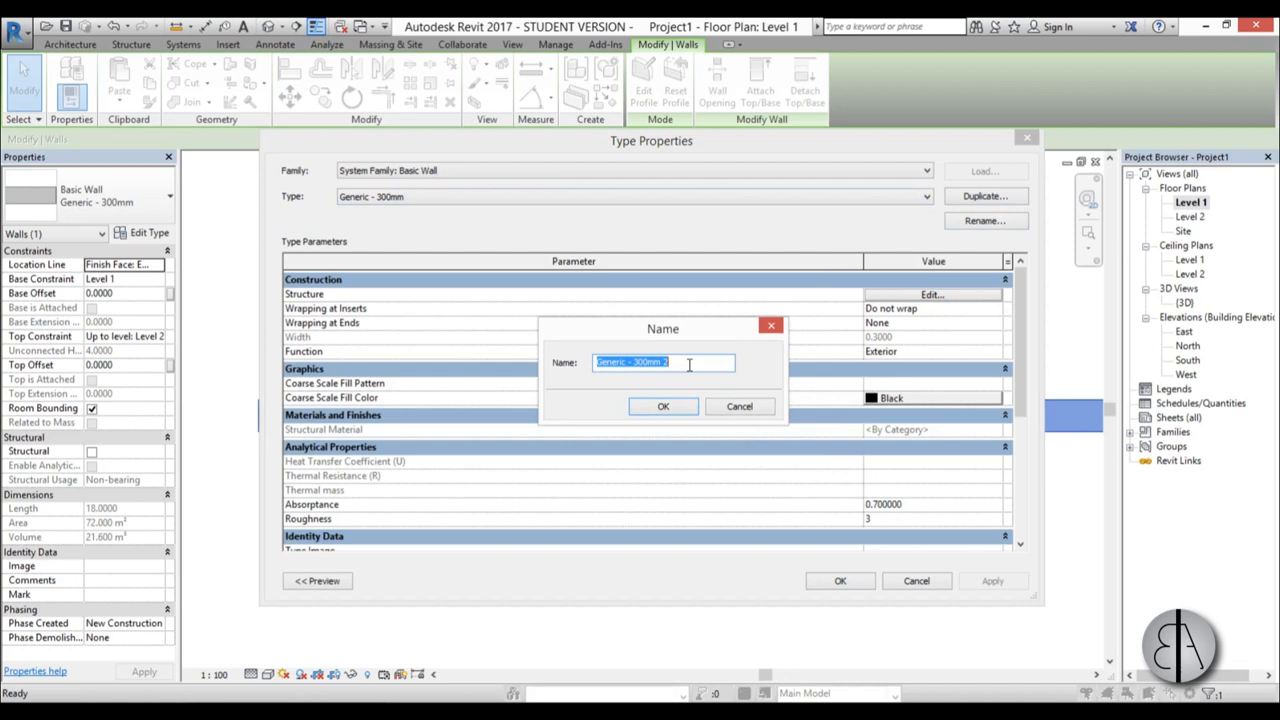
{"action": "type", "text": "new wa"}
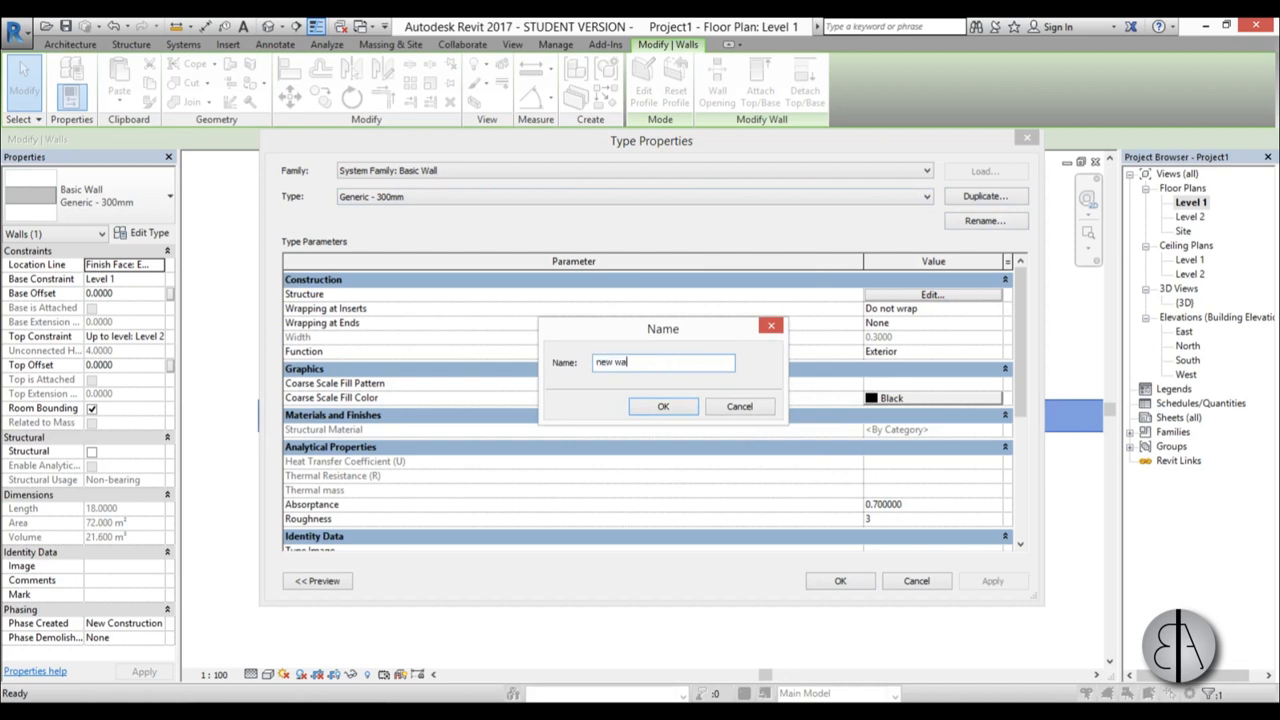
{"action": "left_click", "coordinate": [664, 406]}
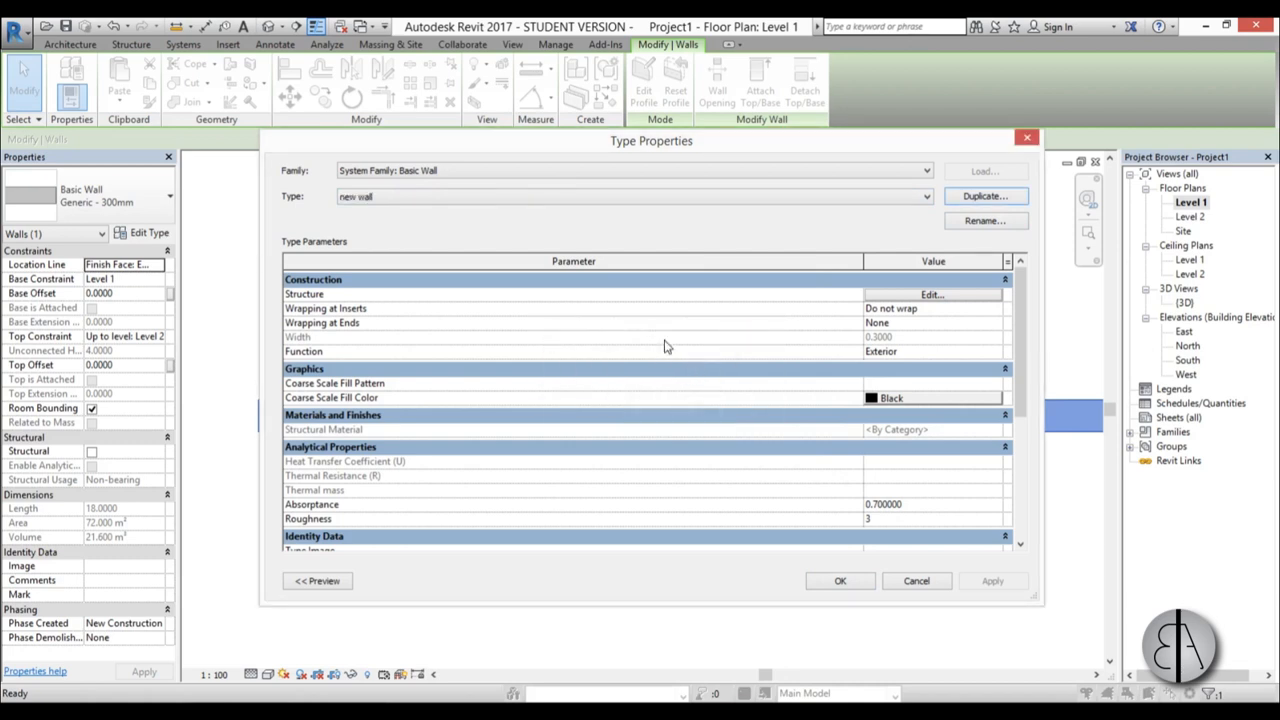
{"action": "mouse_move", "coordinate": [724, 300]}
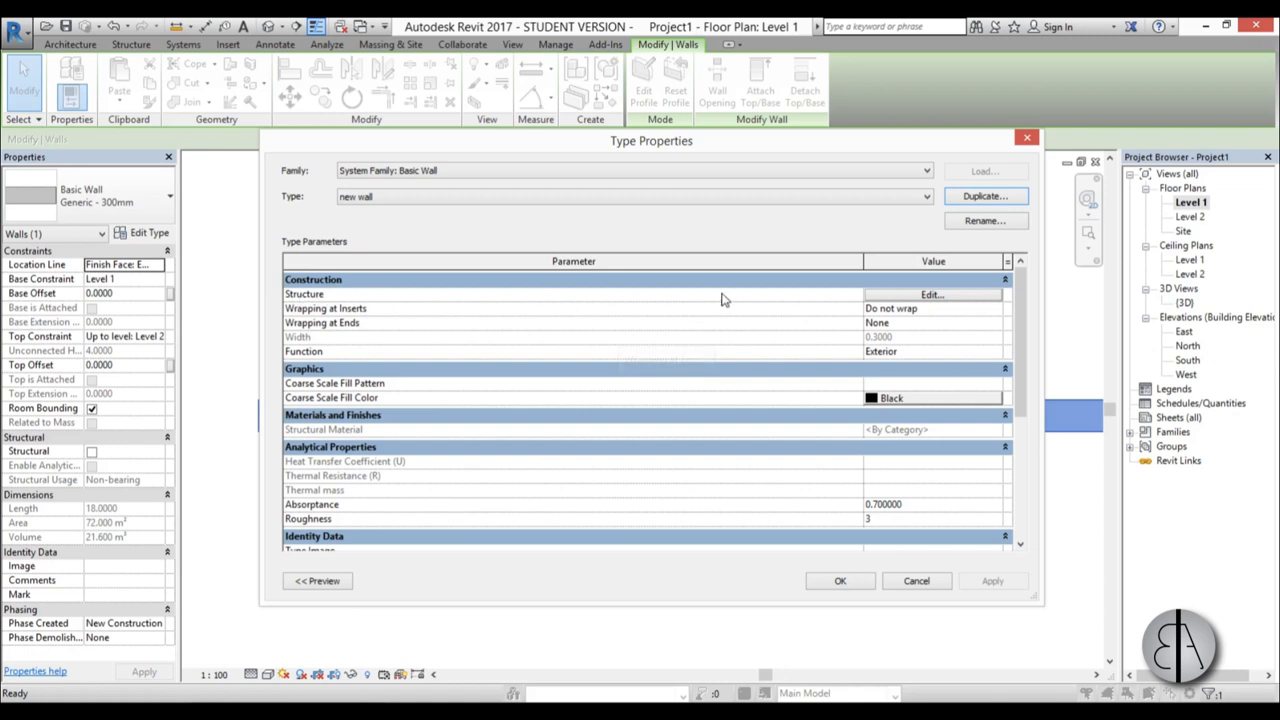
{"action": "mouse_move", "coordinate": [832, 312]}
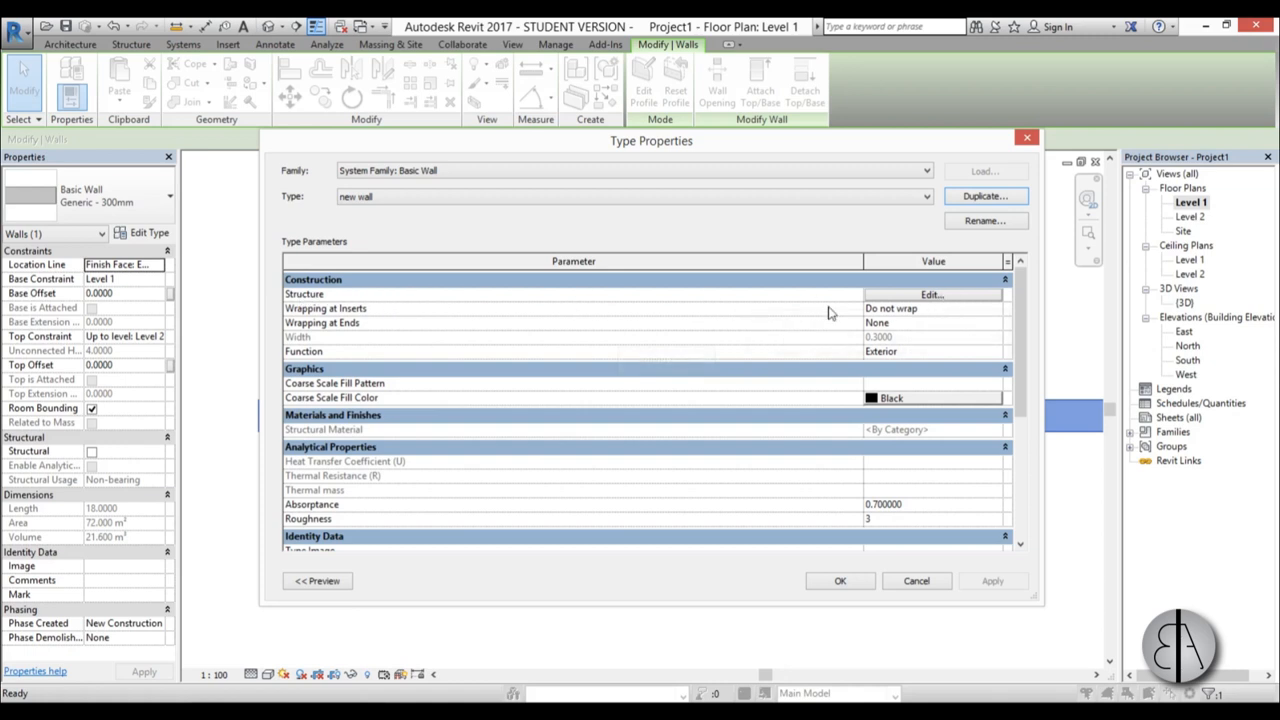
- Edit the Structure parameter to show the new wall's layer assembly
{"action": "left_click", "coordinate": [930, 294]}
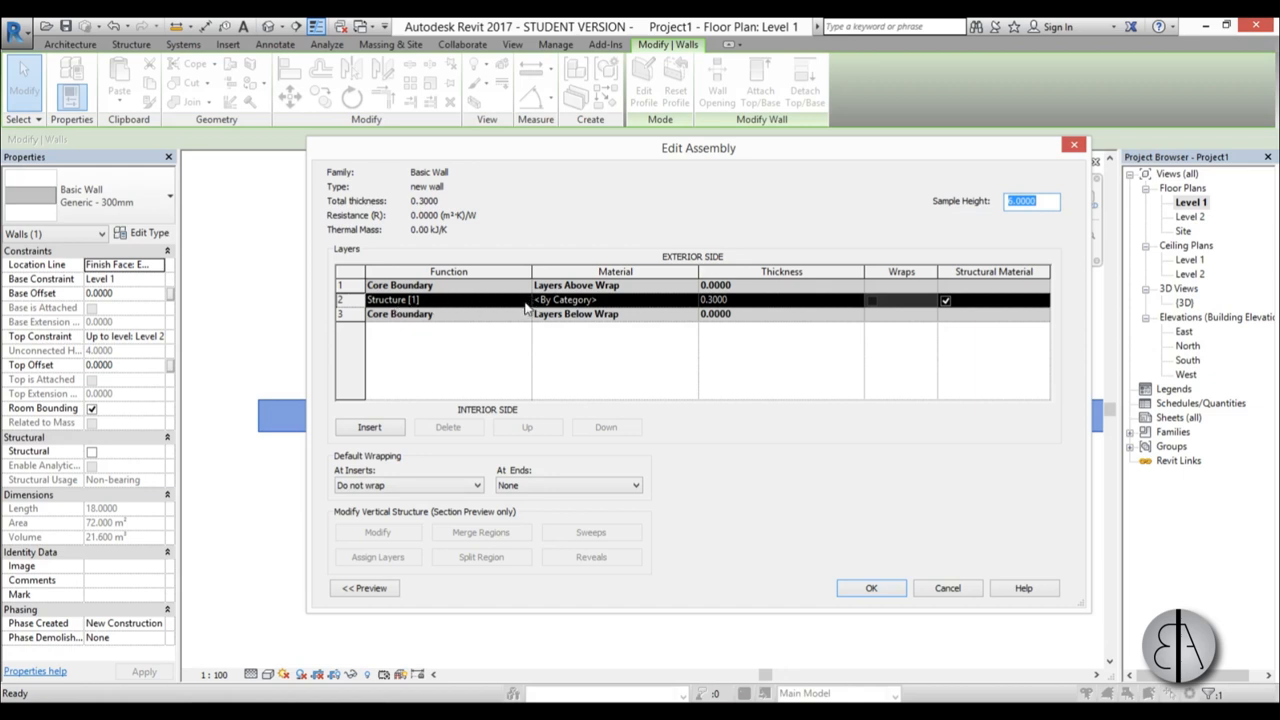
{"action": "mouse_move", "coordinate": [444, 310]}
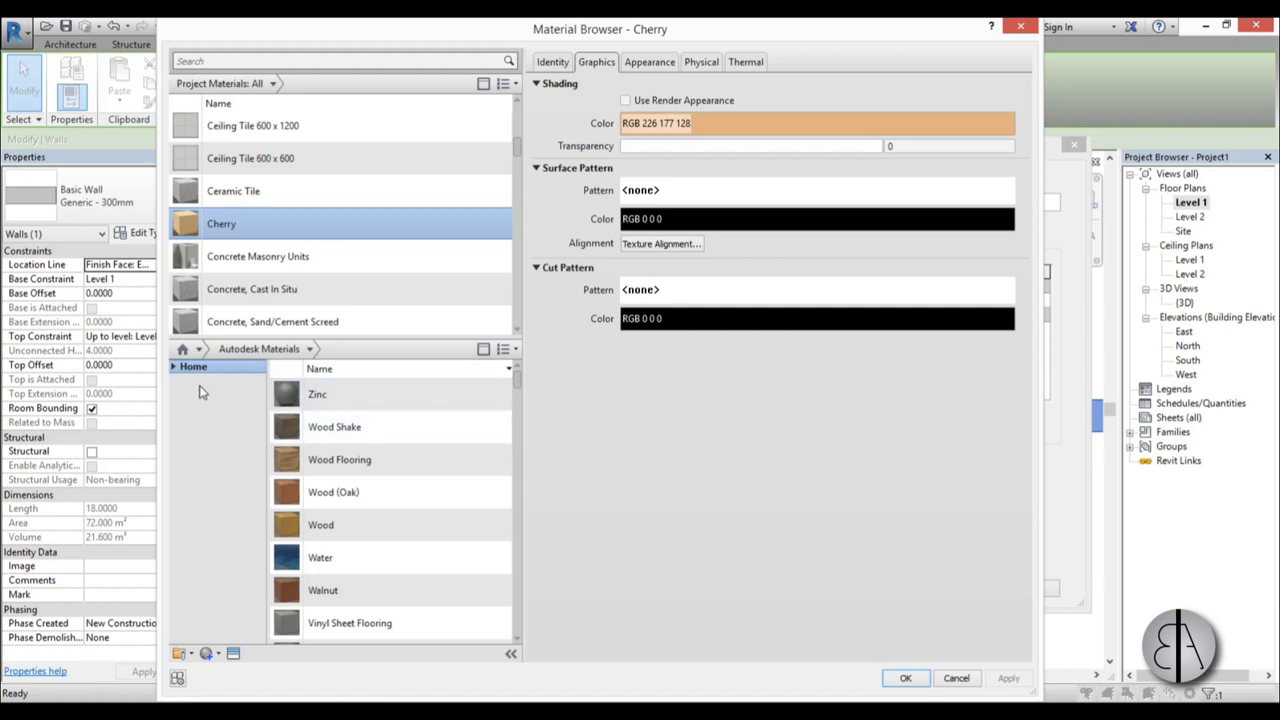
- Choose CMU Lightweight from the Masonry library as the structure layer material
{"action": "left_click", "coordinate": [172, 366]}
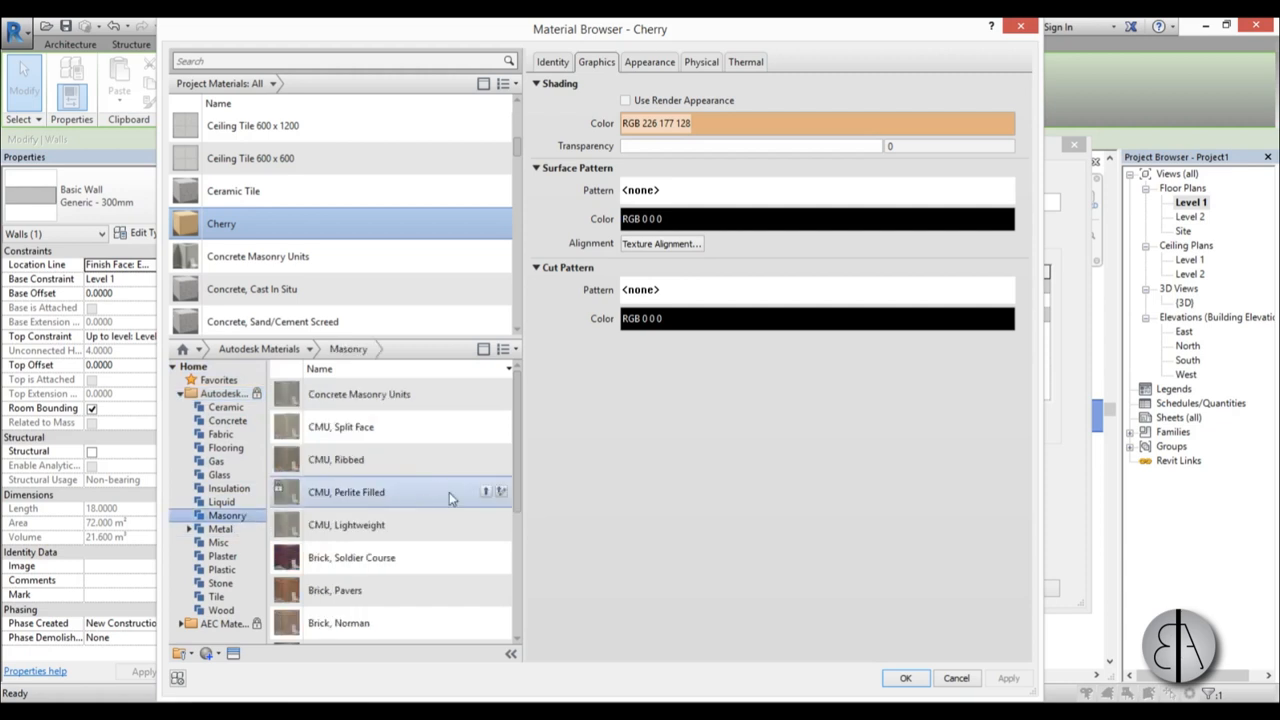
{"action": "scroll", "scroll_direction": "down", "scroll_amount": 3}
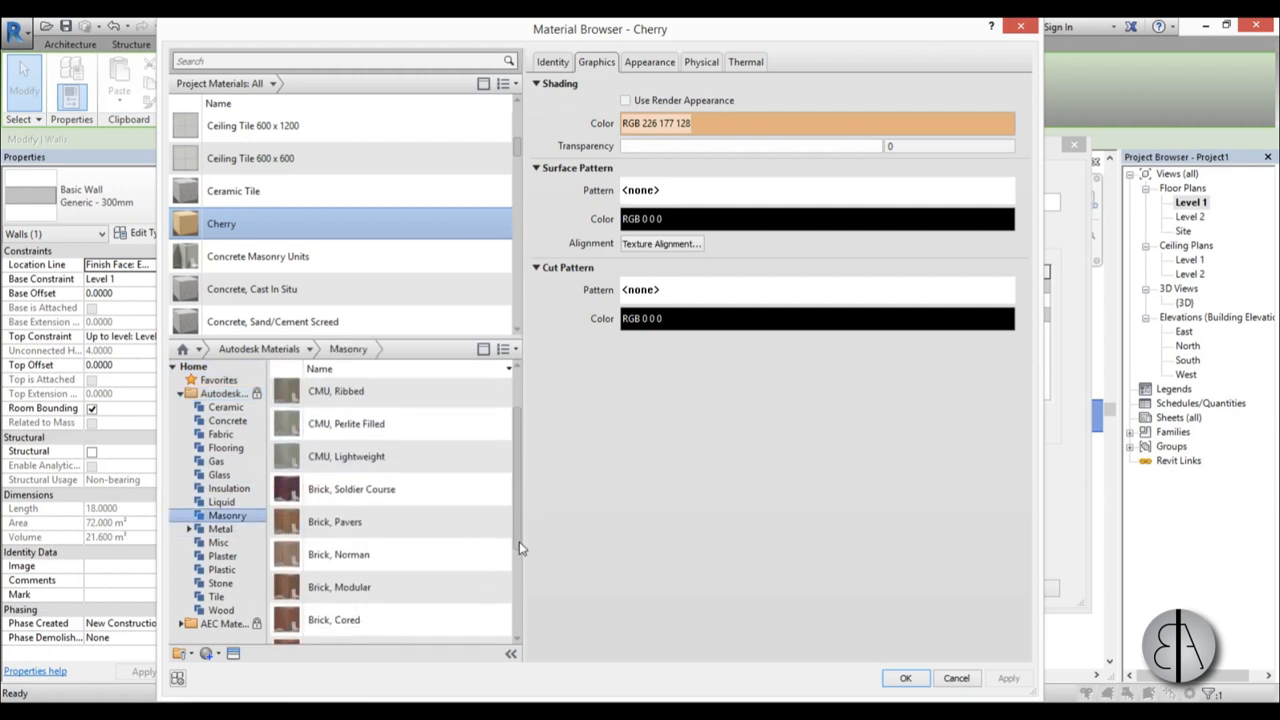
{"action": "scroll", "scroll_direction": "up", "scroll_amount": 3}
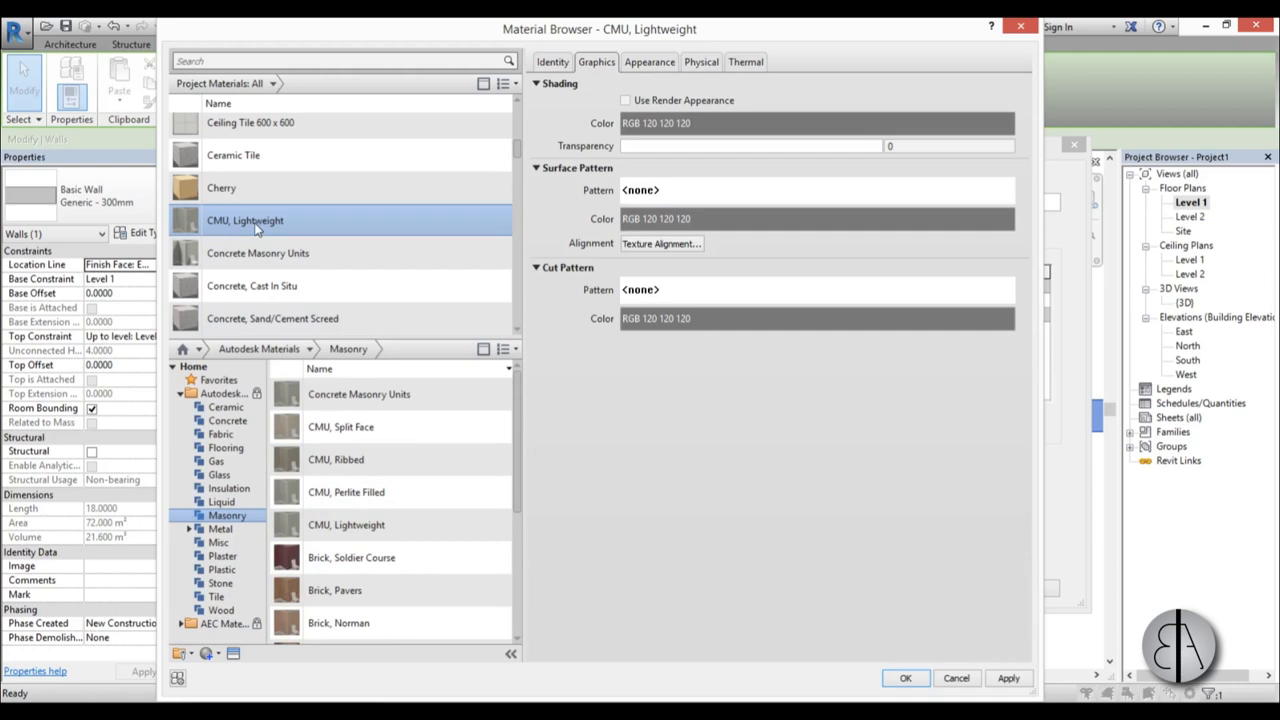
{"action": "left_click", "coordinate": [904, 678]}
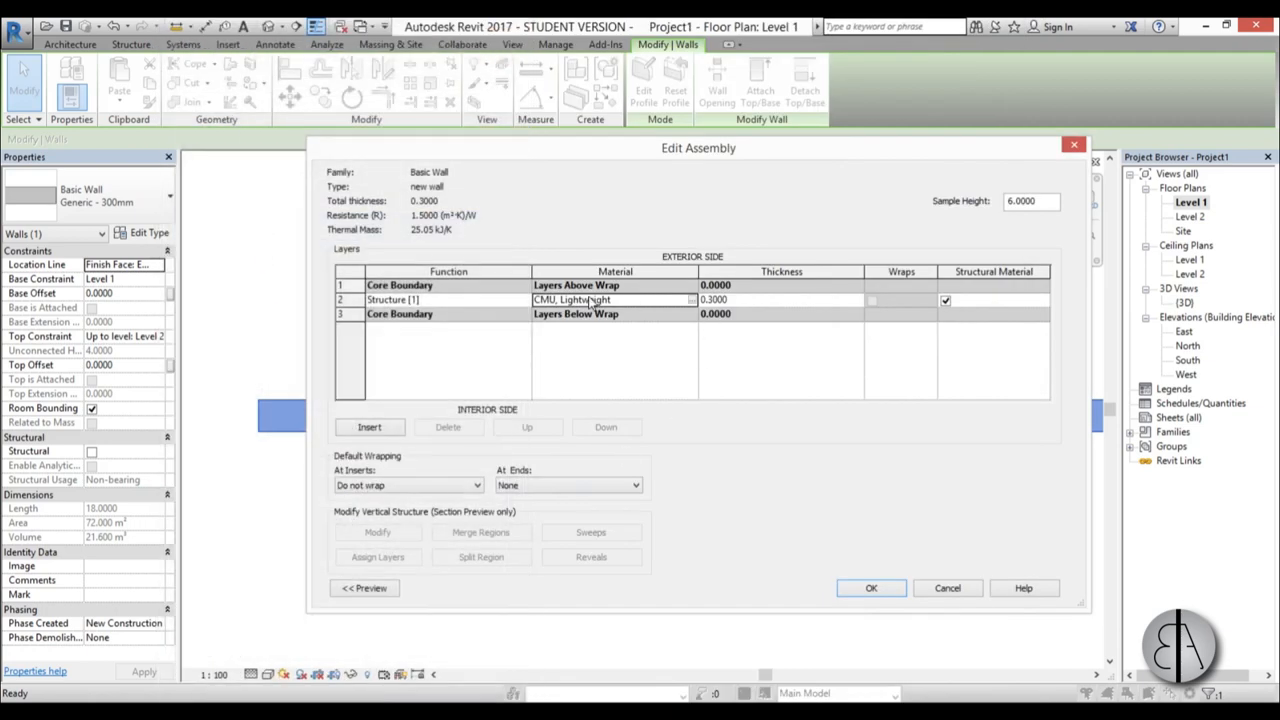
{"action": "mouse_move", "coordinate": [638, 304]}
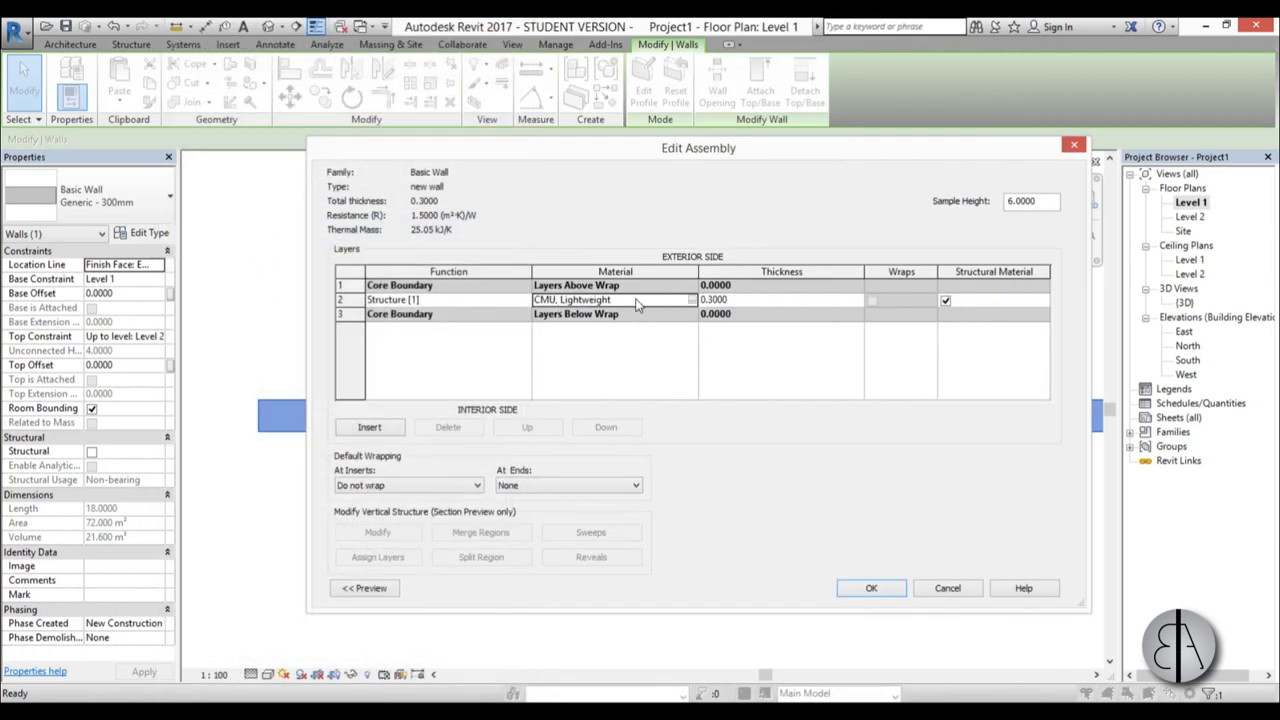
{"action": "mouse_move", "coordinate": [600, 336]}
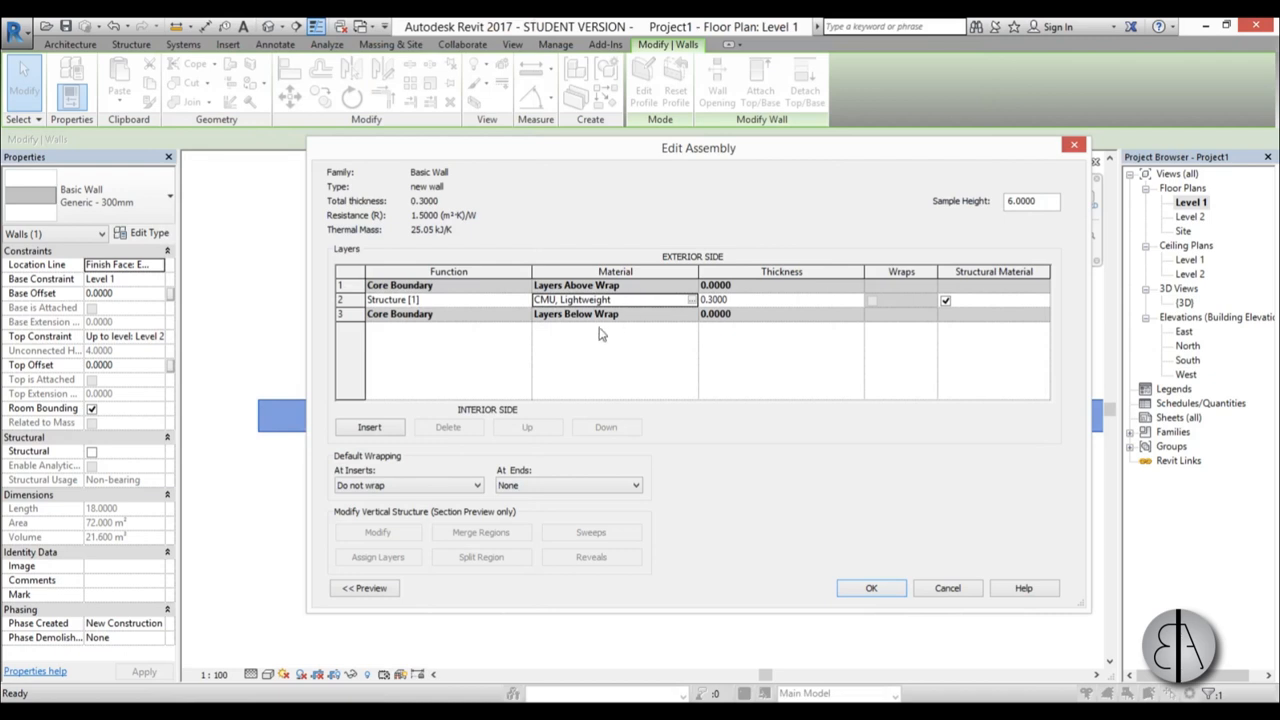
{"action": "mouse_move", "coordinate": [388, 272]}
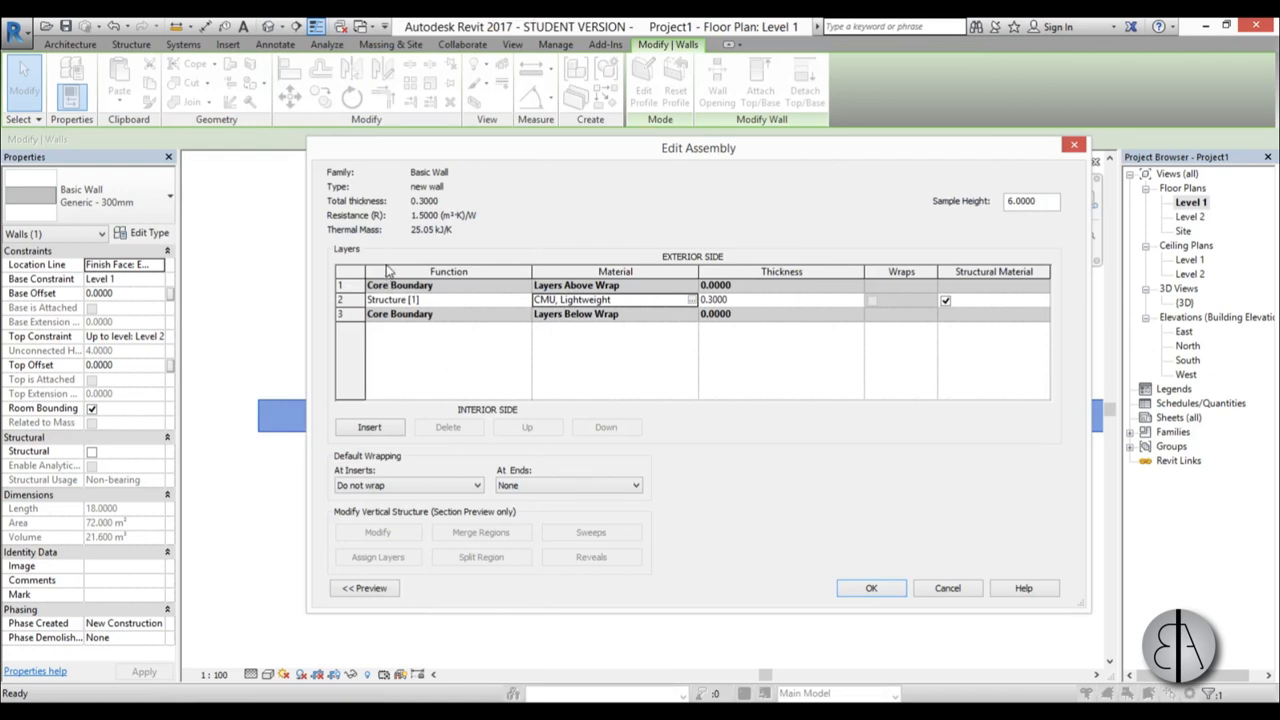
{"action": "mouse_move", "coordinate": [560, 276]}
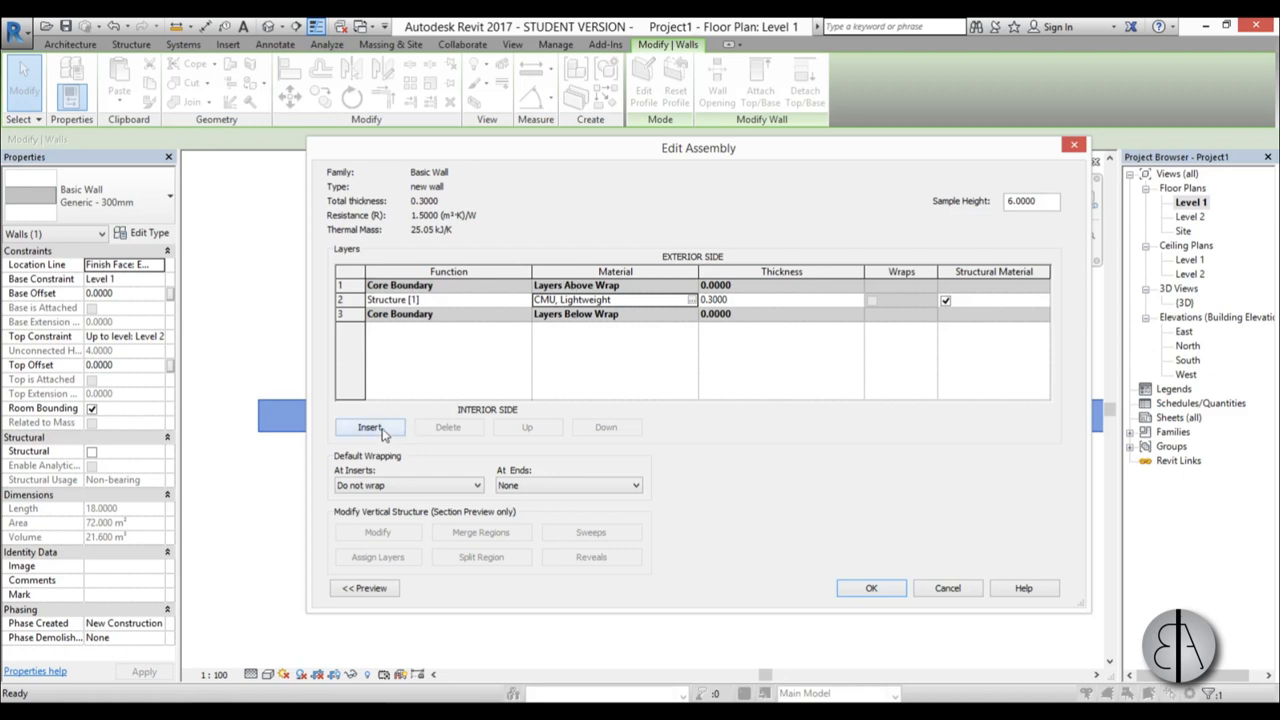
- Insert an exterior thermal/air layer above the core boundary with thickness 0.15
{"action": "left_click", "coordinate": [370, 428]}
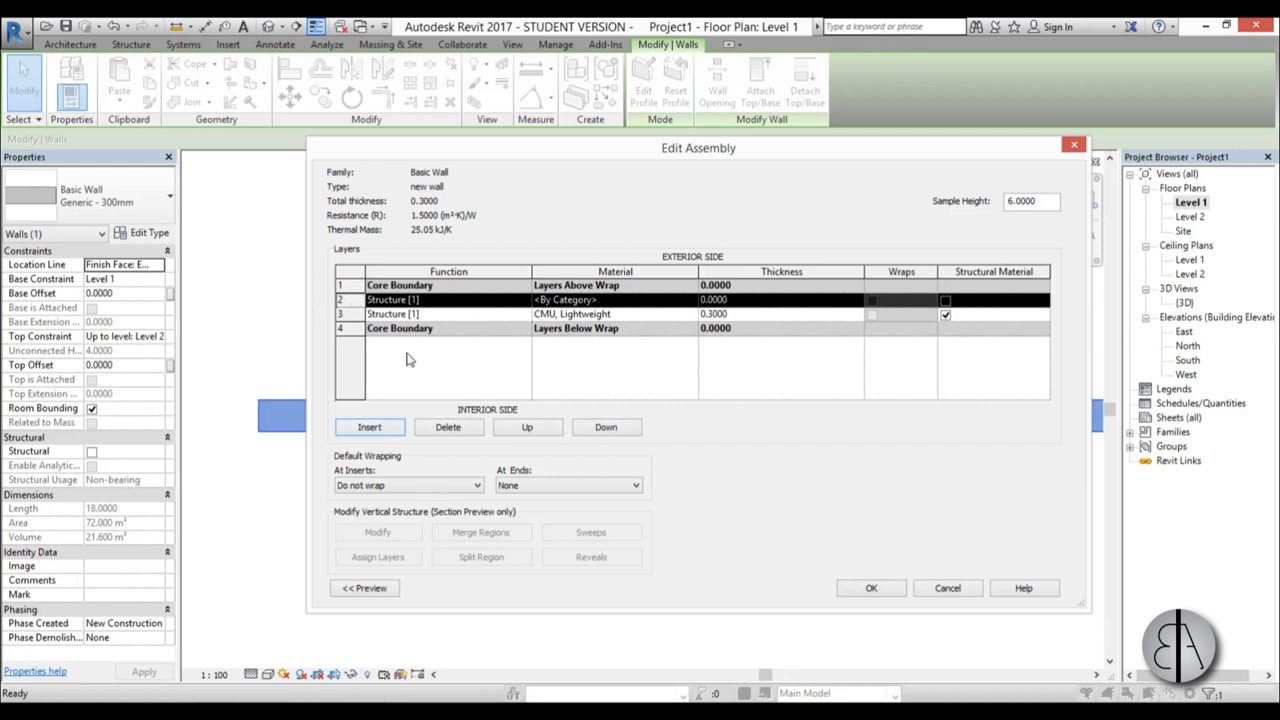
{"action": "mouse_move", "coordinate": [388, 312]}
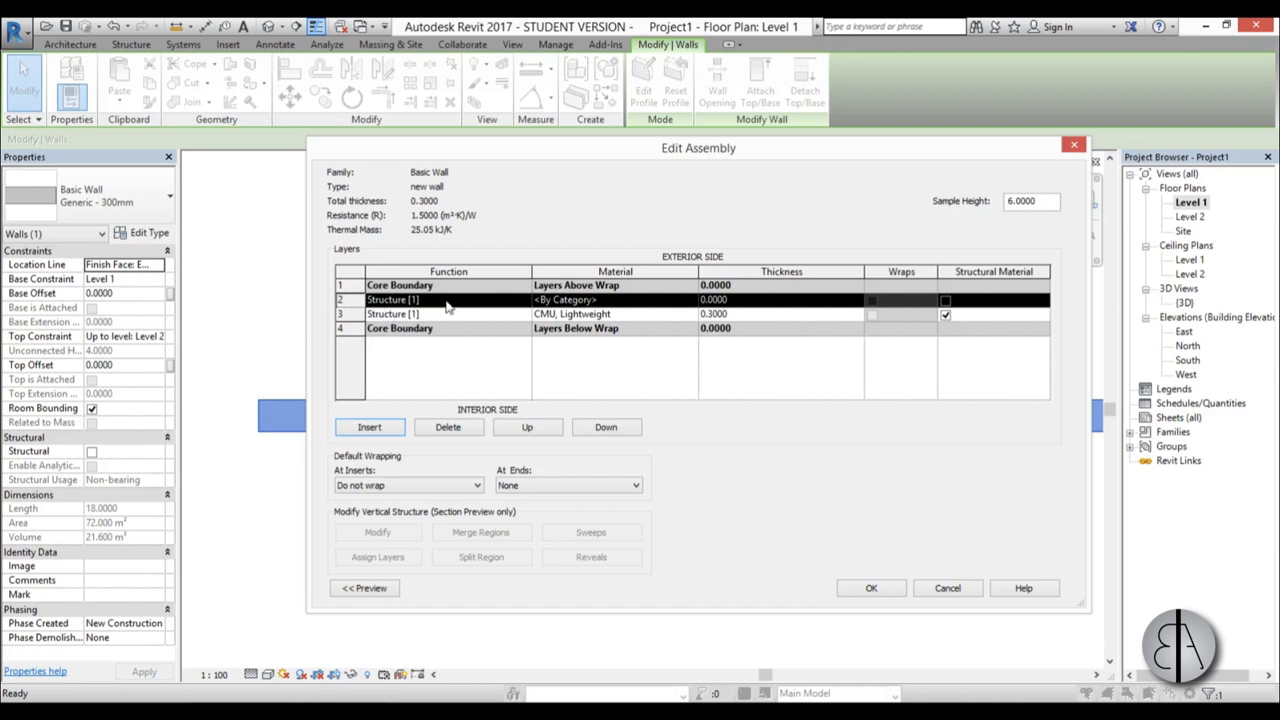
{"action": "mouse_move", "coordinate": [452, 308]}
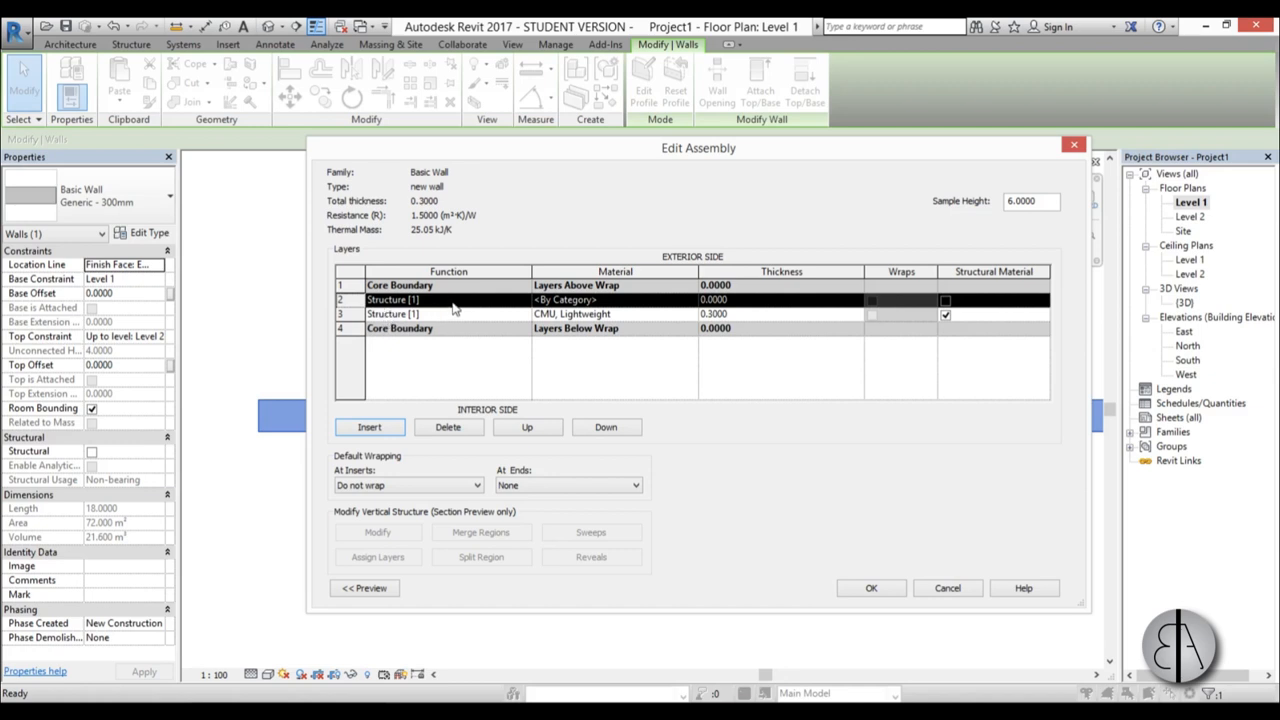
{"action": "mouse_move", "coordinate": [520, 432]}
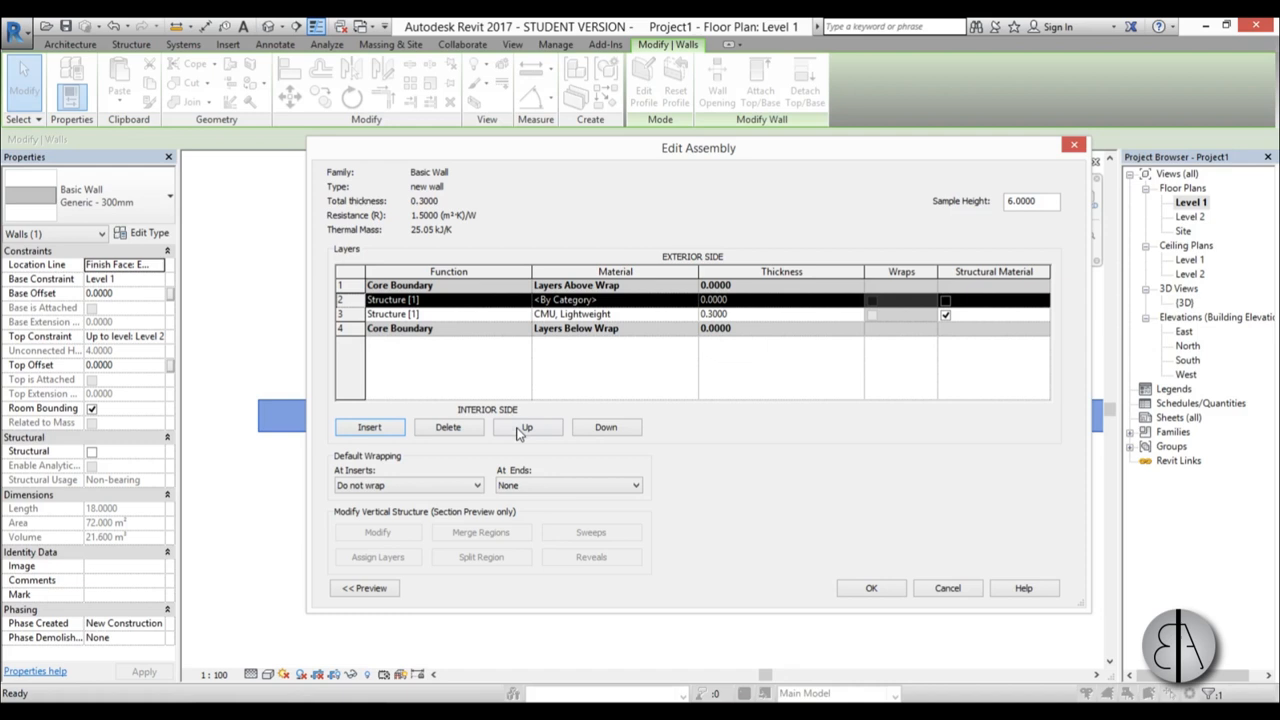
{"action": "left_click", "coordinate": [528, 428]}
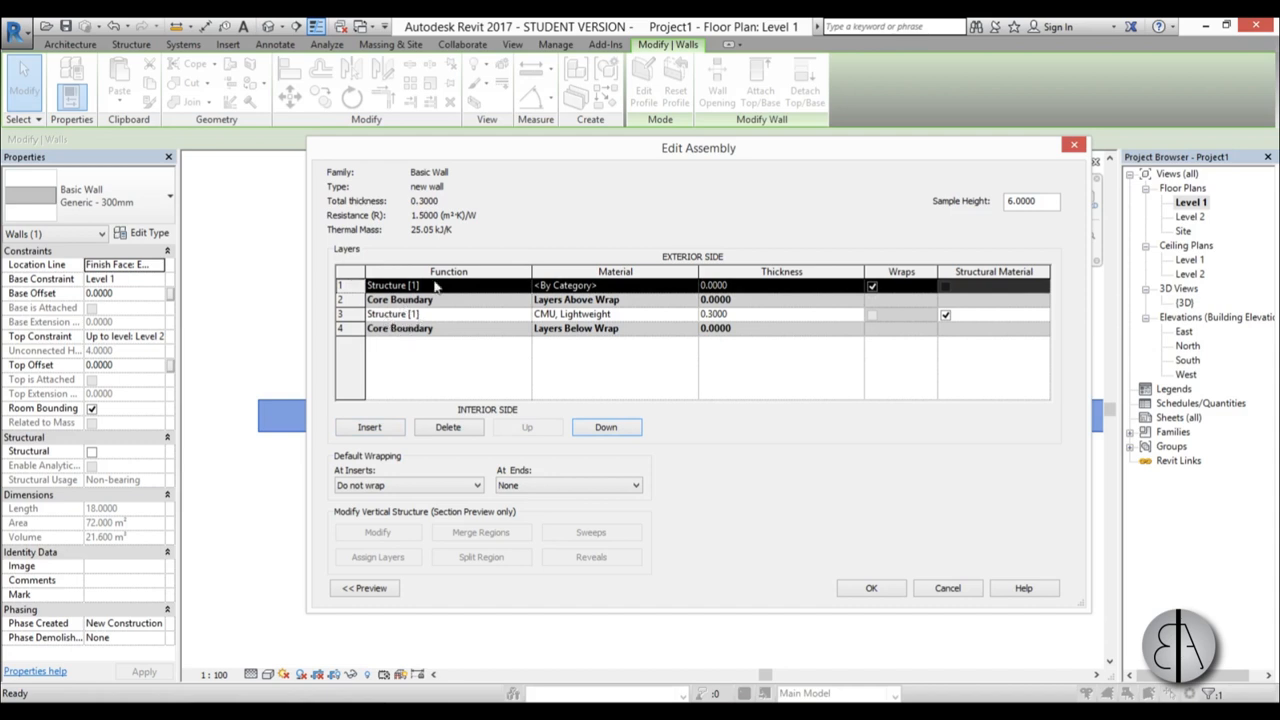
{"action": "mouse_move", "coordinate": [516, 292]}
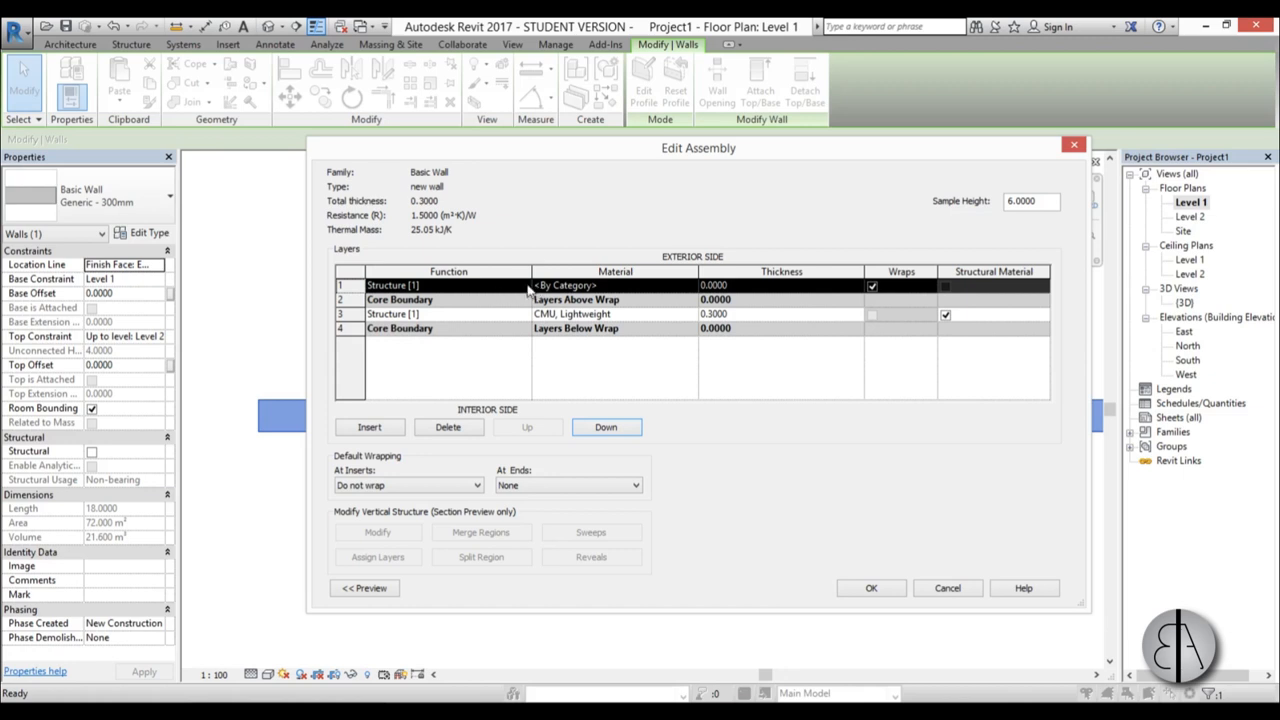
{"action": "left_click", "coordinate": [520, 284]}
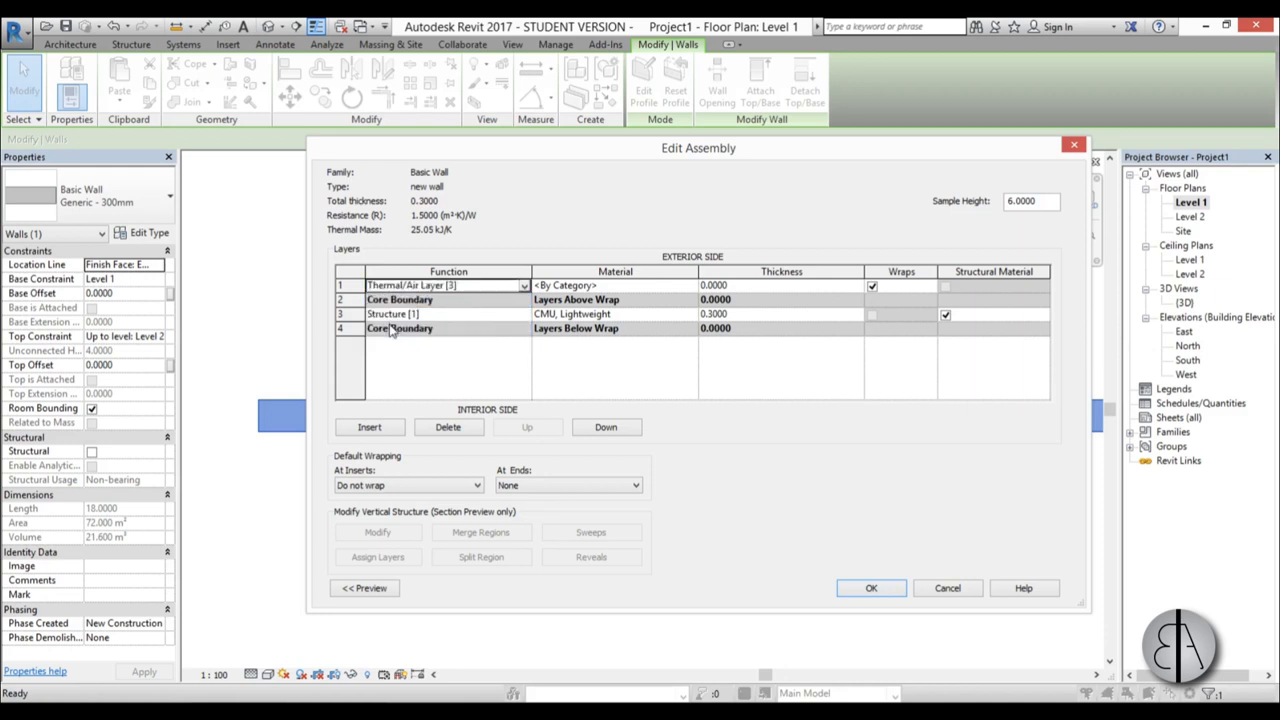
{"action": "left_click", "coordinate": [712, 284]}
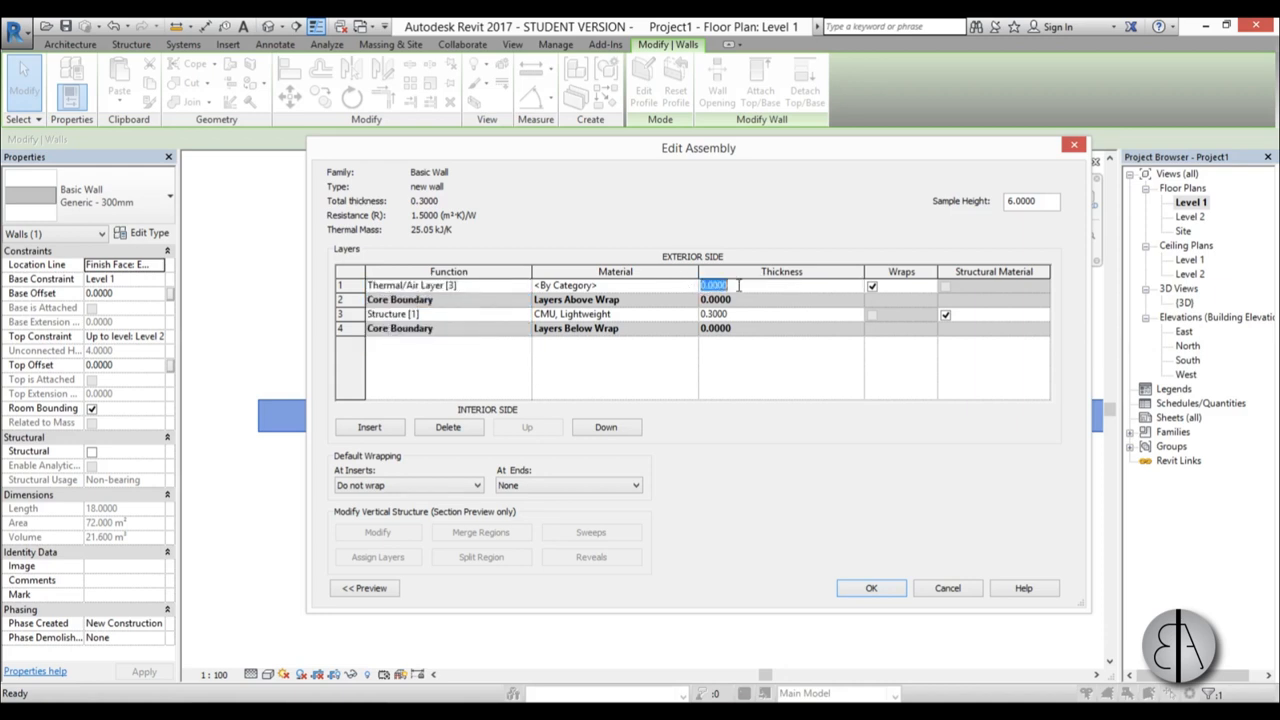
{"action": "type", "text": "015"}
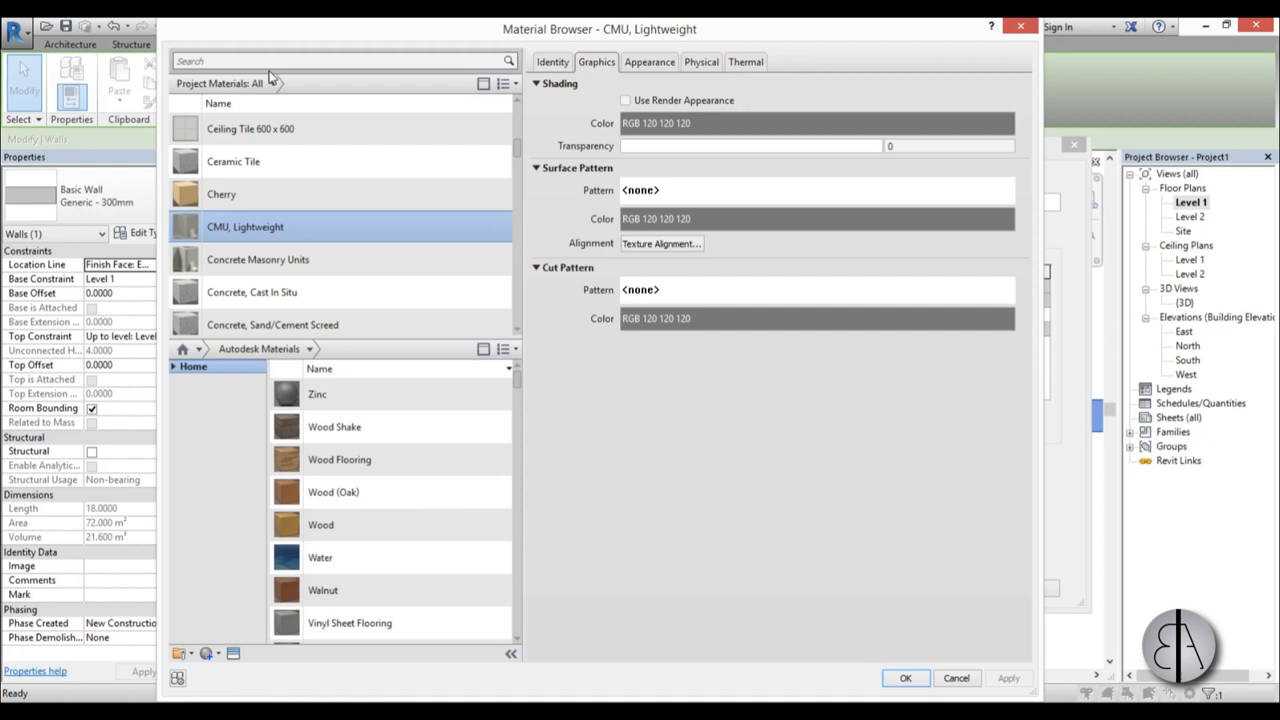
- Search thermal materials and assign Polyurethane Foam to the thermal/air layer
{"action": "type", "text": "t"}
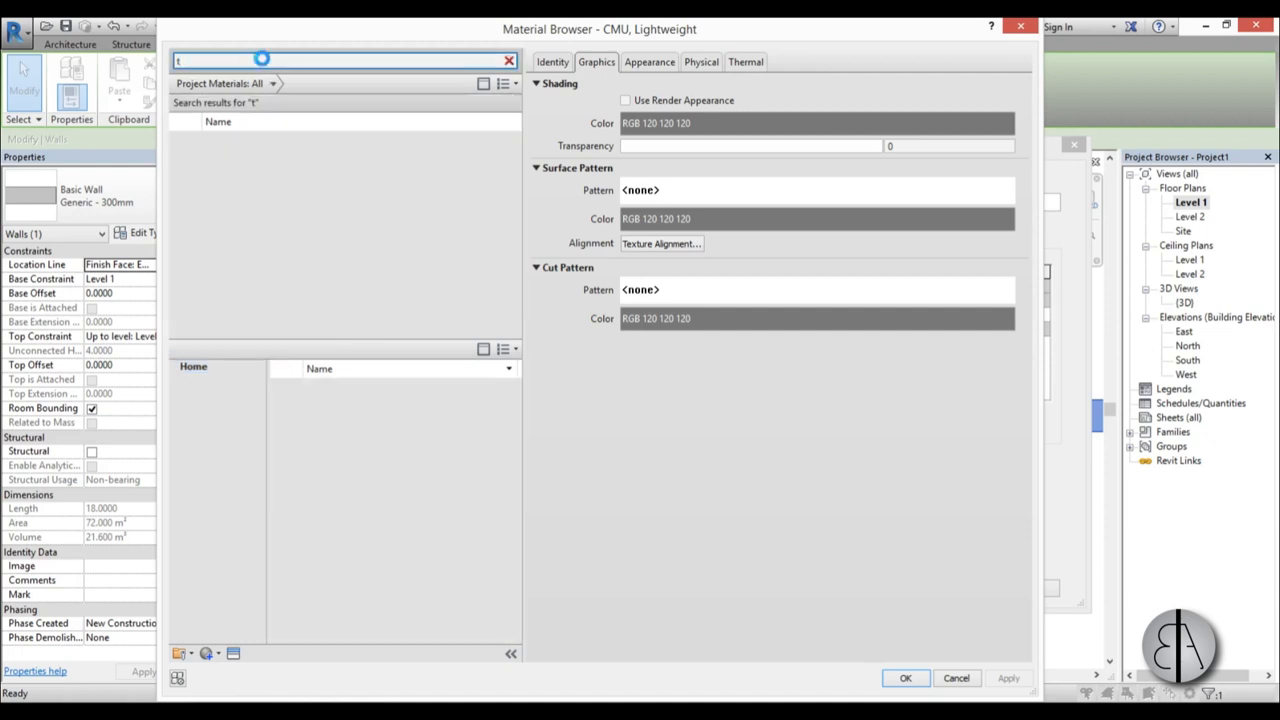
{"action": "type", "text": "herma"}
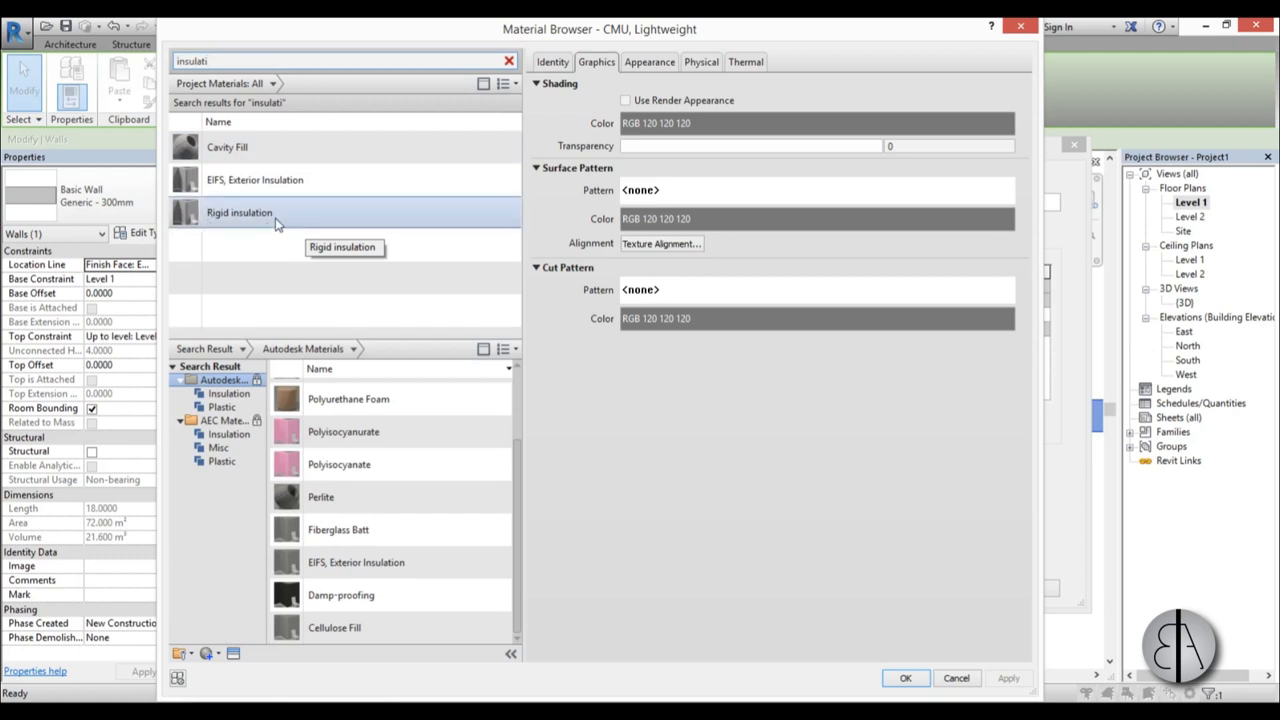
{"action": "scroll", "scroll_direction": "up", "scroll_amount": 3}
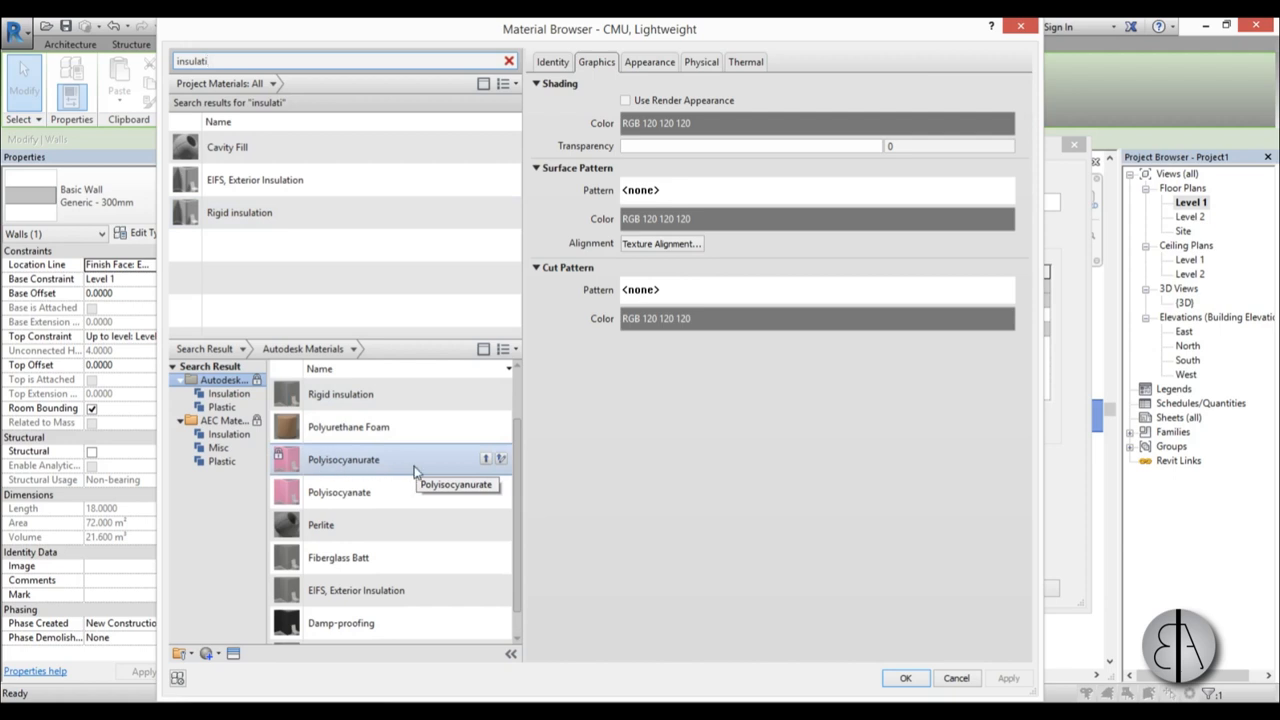
{"action": "mouse_move", "coordinate": [380, 428]}
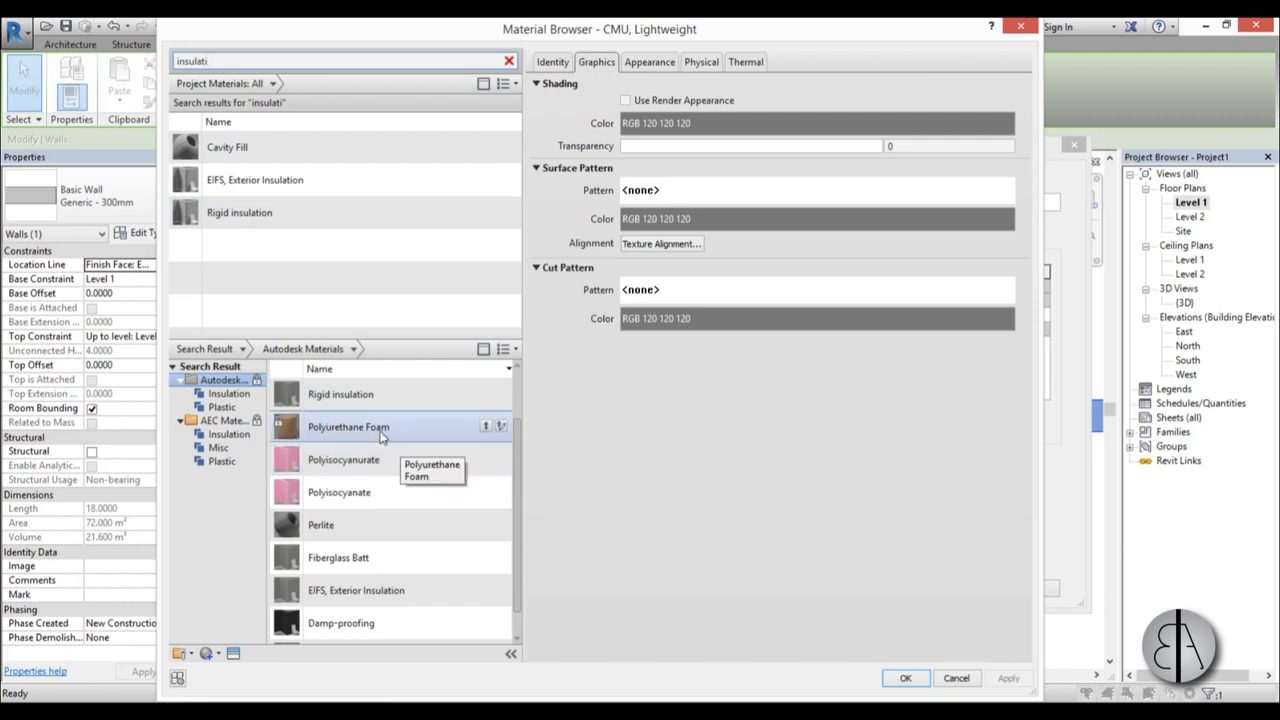
{"action": "mouse_move", "coordinate": [484, 436]}
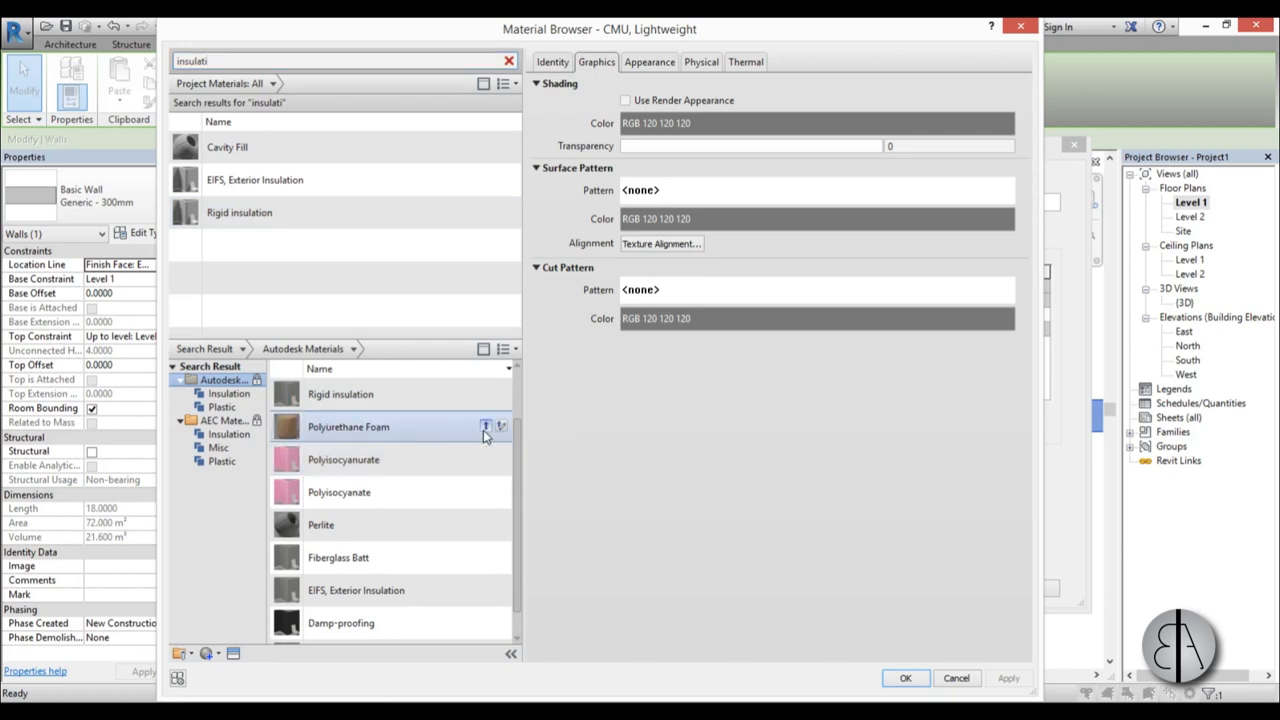
{"action": "left_click", "coordinate": [488, 426]}
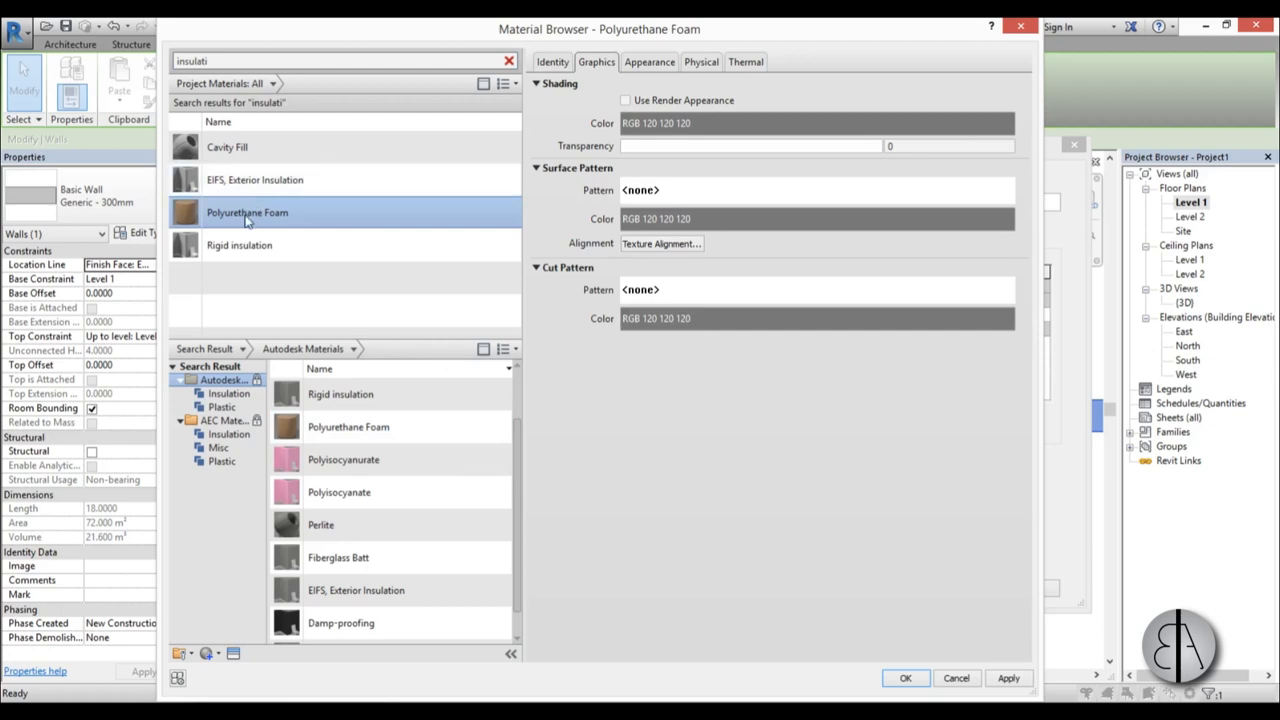
{"action": "left_click", "coordinate": [904, 678]}
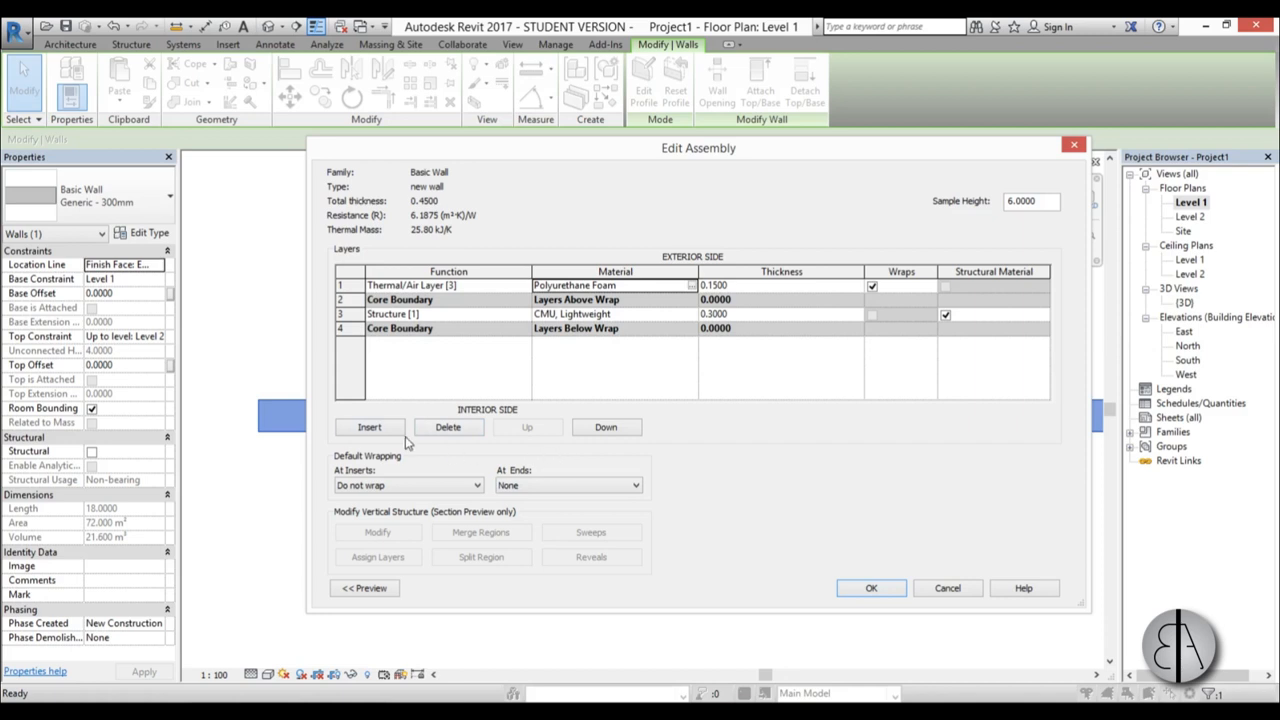
- Insert an interior layer below the core, set its function to Finish 1 and edit its material
{"action": "left_click", "coordinate": [368, 428]}
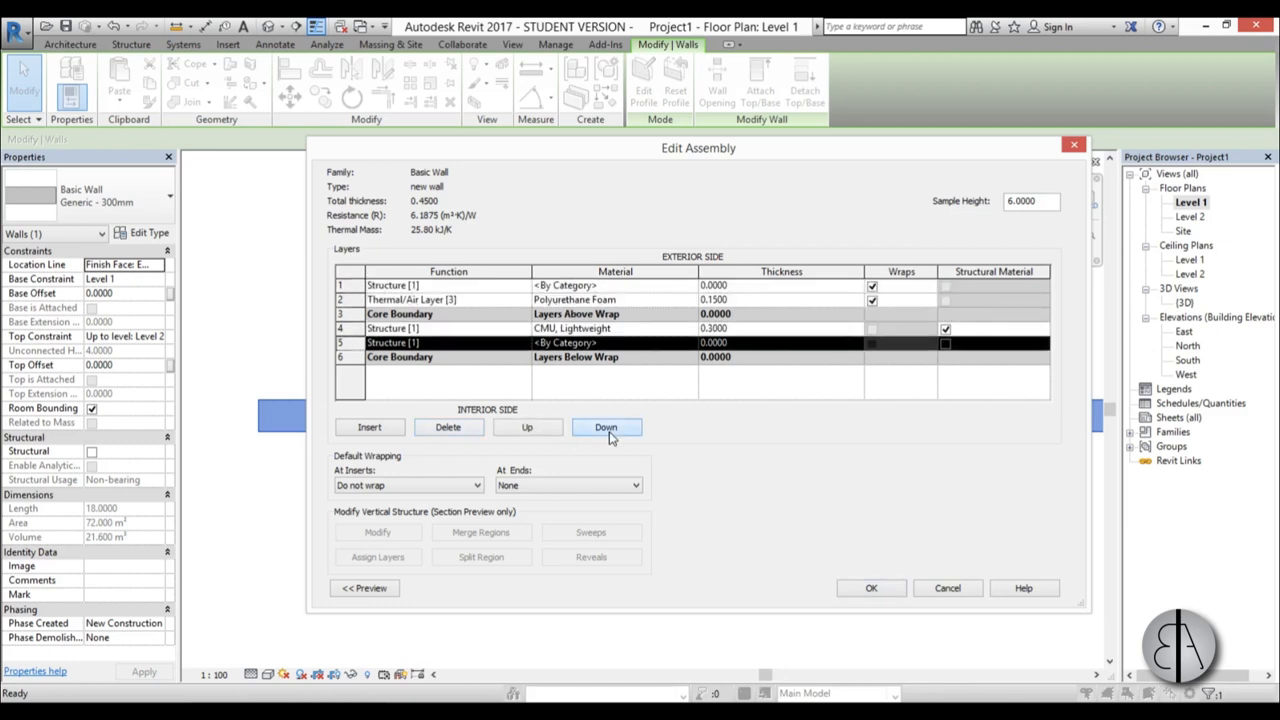
{"action": "left_click", "coordinate": [606, 428]}
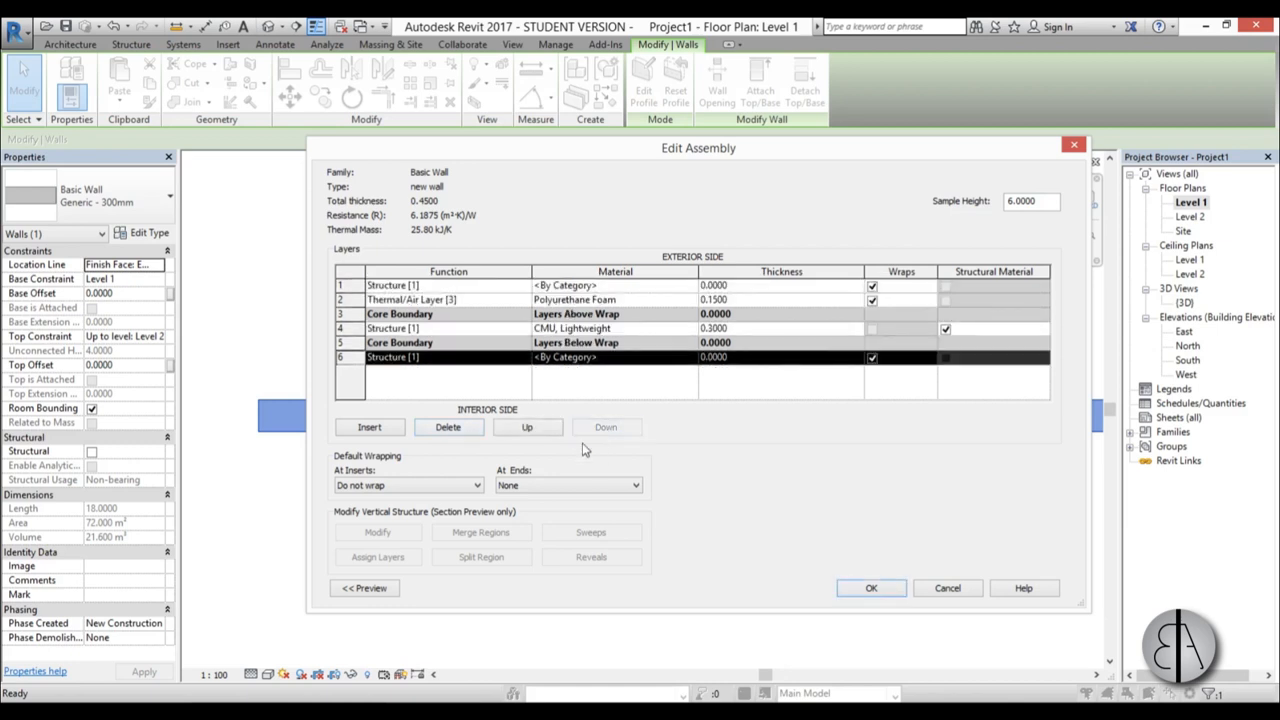
{"action": "left_click", "coordinate": [520, 356]}
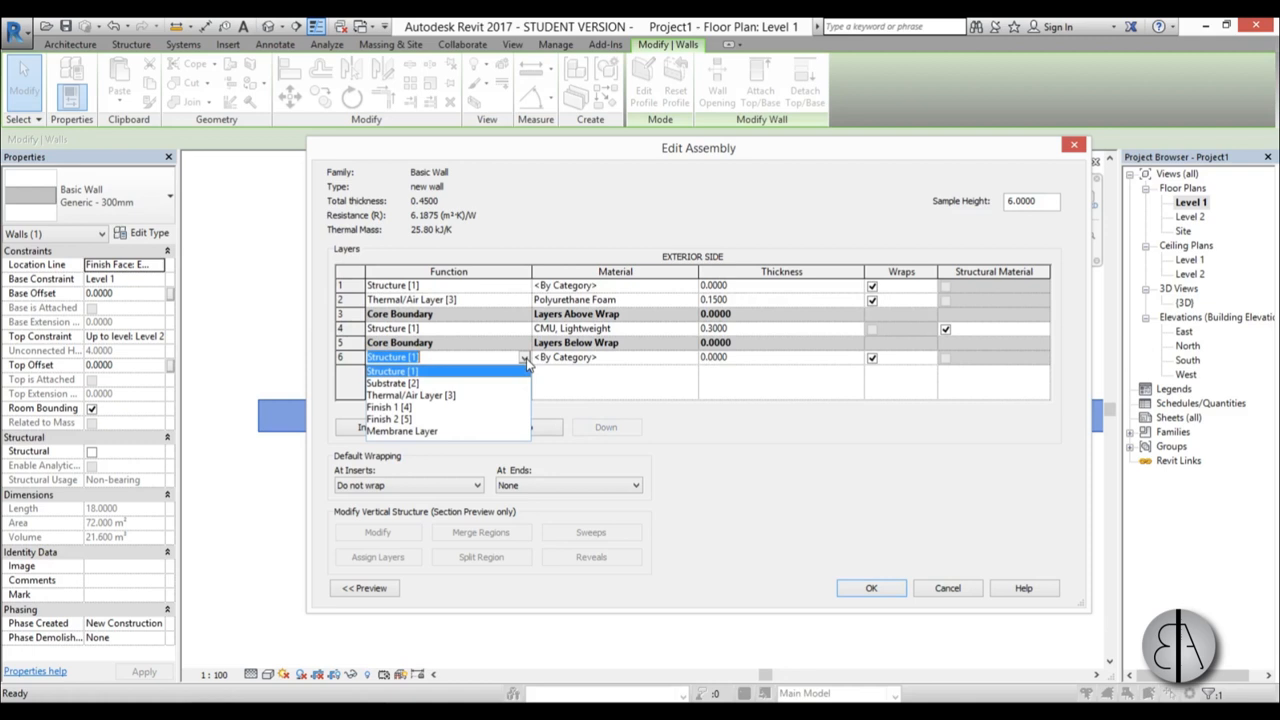
{"action": "left_click", "coordinate": [388, 408]}
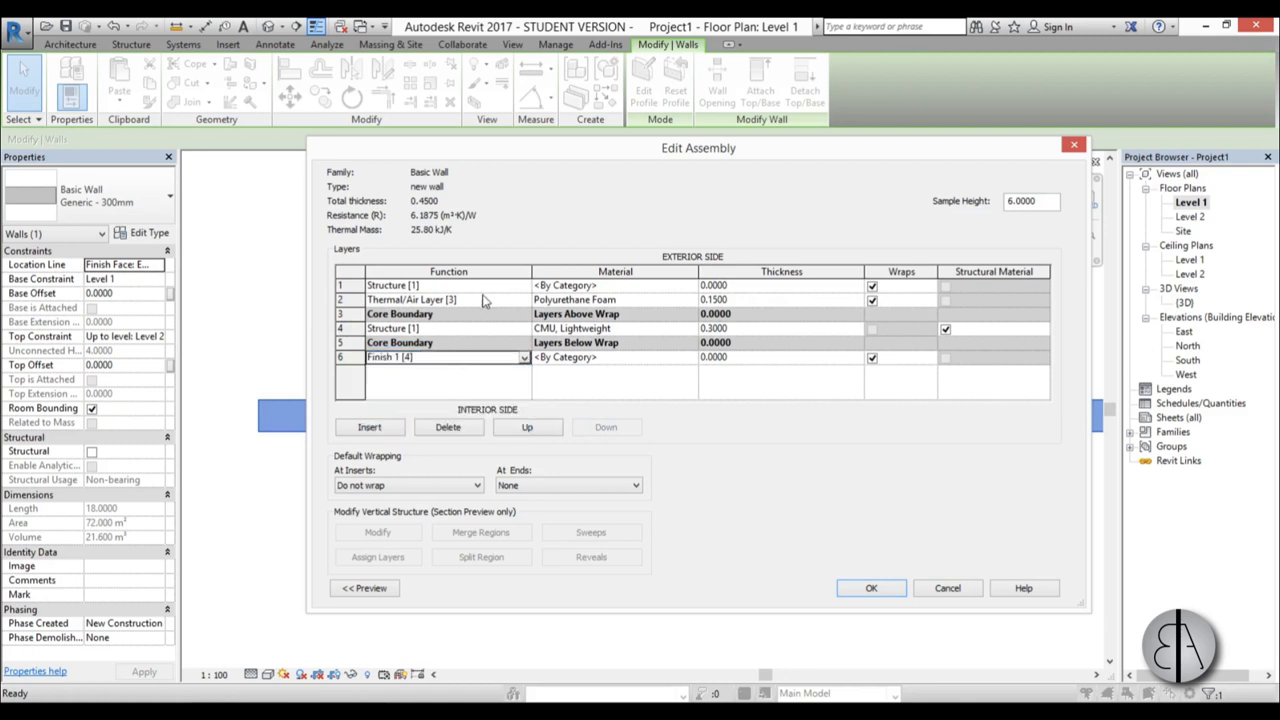
{"action": "left_click", "coordinate": [524, 284]}
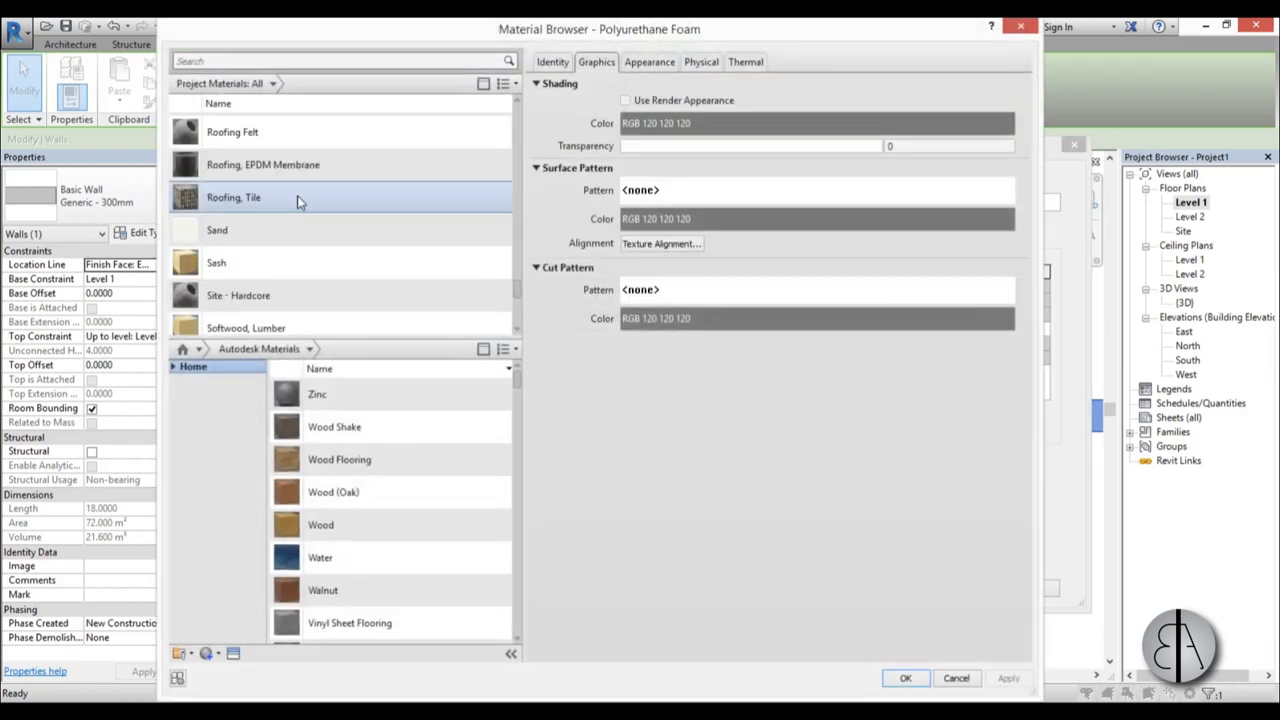
- Search 'finish' in the Material Browser and assign Stucco to the finish layer
{"action": "left_click", "coordinate": [340, 60]}
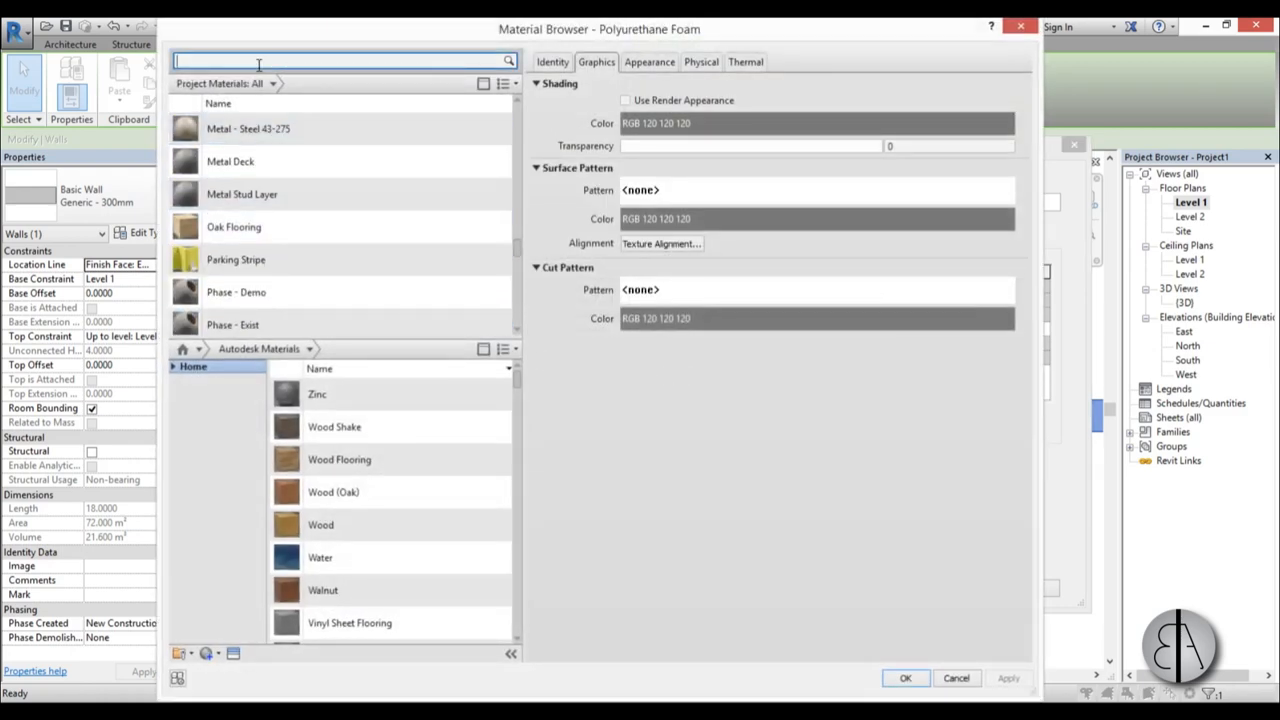
{"action": "type", "text": "finish"}
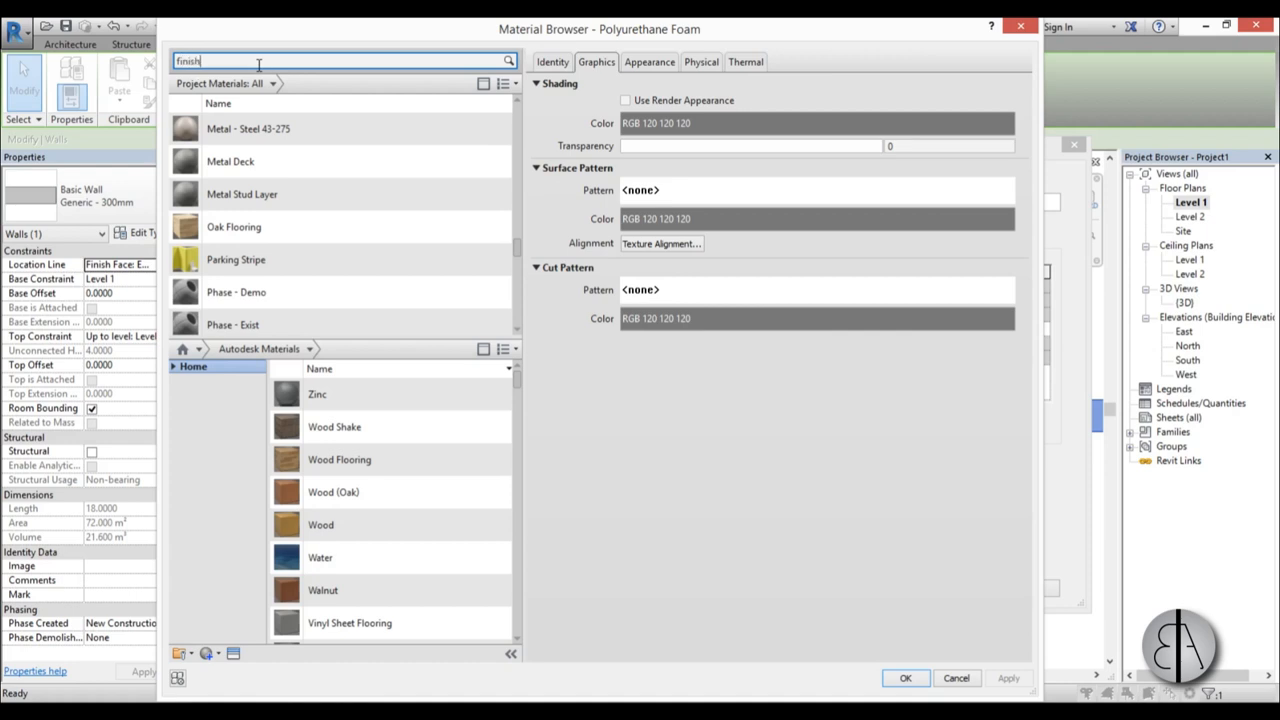
{"action": "key", "text": "Return"}
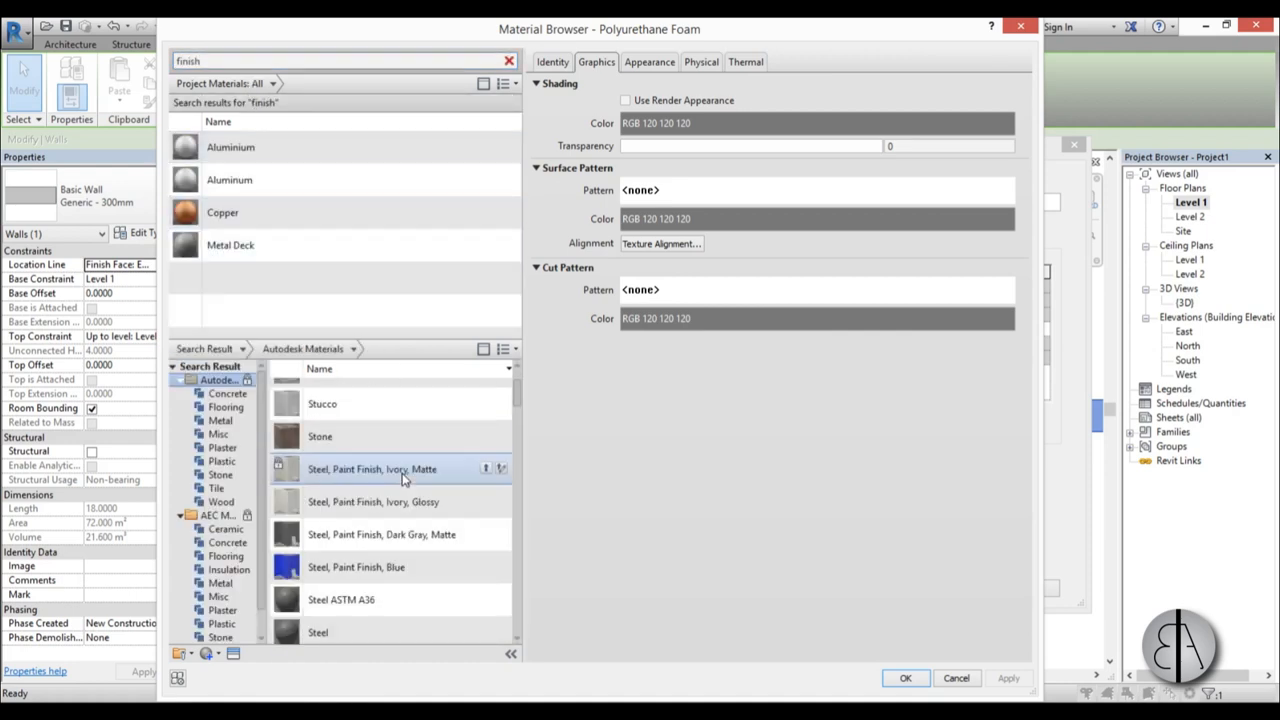
{"action": "scroll", "scroll_direction": "up", "scroll_amount": 3}
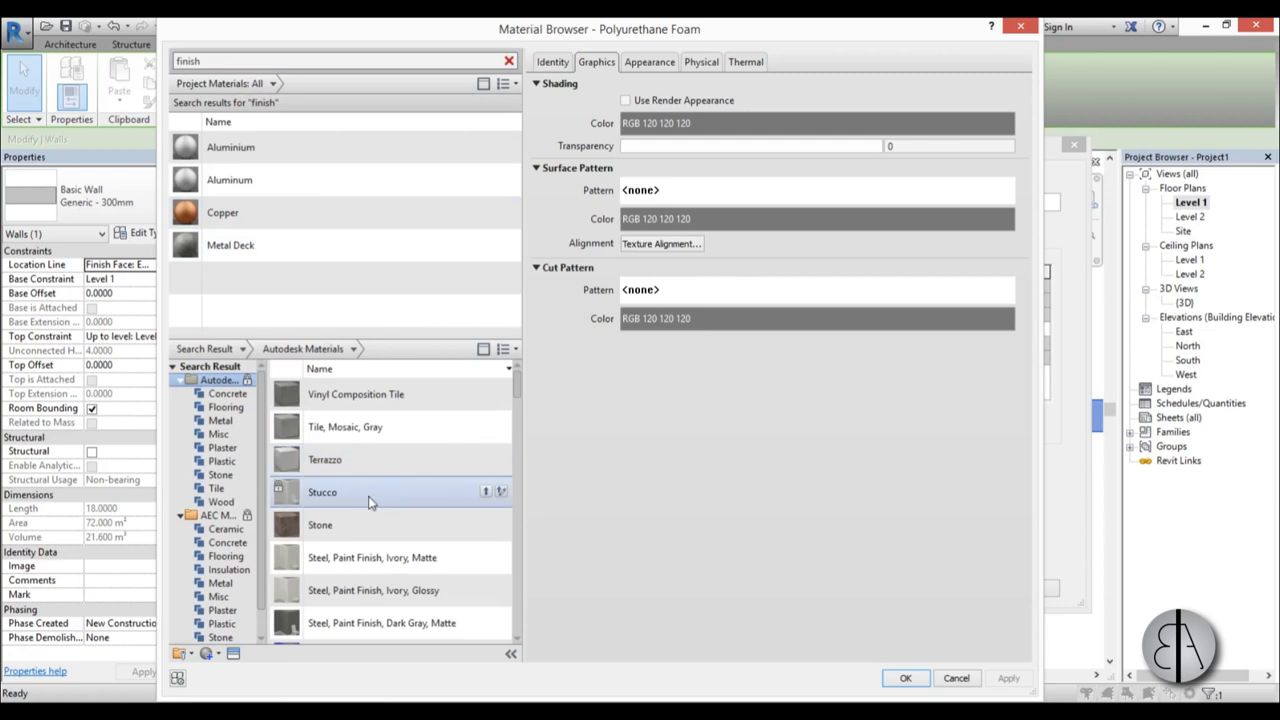
{"action": "mouse_move", "coordinate": [476, 500]}
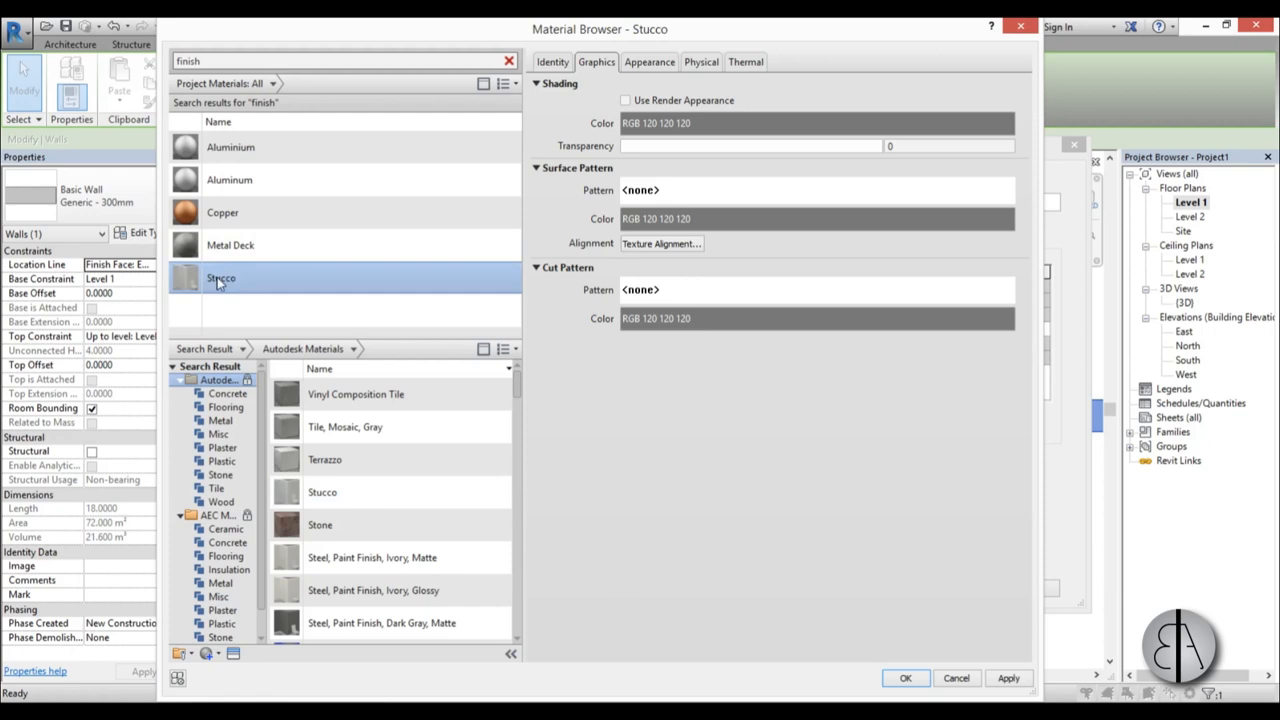
{"action": "left_click", "coordinate": [904, 678]}
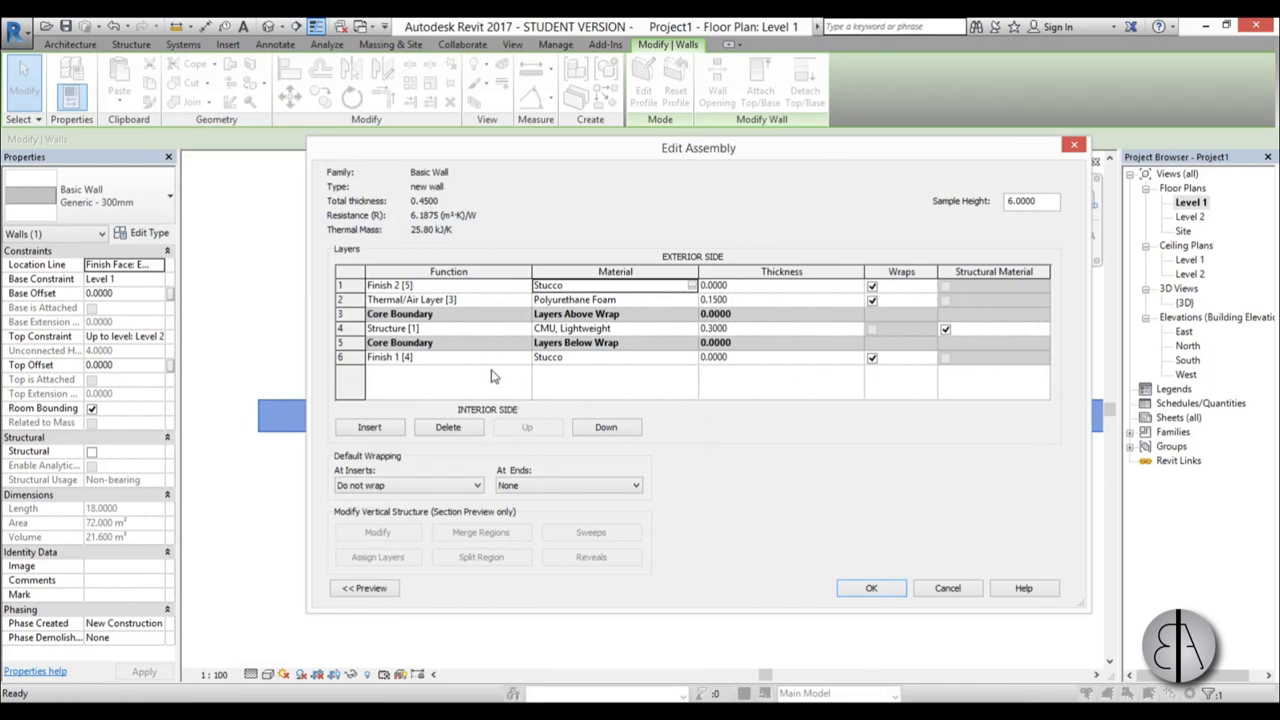
- Dismiss the zero-thickness error, set the finish layers to 0.02 and accept the assembly and type
{"action": "left_click", "coordinate": [872, 588]}
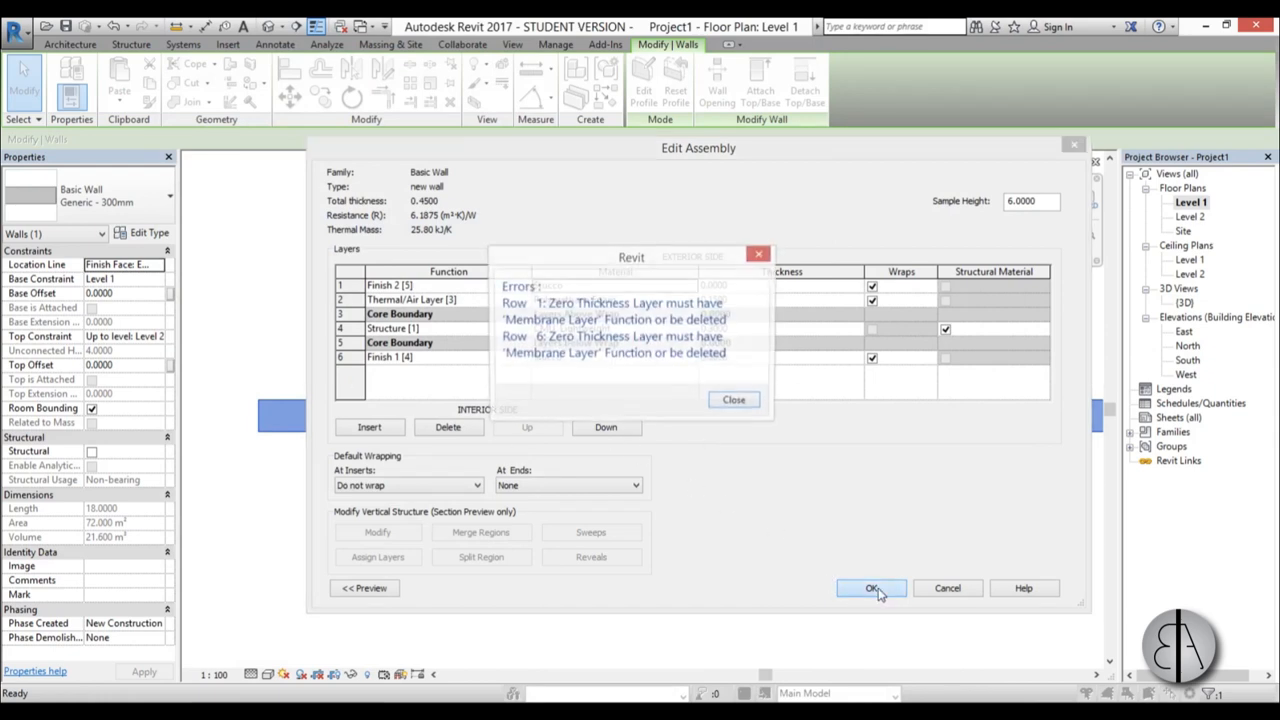
{"action": "left_click", "coordinate": [872, 588]}
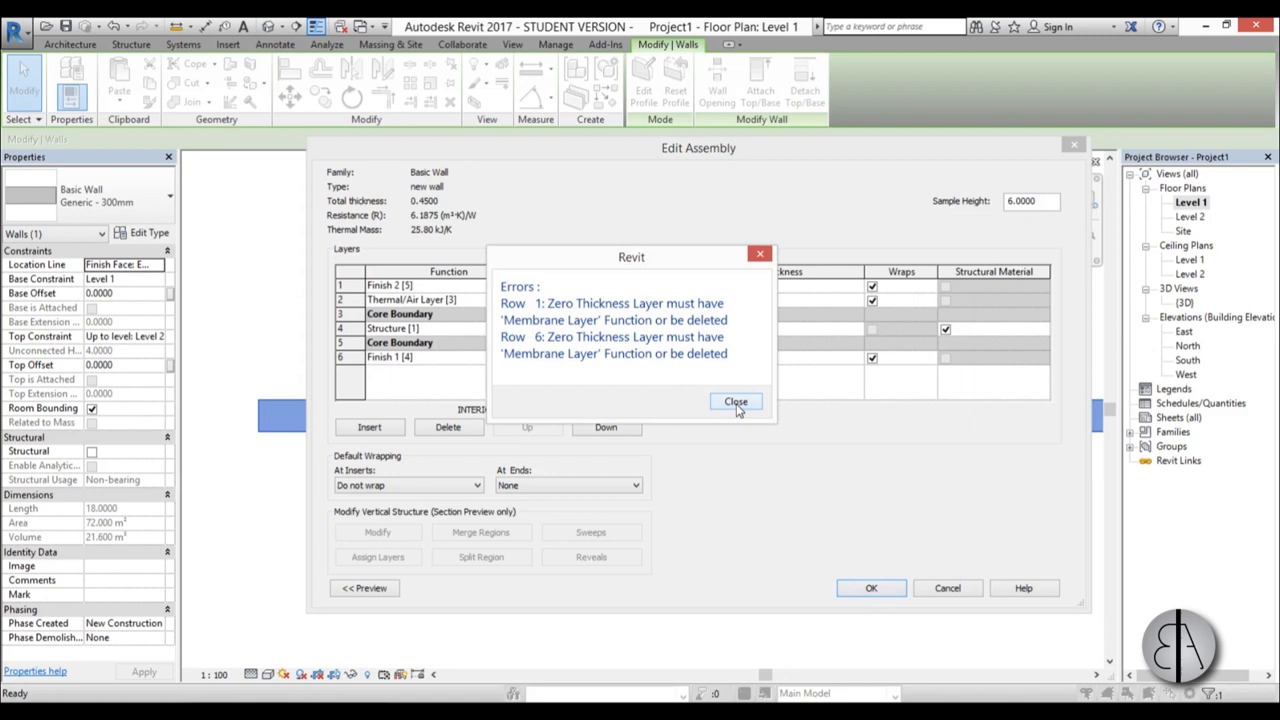
{"action": "left_click", "coordinate": [736, 400]}
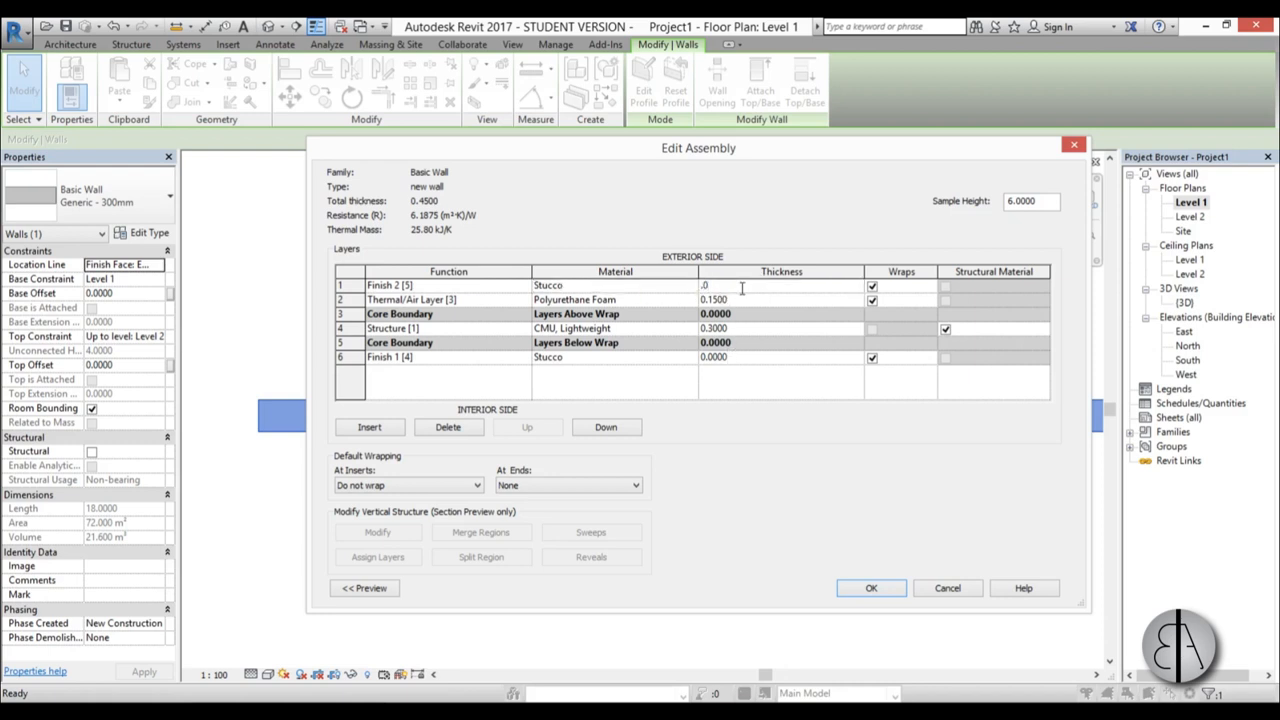
{"action": "type", "text": ".0200"}
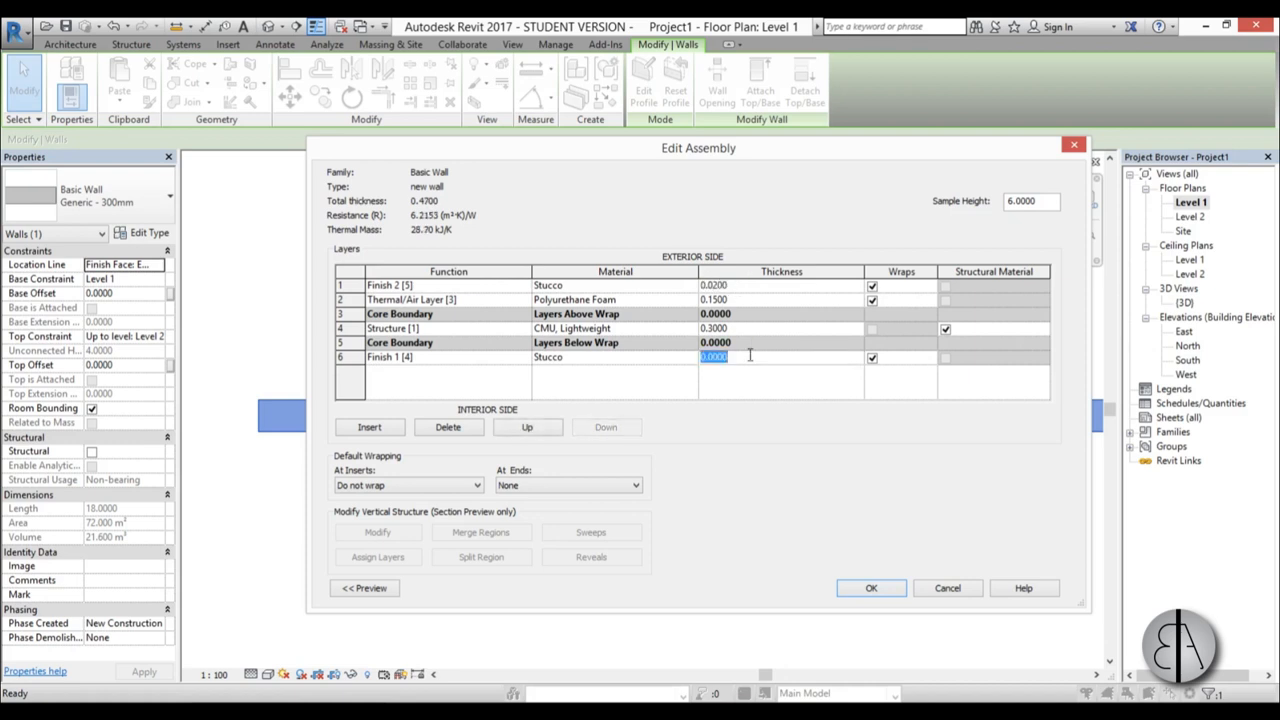
{"action": "left_click", "coordinate": [872, 588]}
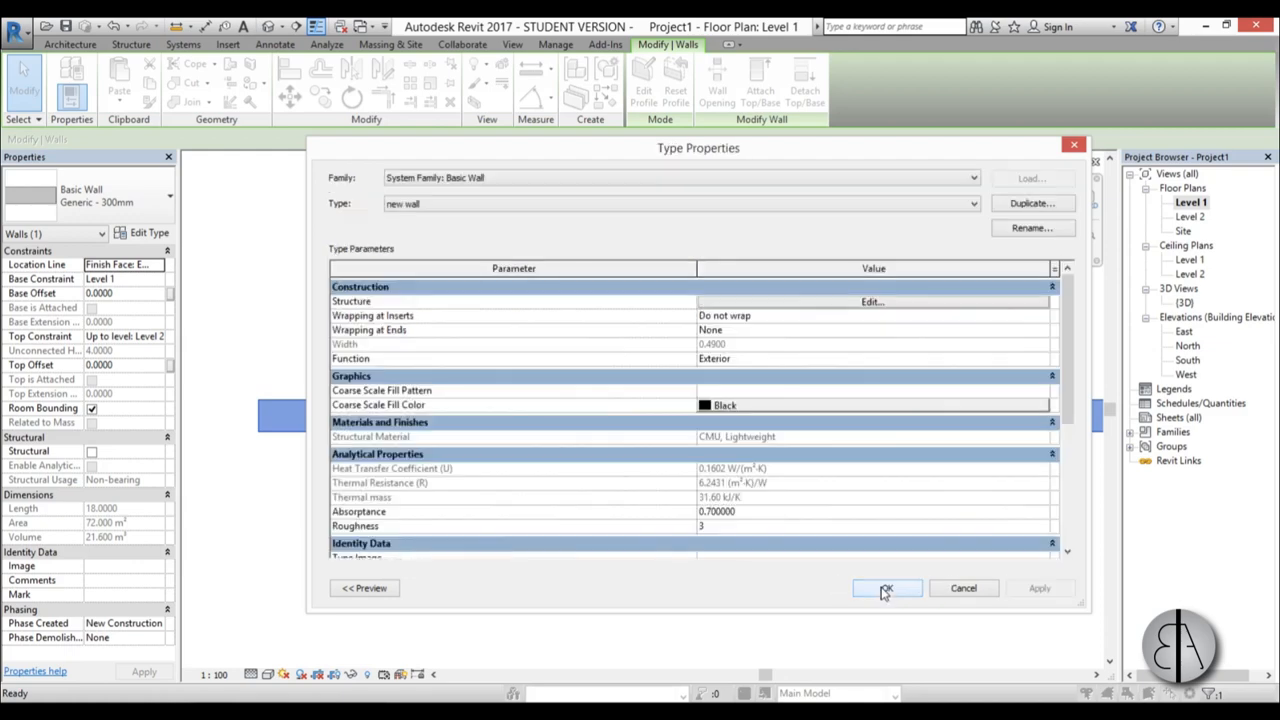
{"action": "mouse_move", "coordinate": [380, 210]}
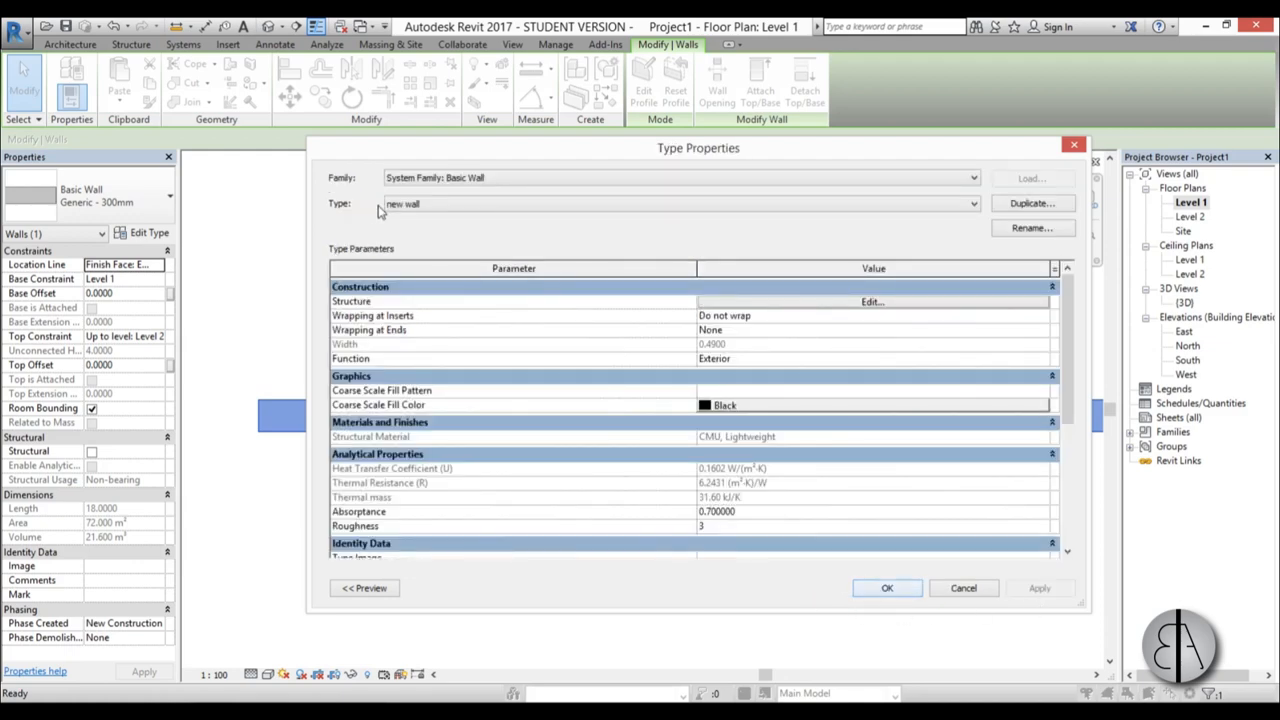
{"action": "left_click", "coordinate": [886, 588]}
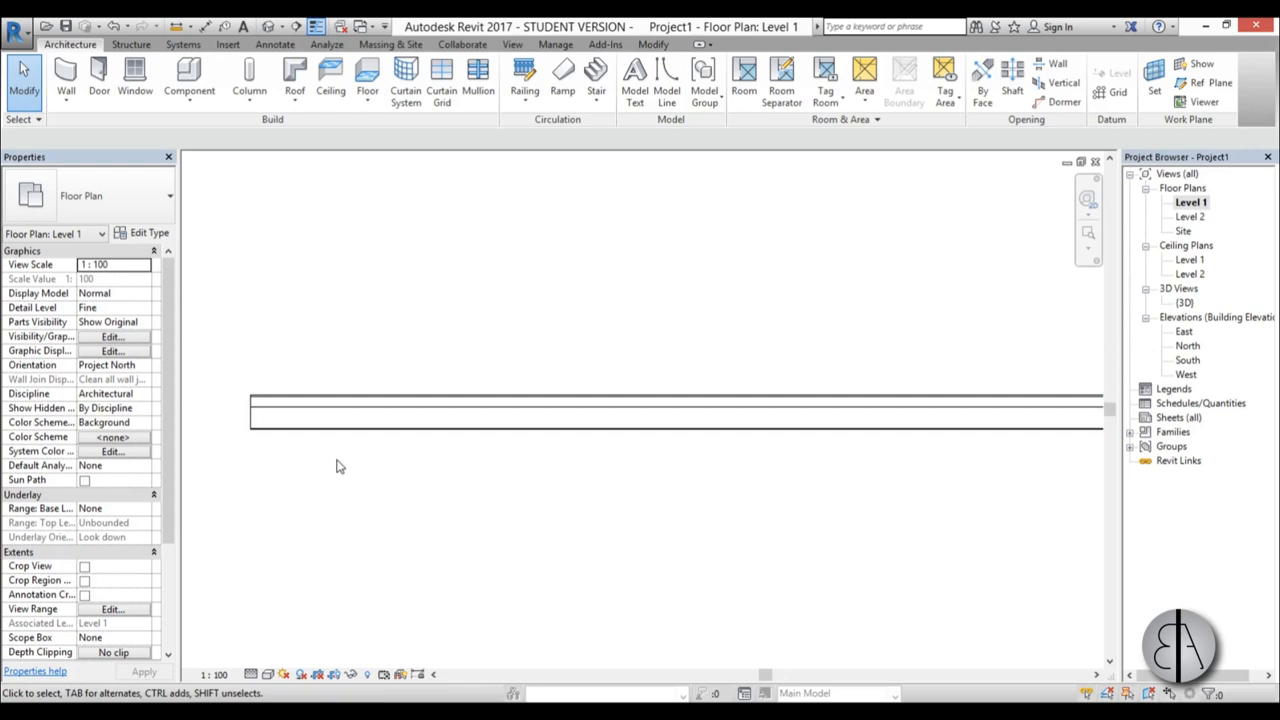
{"action": "mouse_move", "coordinate": [404, 468]}
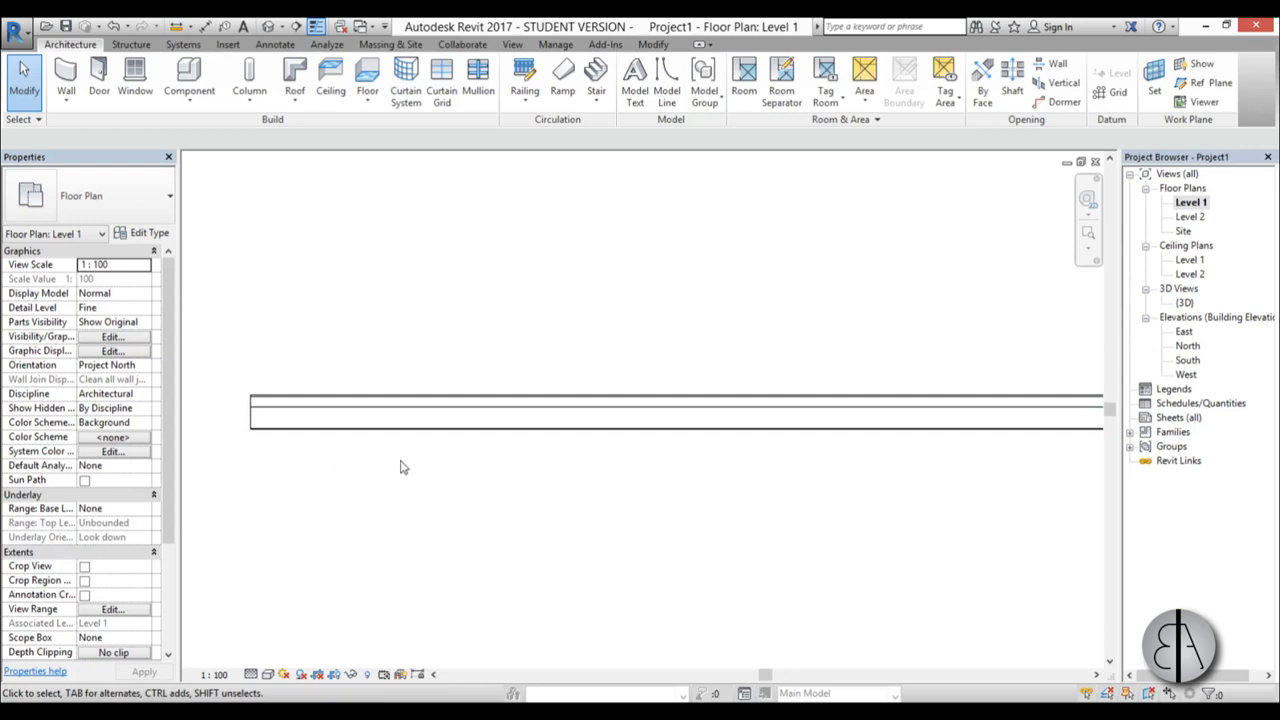
- Switch the wall to the brick-over-block stacked type and select it in the default {3D} view
{"action": "left_click", "coordinate": [612, 432]}
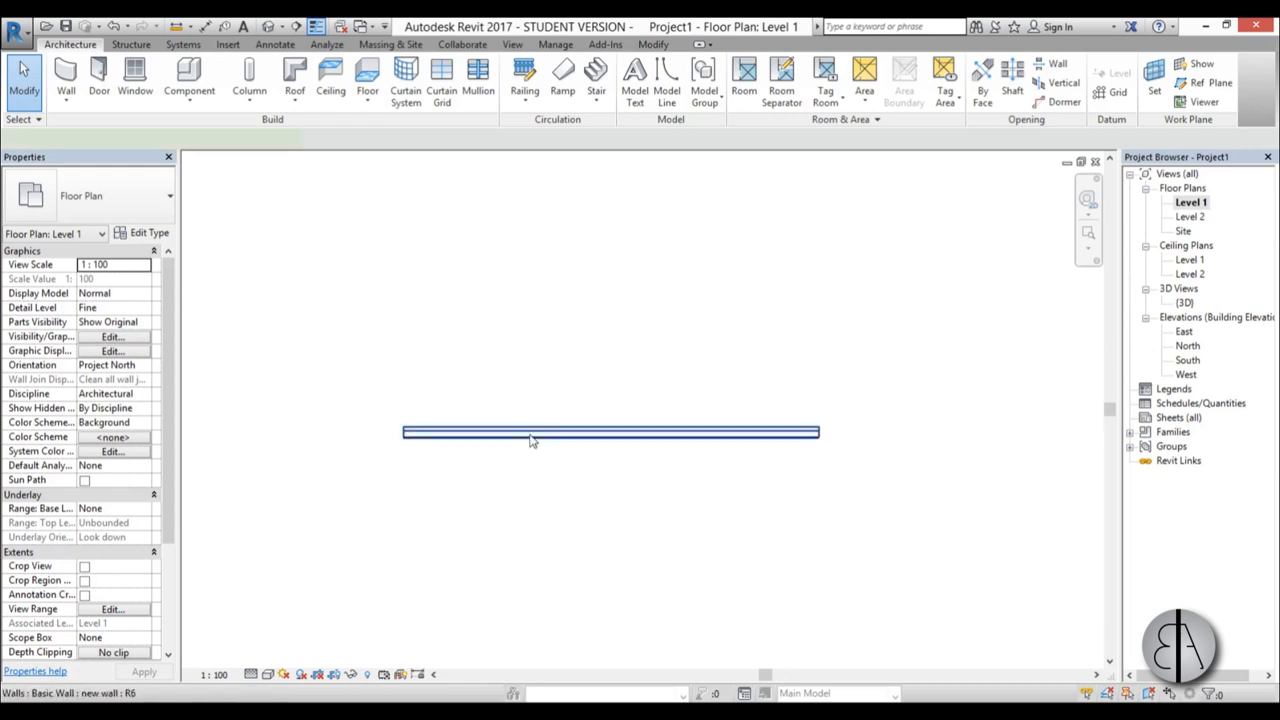
{"action": "left_click", "coordinate": [610, 432]}
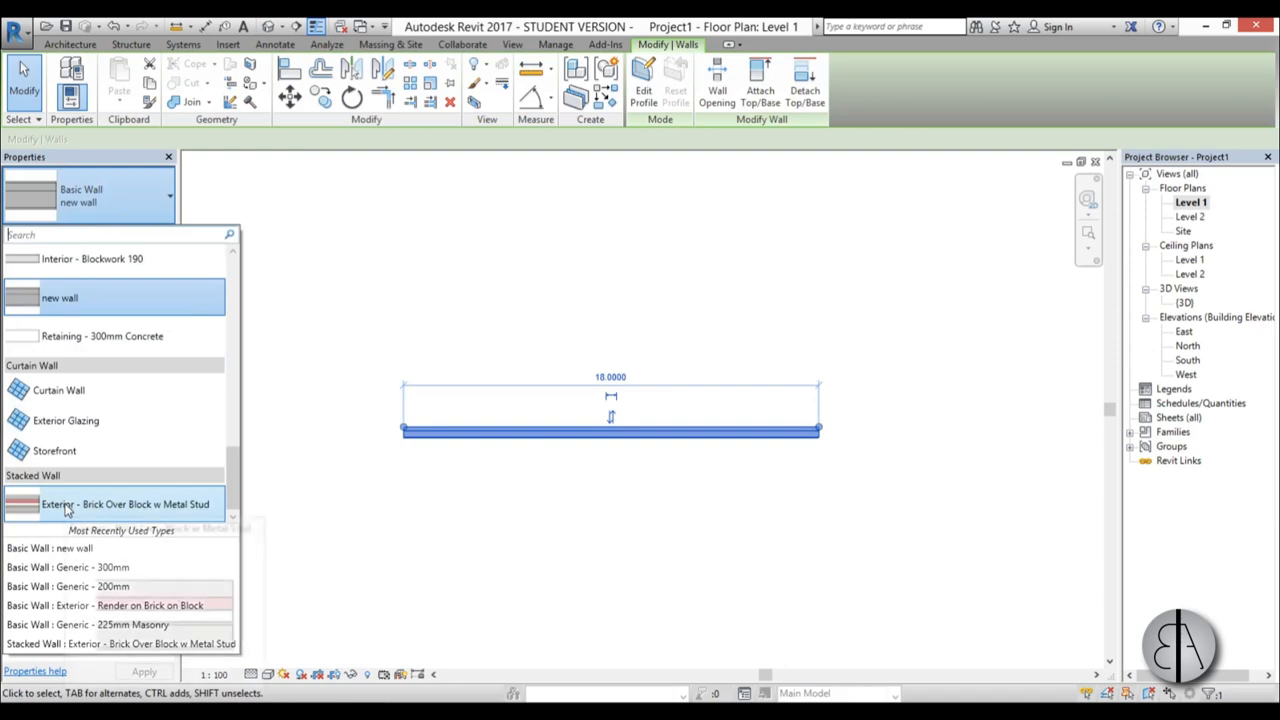
{"action": "double_click", "coordinate": [1184, 302]}
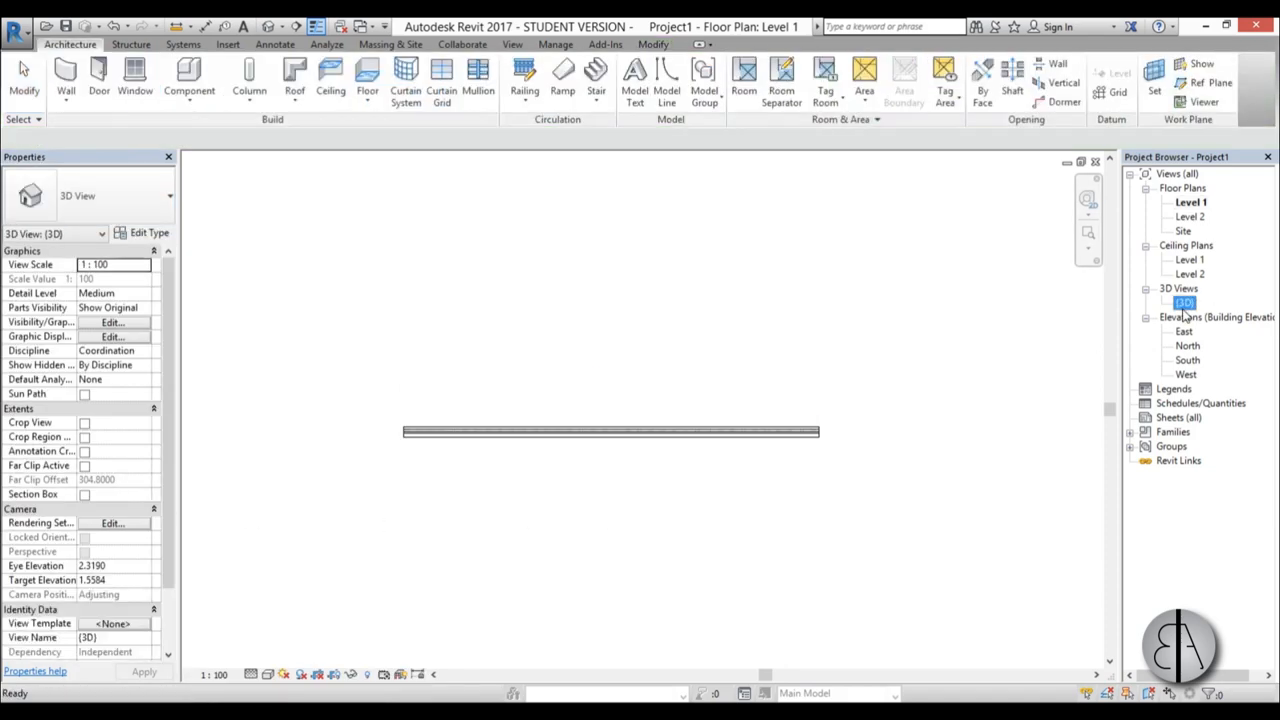
{"action": "double_click", "coordinate": [1184, 302]}
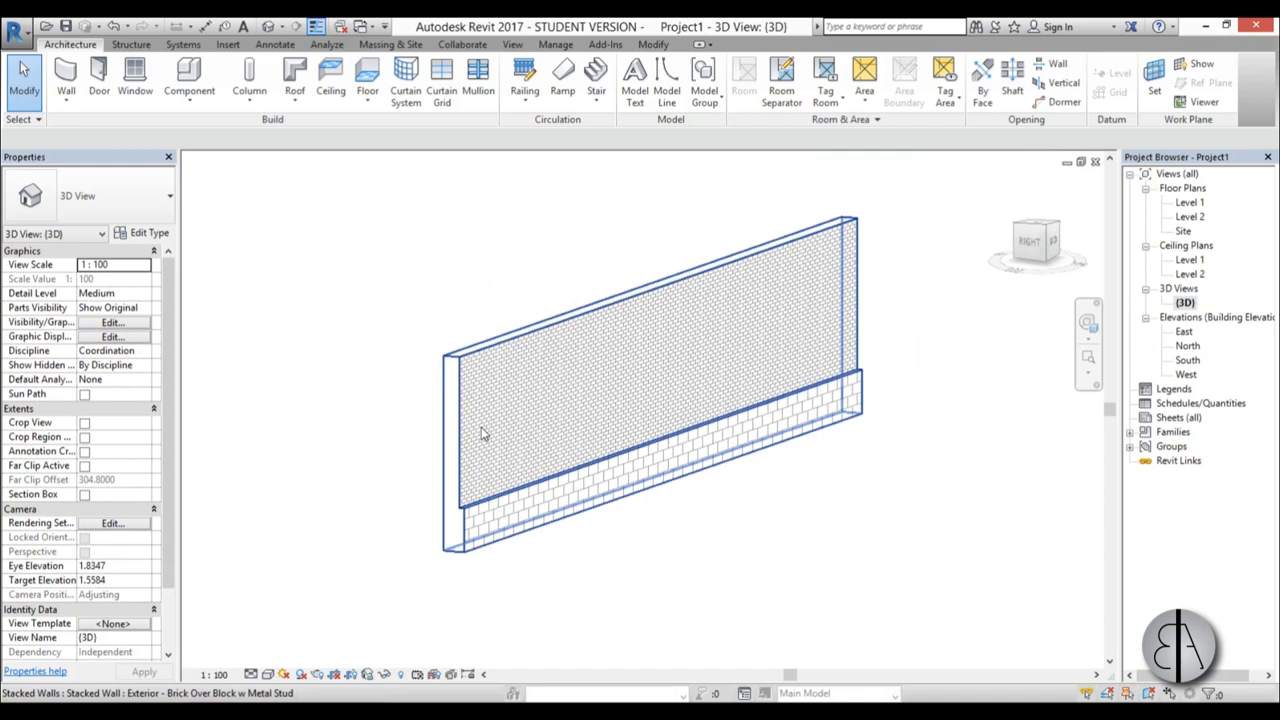
{"action": "mouse_move", "coordinate": [504, 376]}
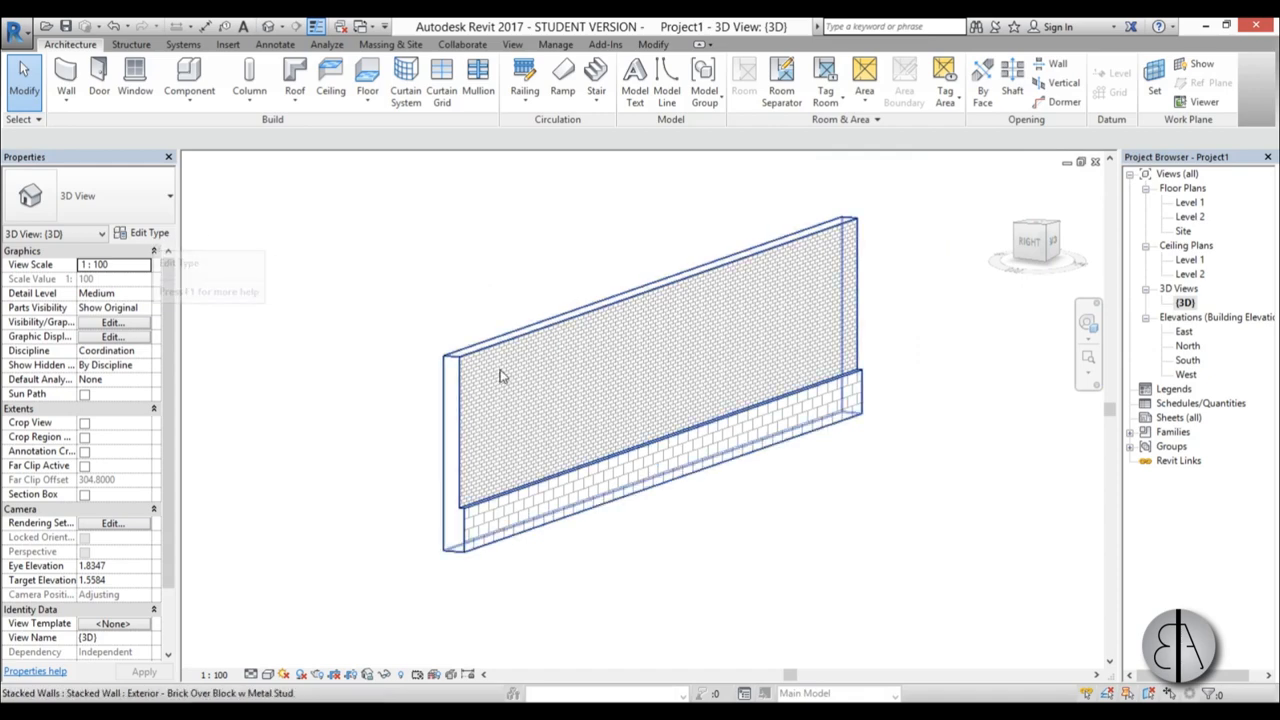
{"action": "left_click", "coordinate": [600, 376]}
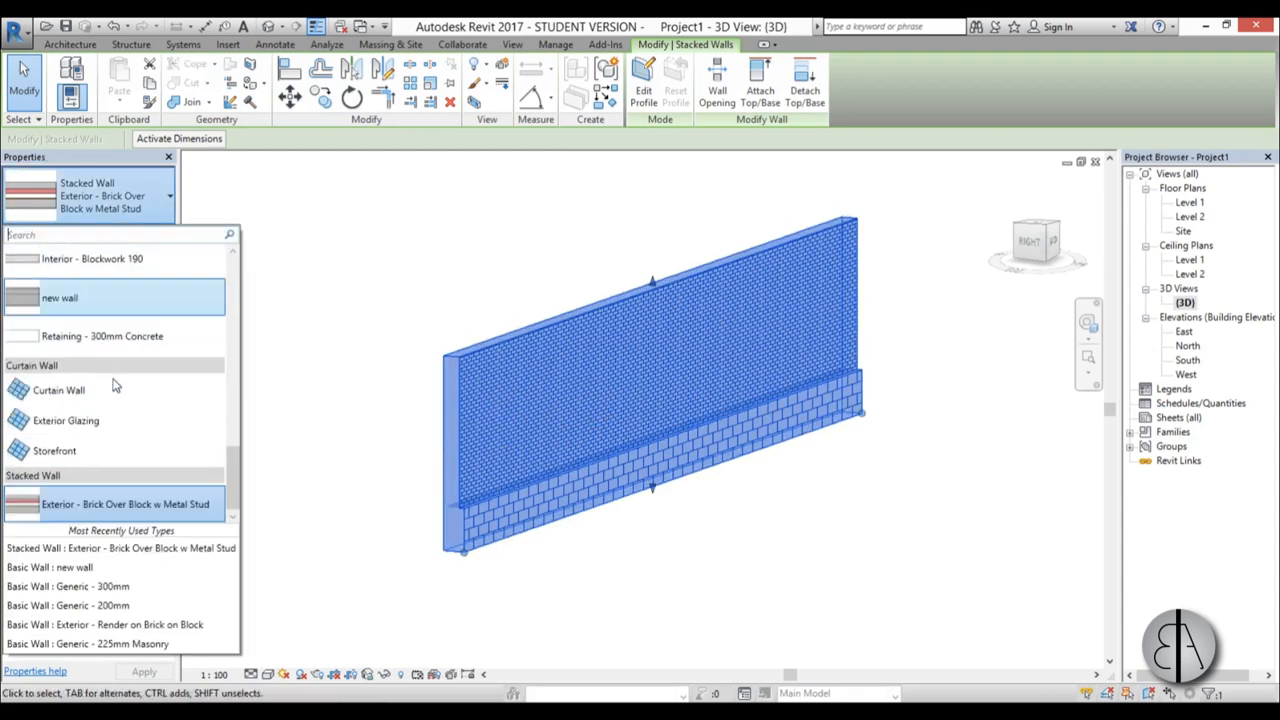
- Keep the stacked wall selected and bring up its type properties, reviewing the available stacked wall types
{"action": "left_click", "coordinate": [124, 504]}
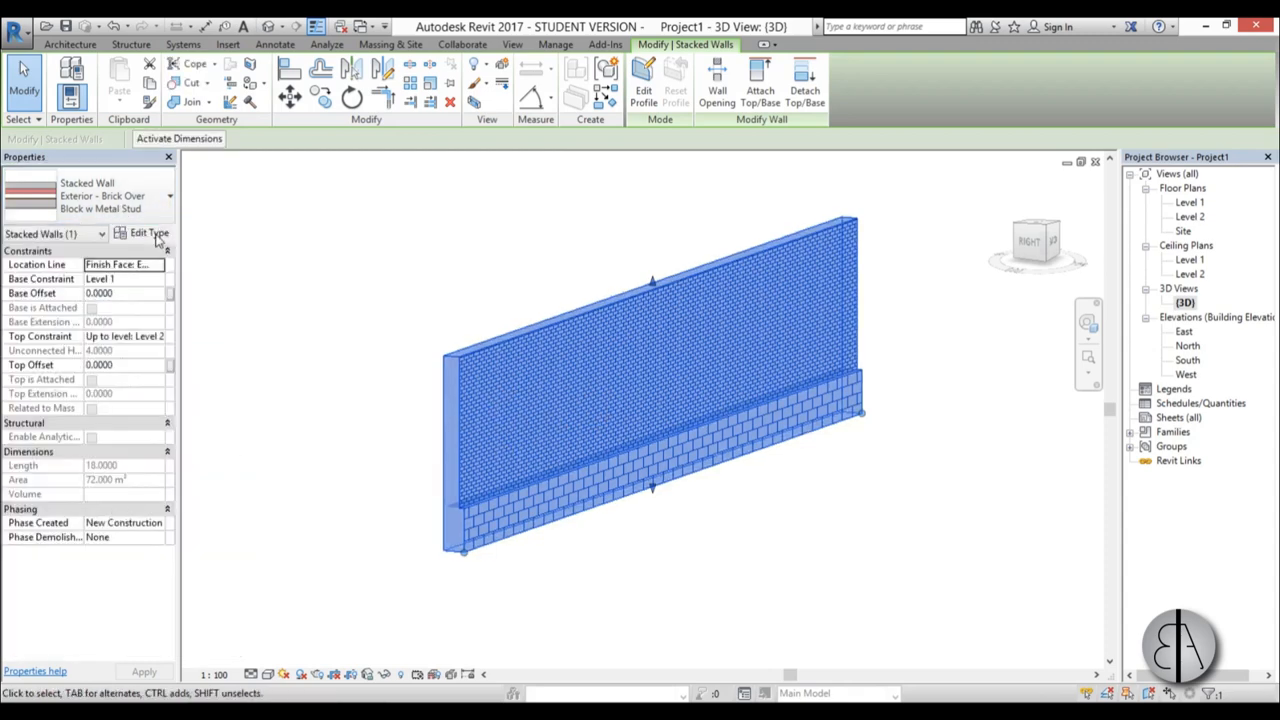
{"action": "left_click", "coordinate": [148, 232]}
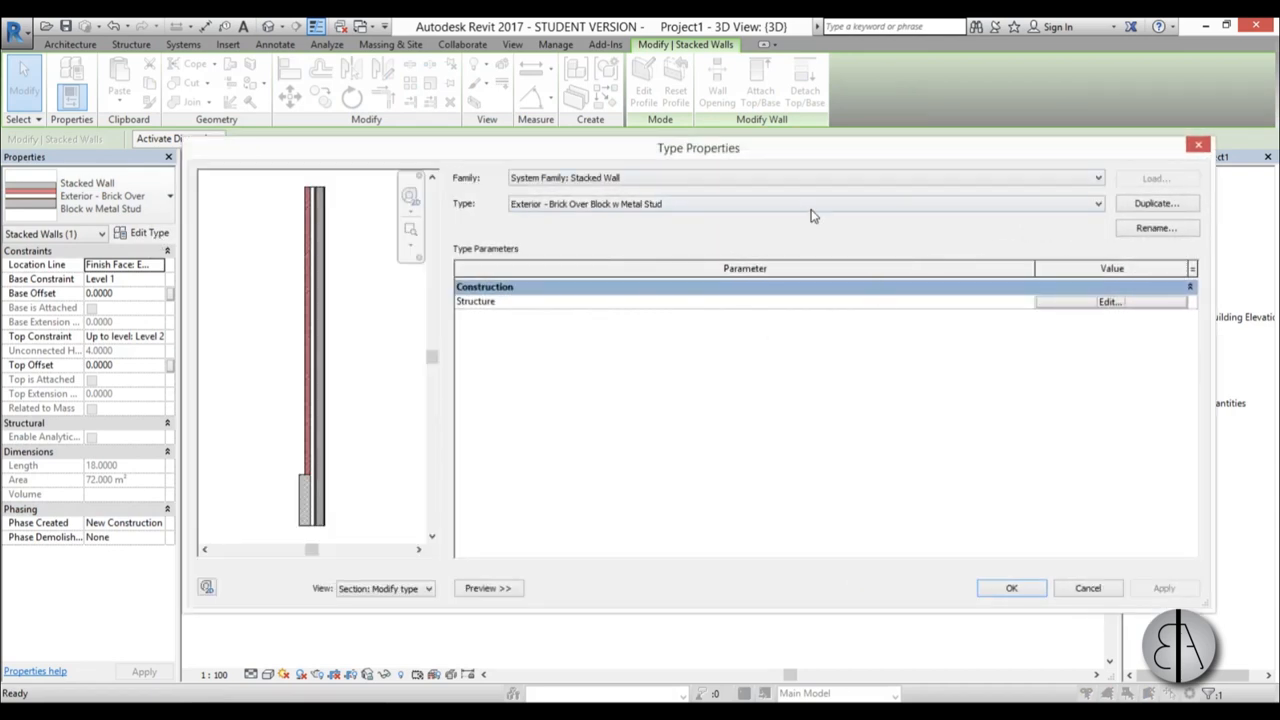
{"action": "mouse_move", "coordinate": [794, 216]}
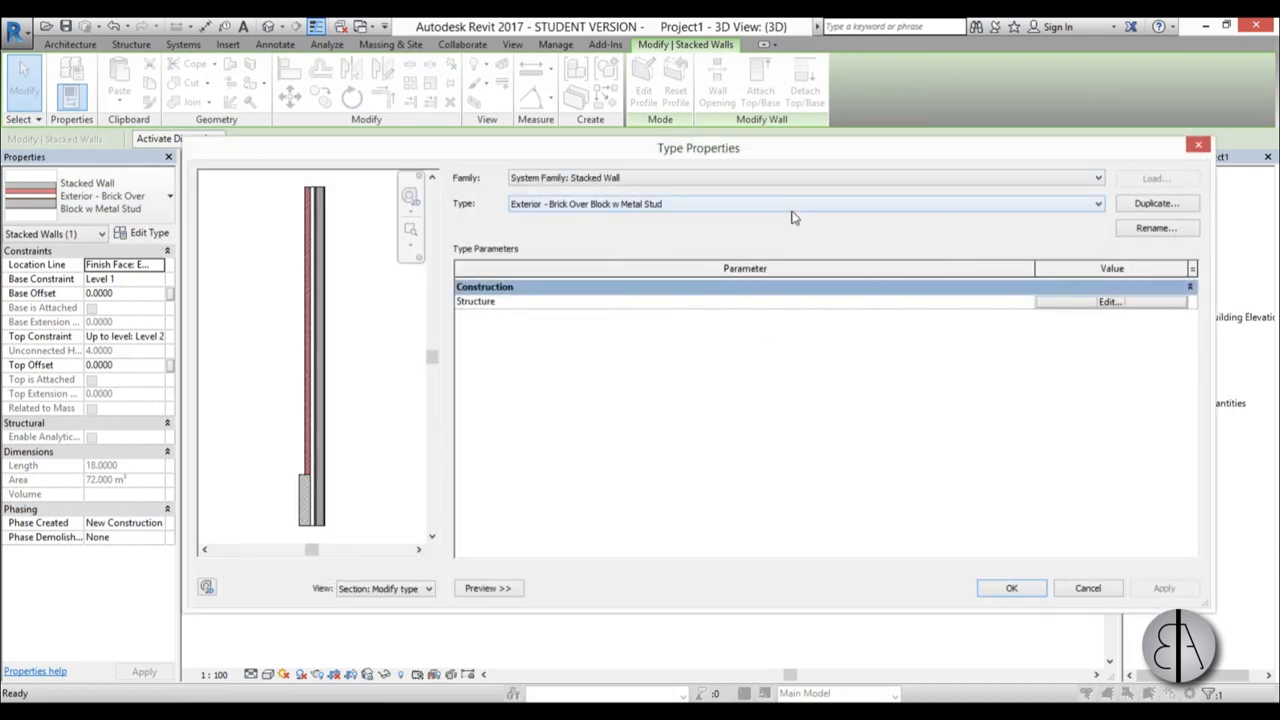
{"action": "left_click", "coordinate": [1096, 204]}
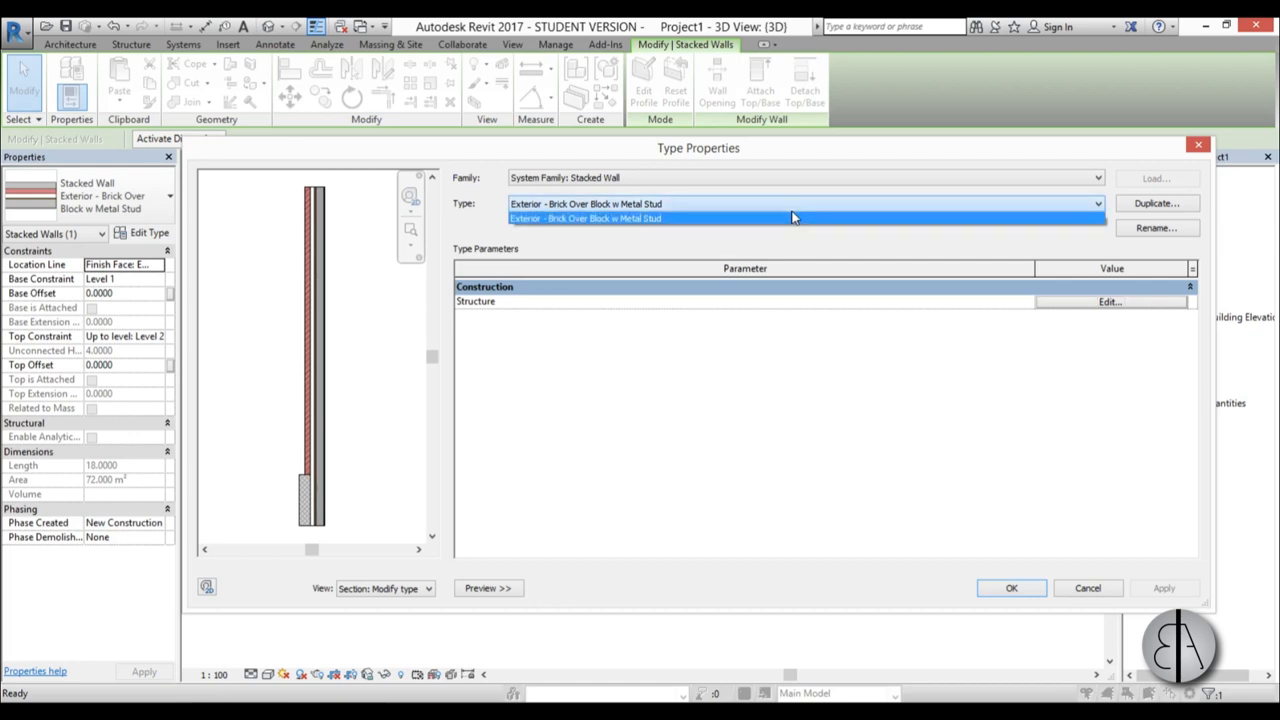
{"action": "mouse_move", "coordinate": [576, 222]}
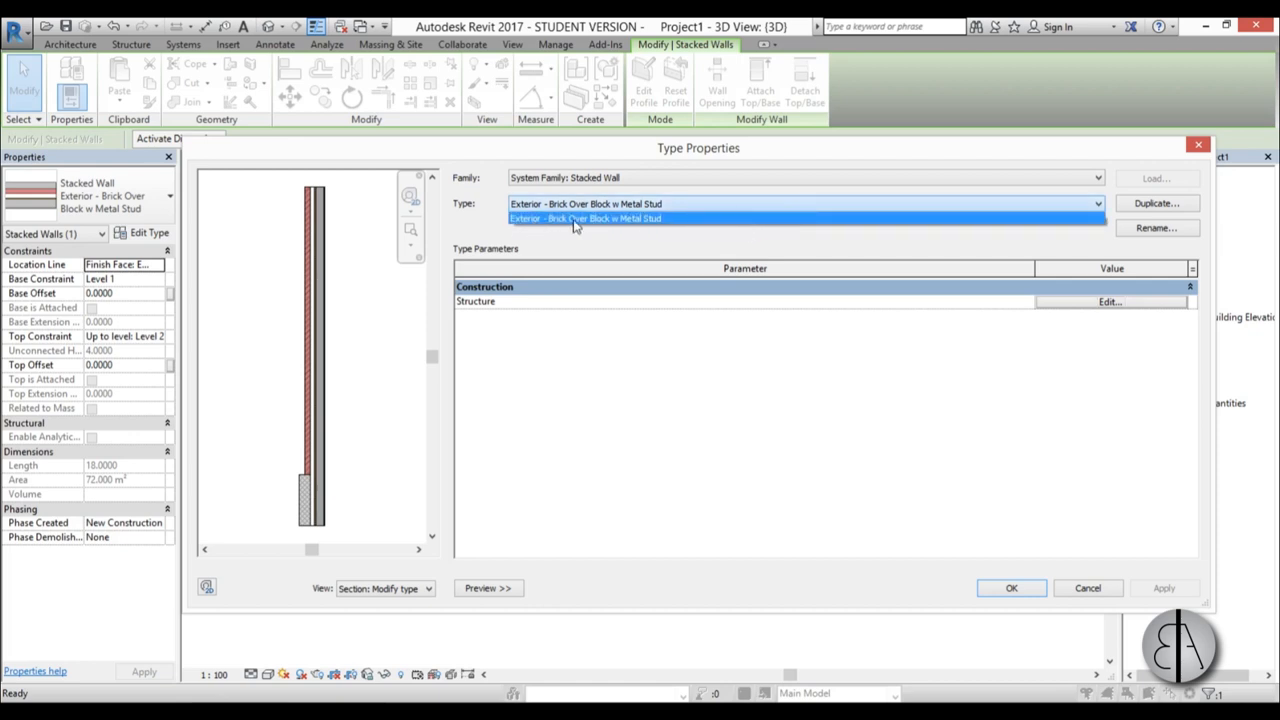
{"action": "left_click", "coordinate": [584, 218]}
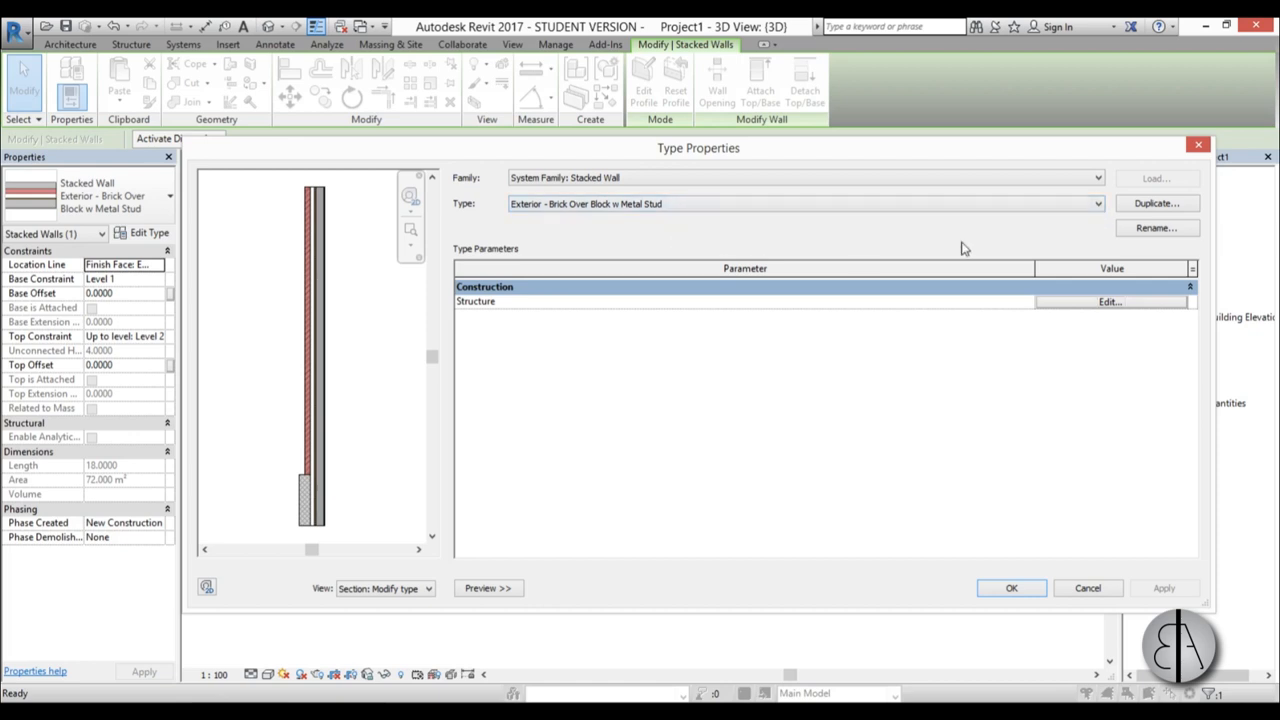
- Duplicate the type as 'new stacket wall' and go into its structure assembly
{"action": "left_click", "coordinate": [1156, 204]}
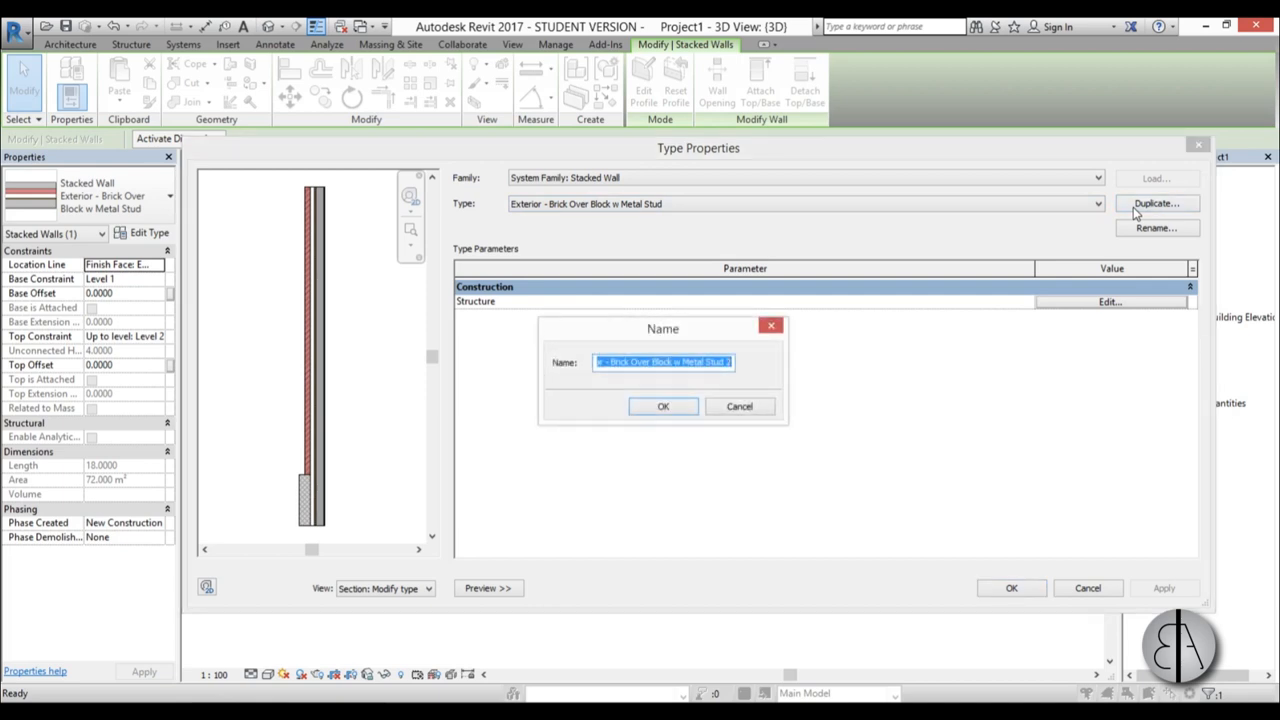
{"action": "type", "text": "new stacket wa"}
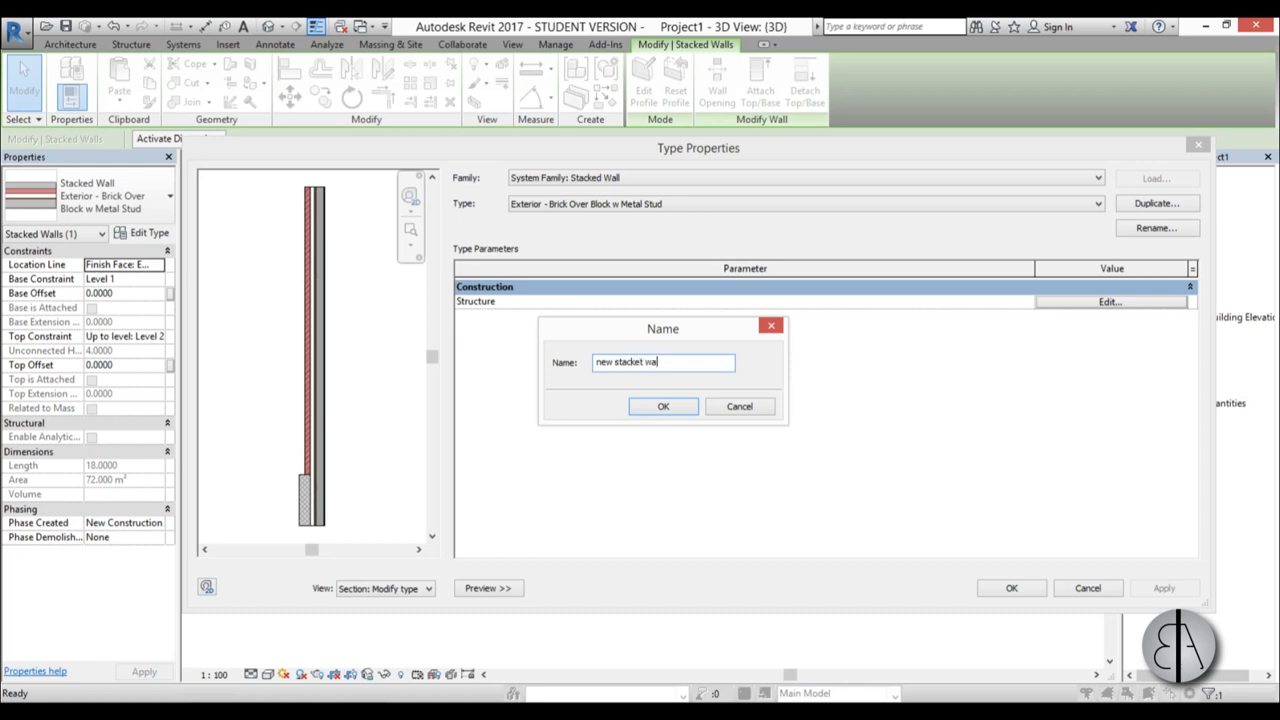
{"action": "left_click", "coordinate": [664, 406]}
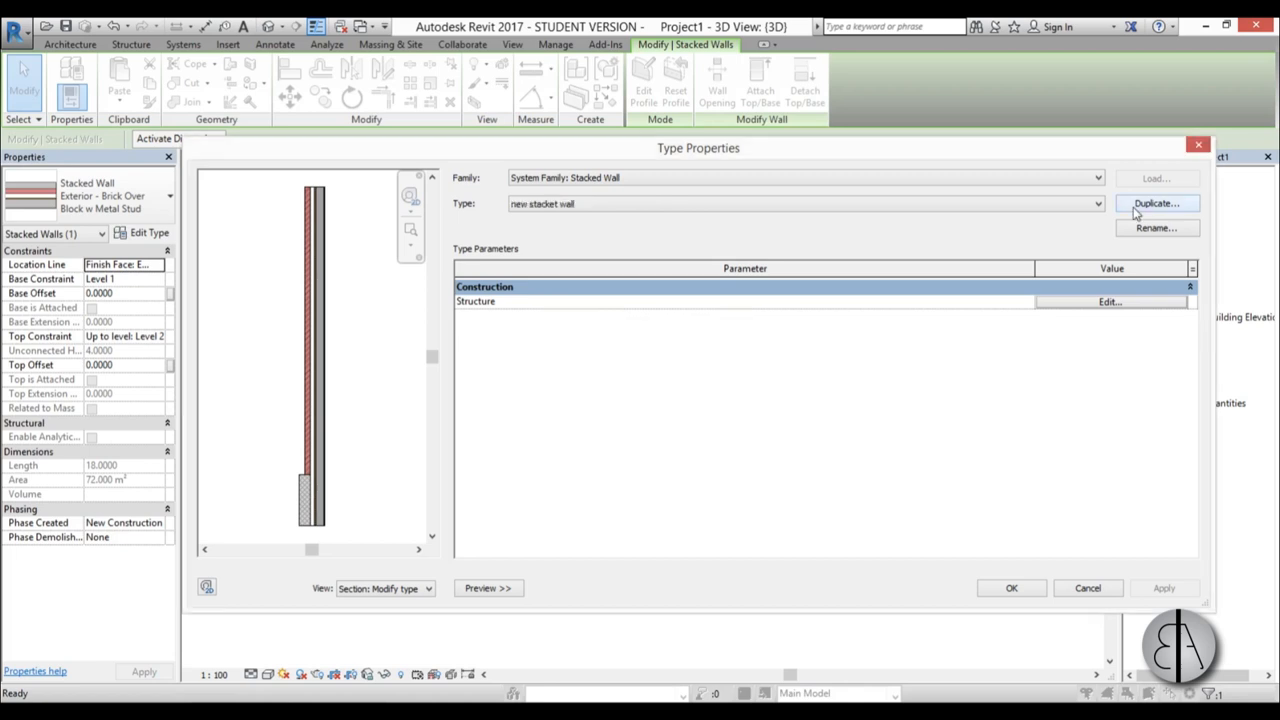
{"action": "left_click", "coordinate": [1108, 300]}
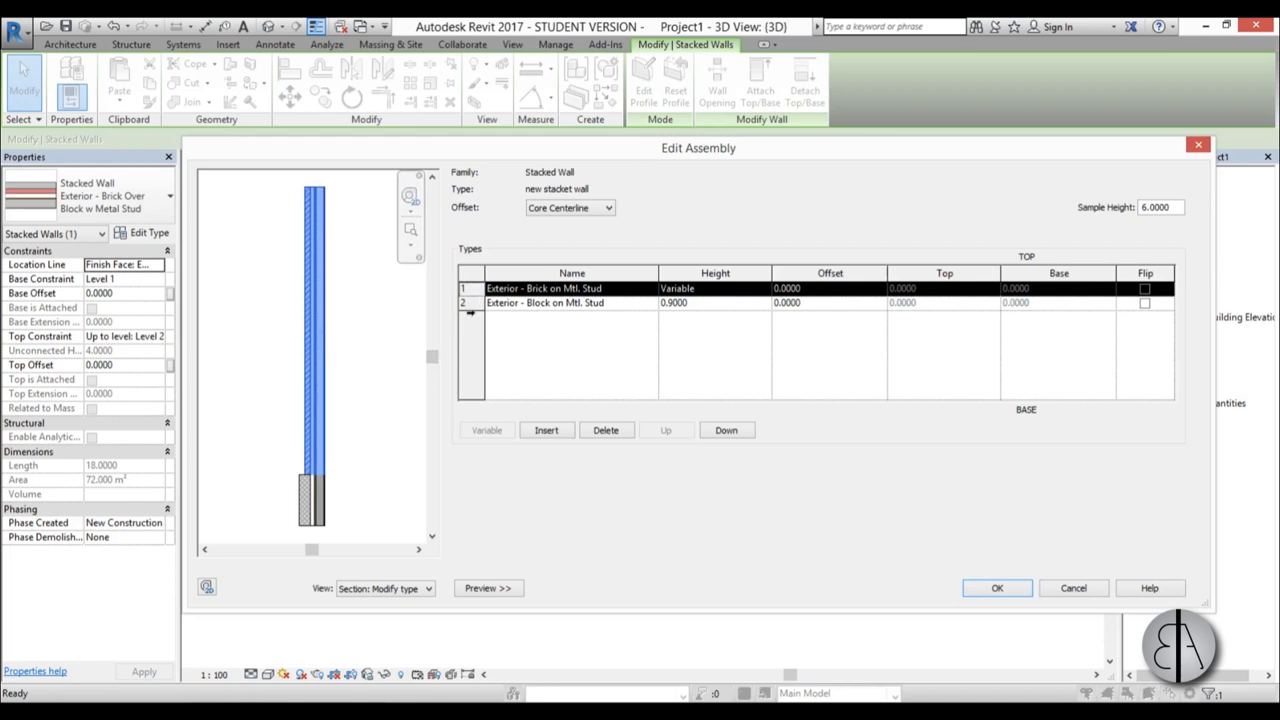
{"action": "mouse_move", "coordinate": [448, 328]}
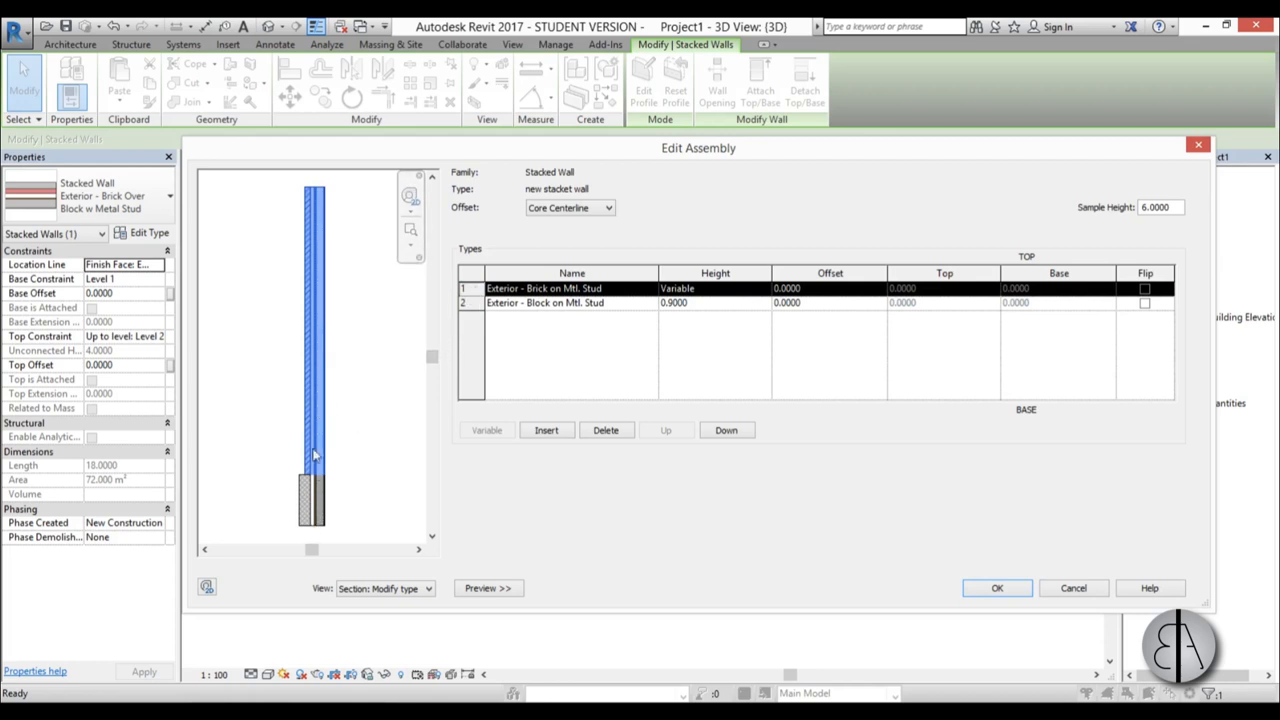
{"action": "mouse_move", "coordinate": [648, 300]}
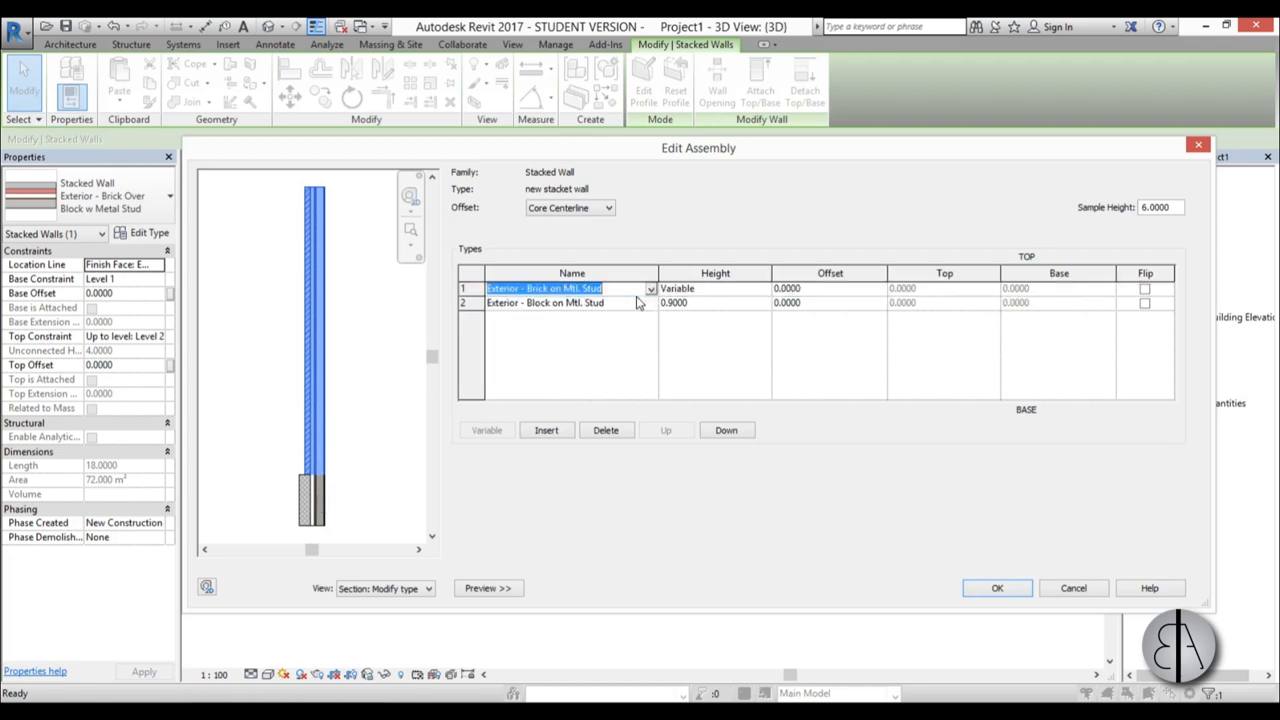
{"action": "mouse_move", "coordinate": [292, 550]}
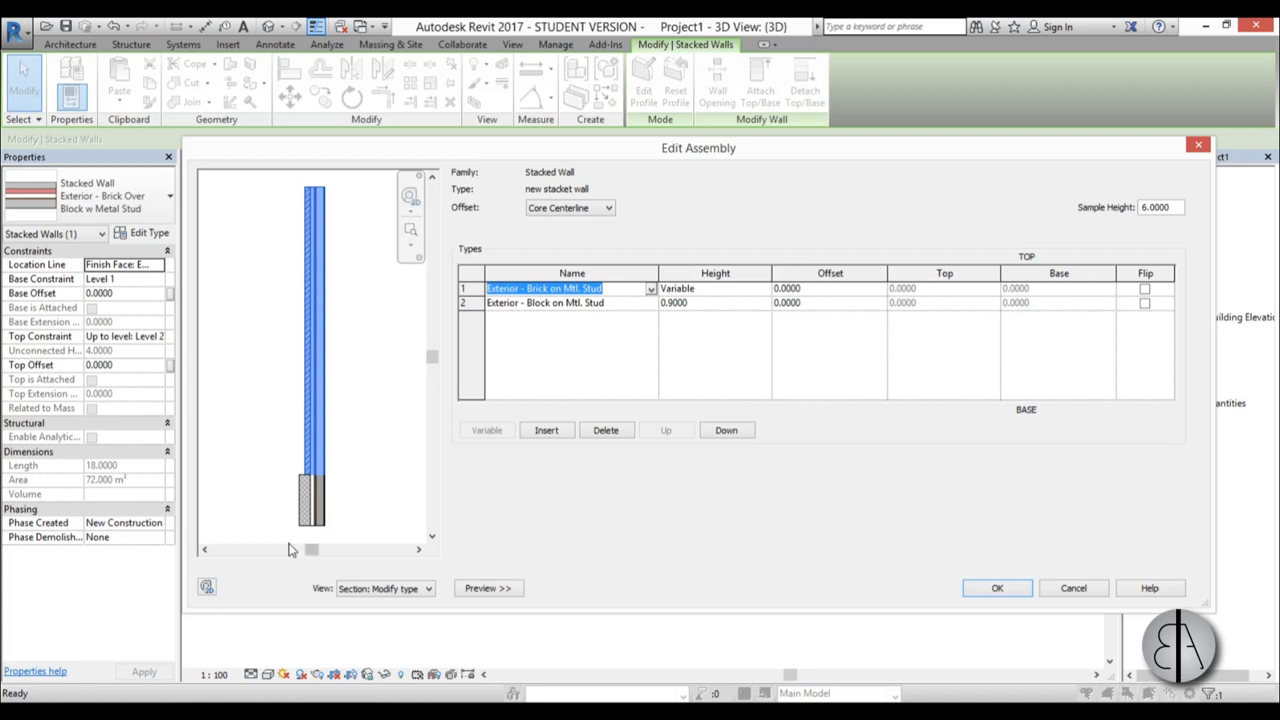
- Assign 'new wall' as the bottom part and CW 102-50-140p curtain wall as the top part
{"action": "left_click", "coordinate": [548, 368]}
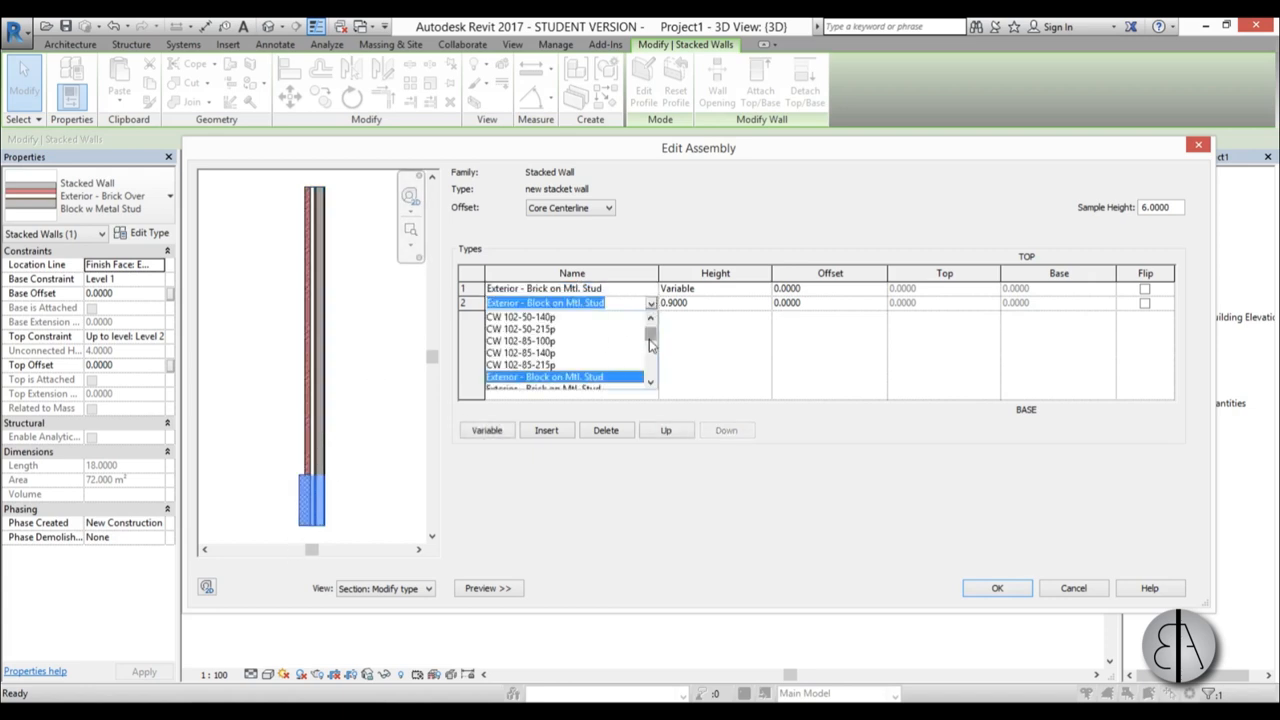
{"action": "scroll", "scroll_direction": "down", "scroll_amount": 3}
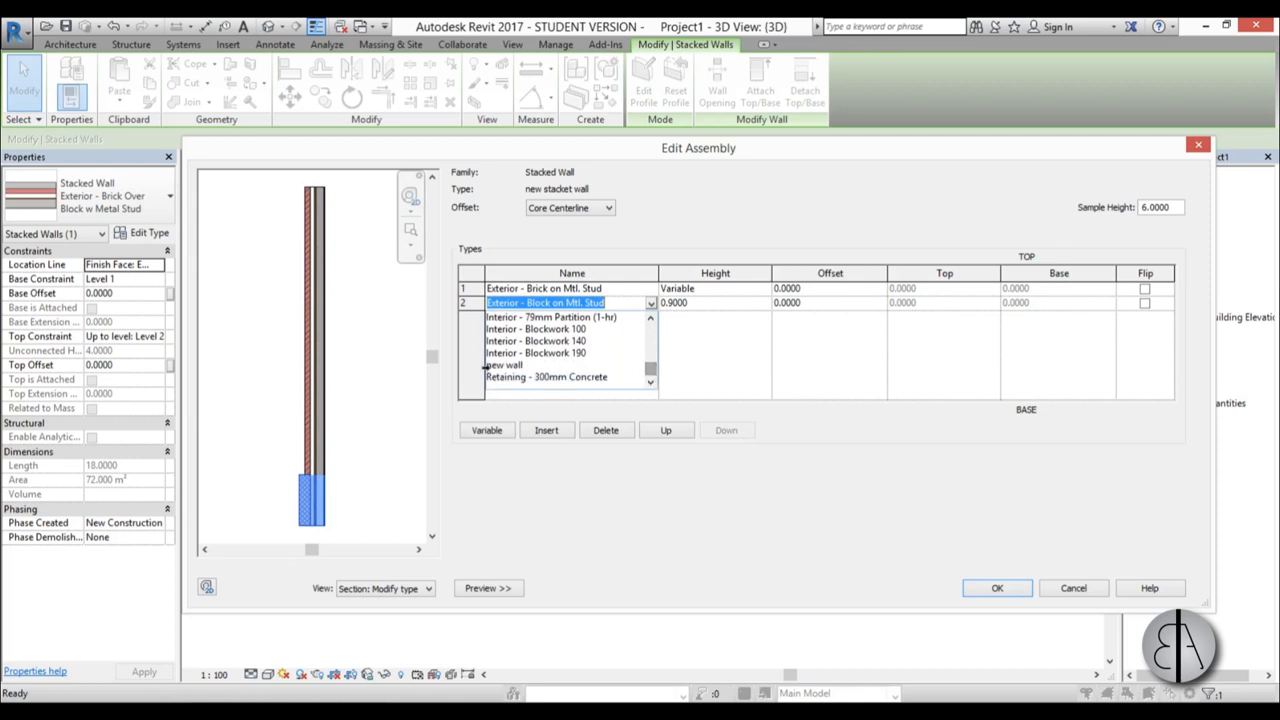
{"action": "left_click", "coordinate": [504, 364]}
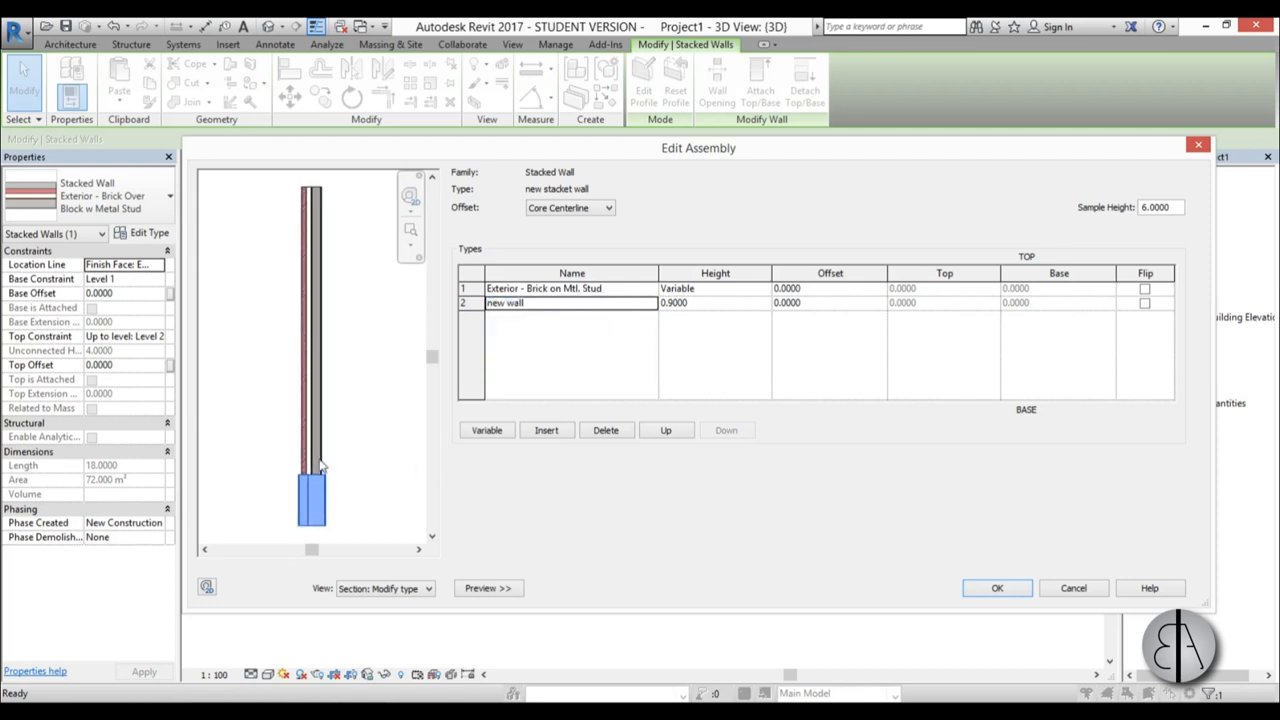
{"action": "left_click", "coordinate": [650, 288]}
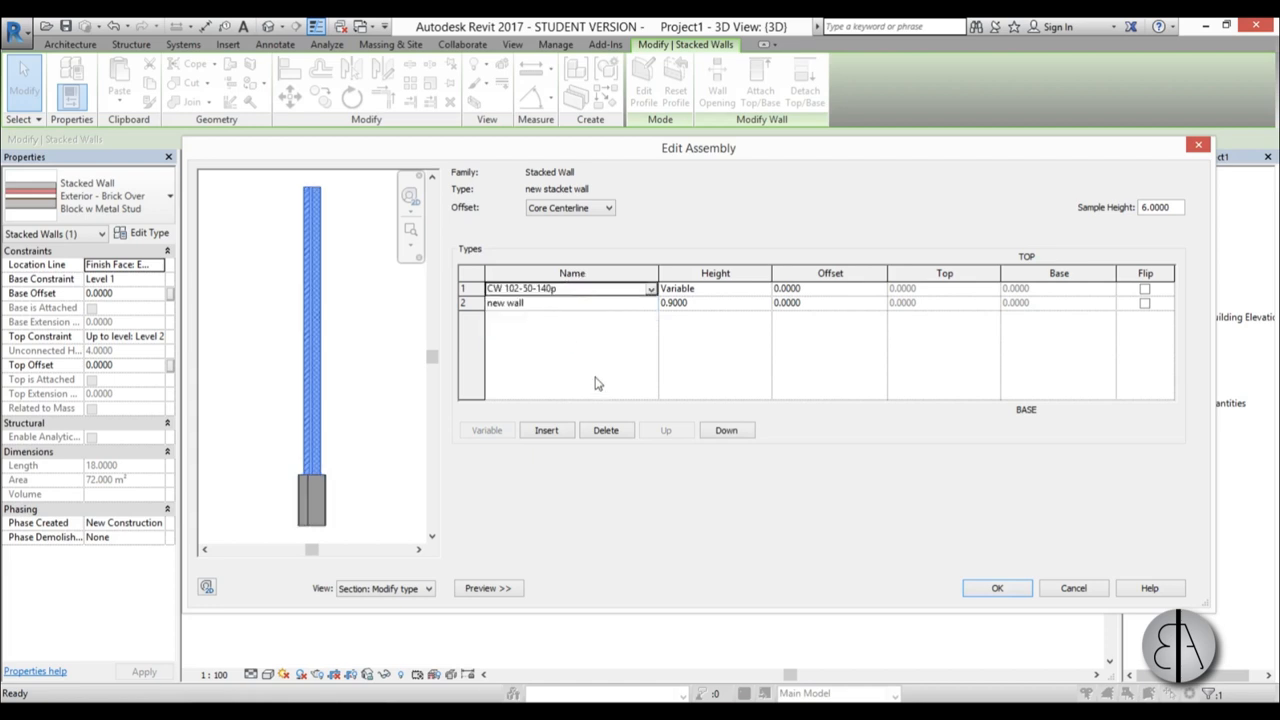
{"action": "mouse_move", "coordinate": [752, 360]}
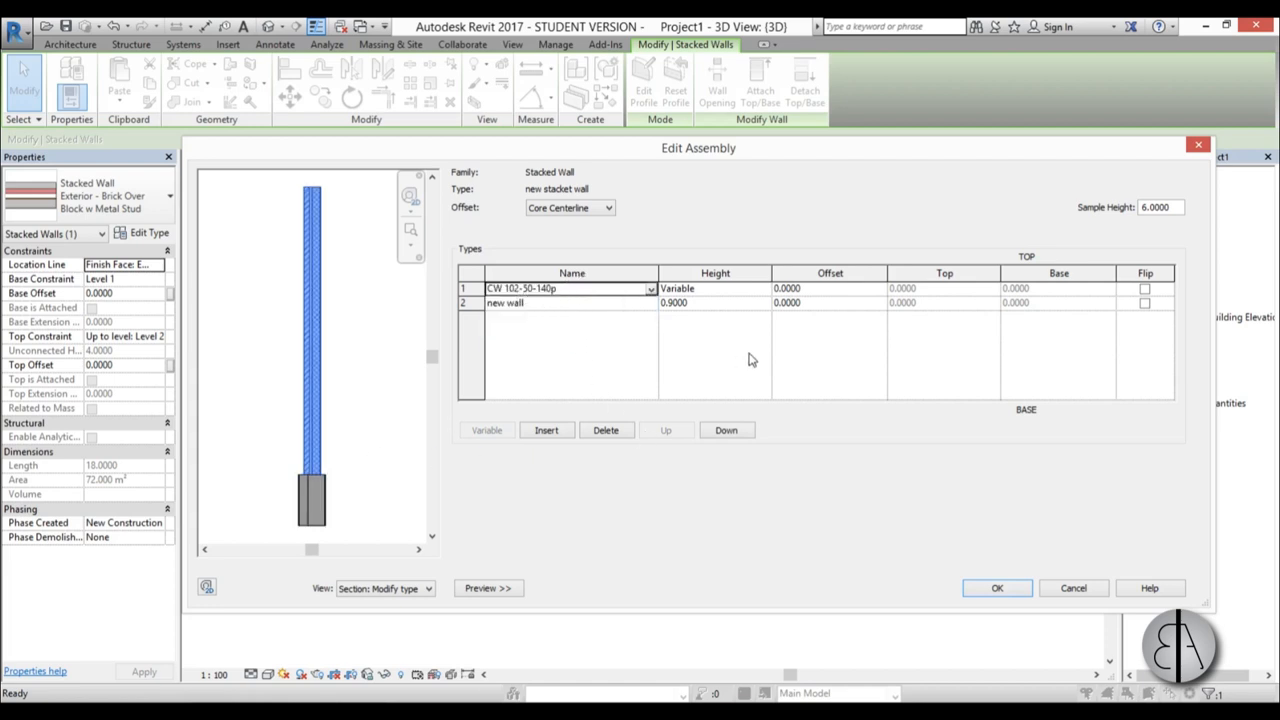
{"action": "mouse_move", "coordinate": [688, 312]}
{"action": "type", "text": "1.2000"}
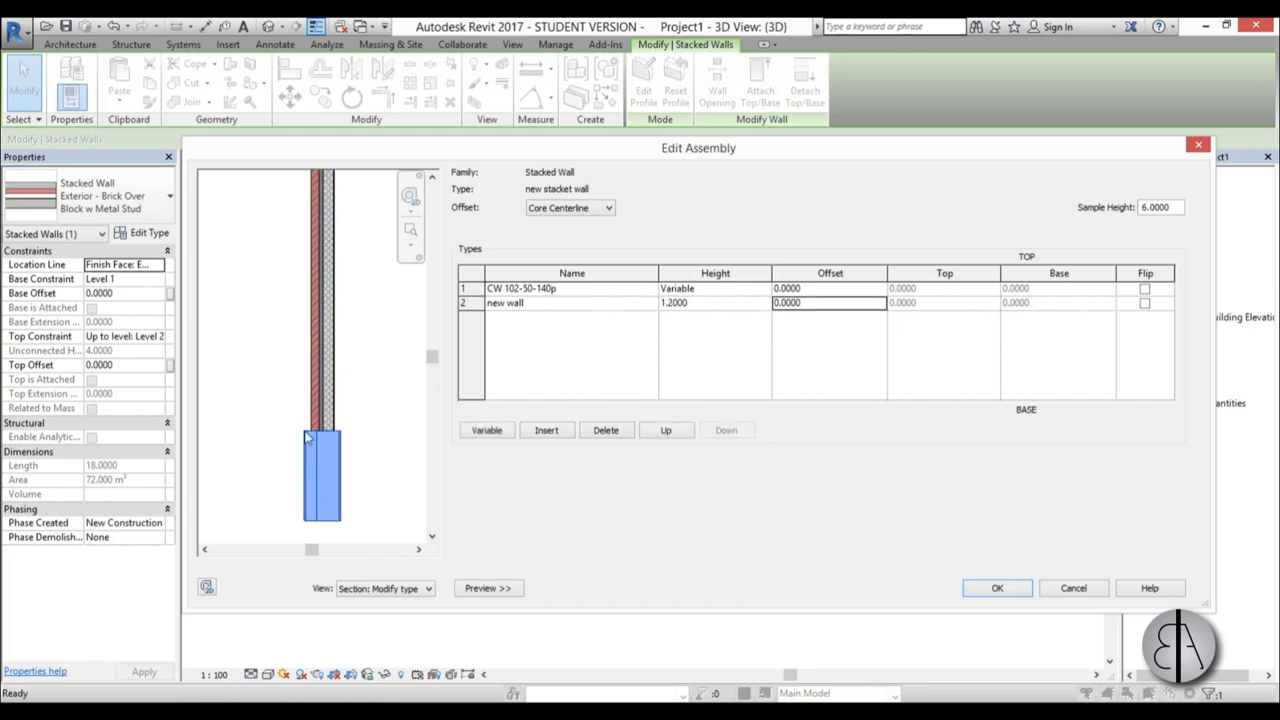
{"action": "mouse_move", "coordinate": [322, 432]}
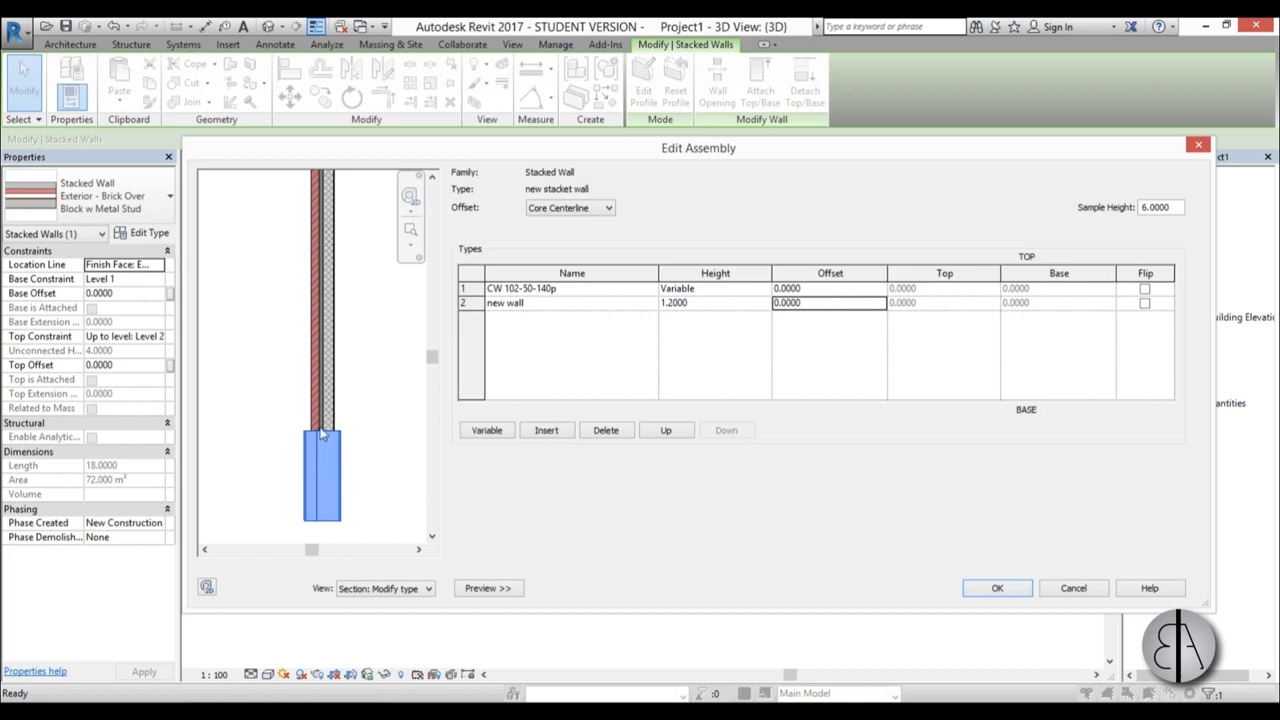
{"action": "mouse_move", "coordinate": [580, 438]}
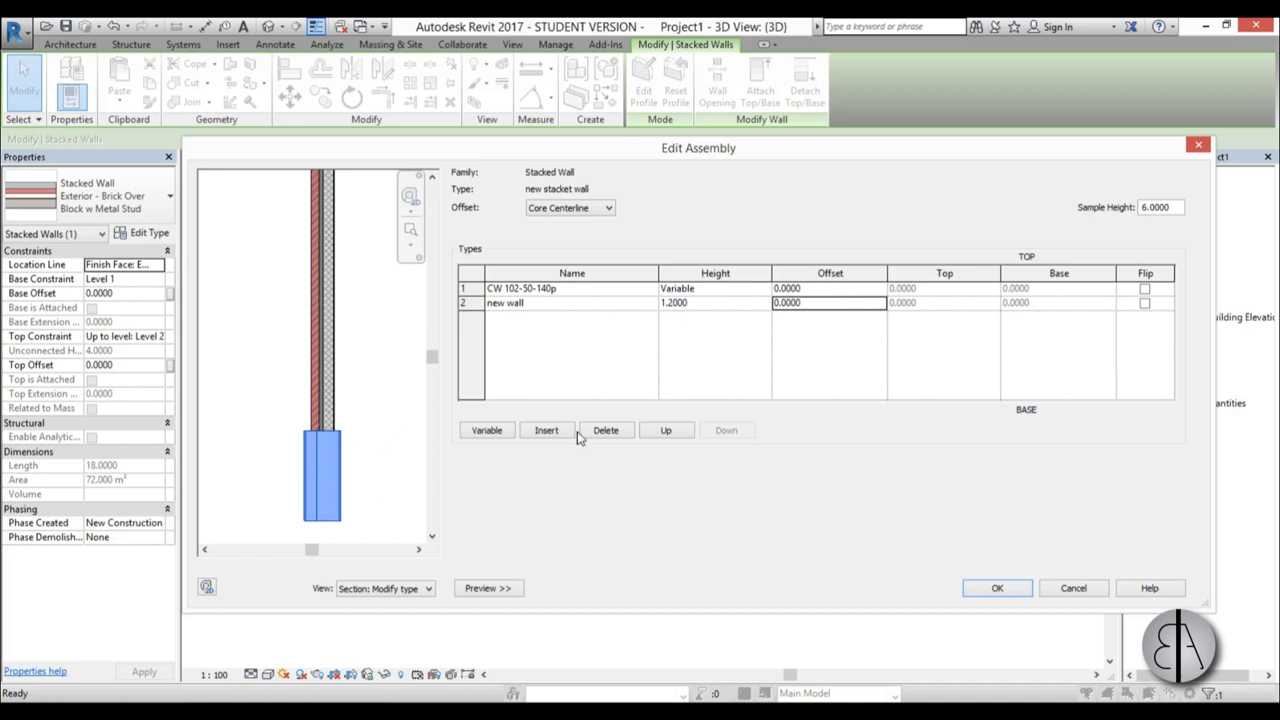
{"action": "mouse_move", "coordinate": [832, 292]}
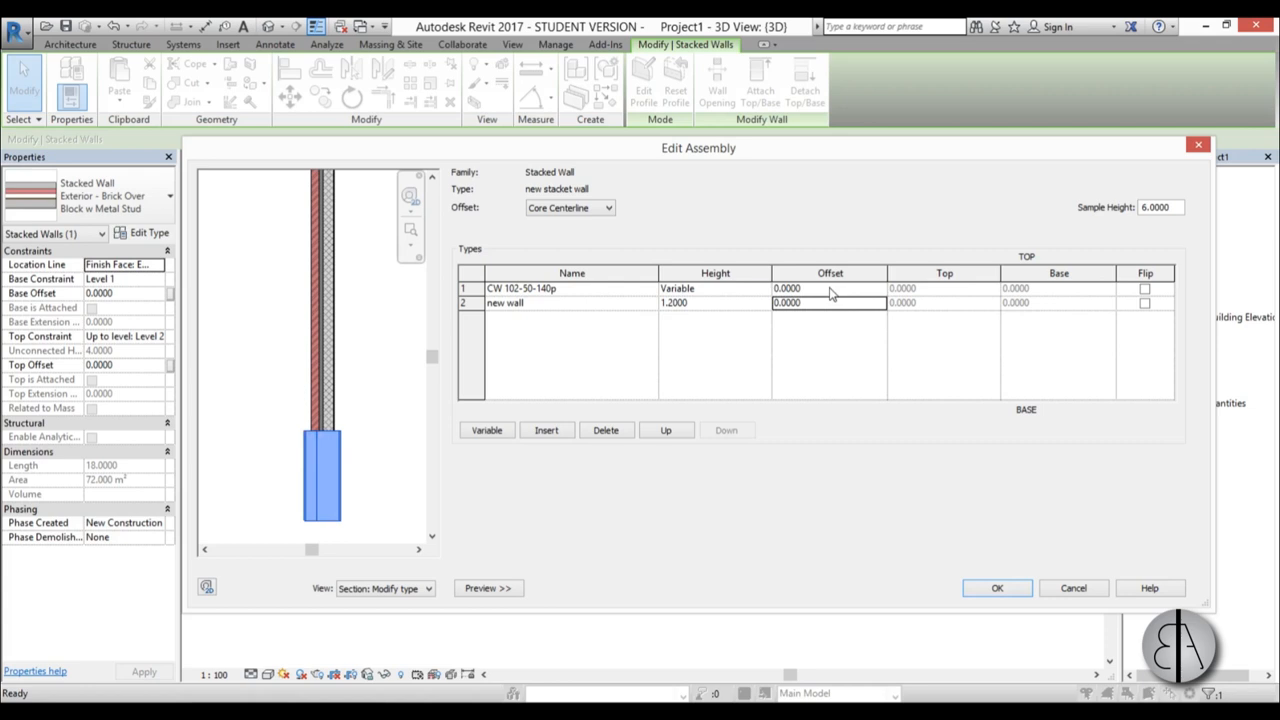
- Give the curtain wall part a -0.1000 offset, apply the assembly and deselect the wall in the 3D view
{"action": "left_click", "coordinate": [788, 288]}
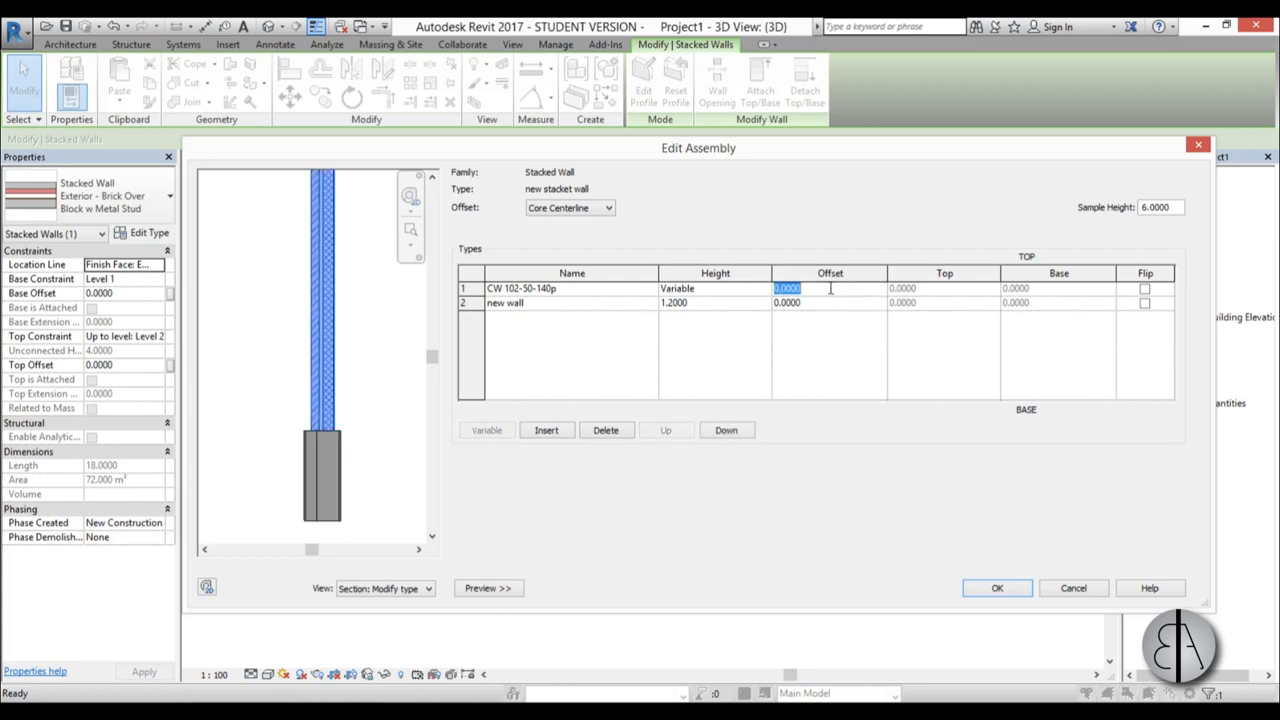
{"action": "type", "text": "-0.1000"}
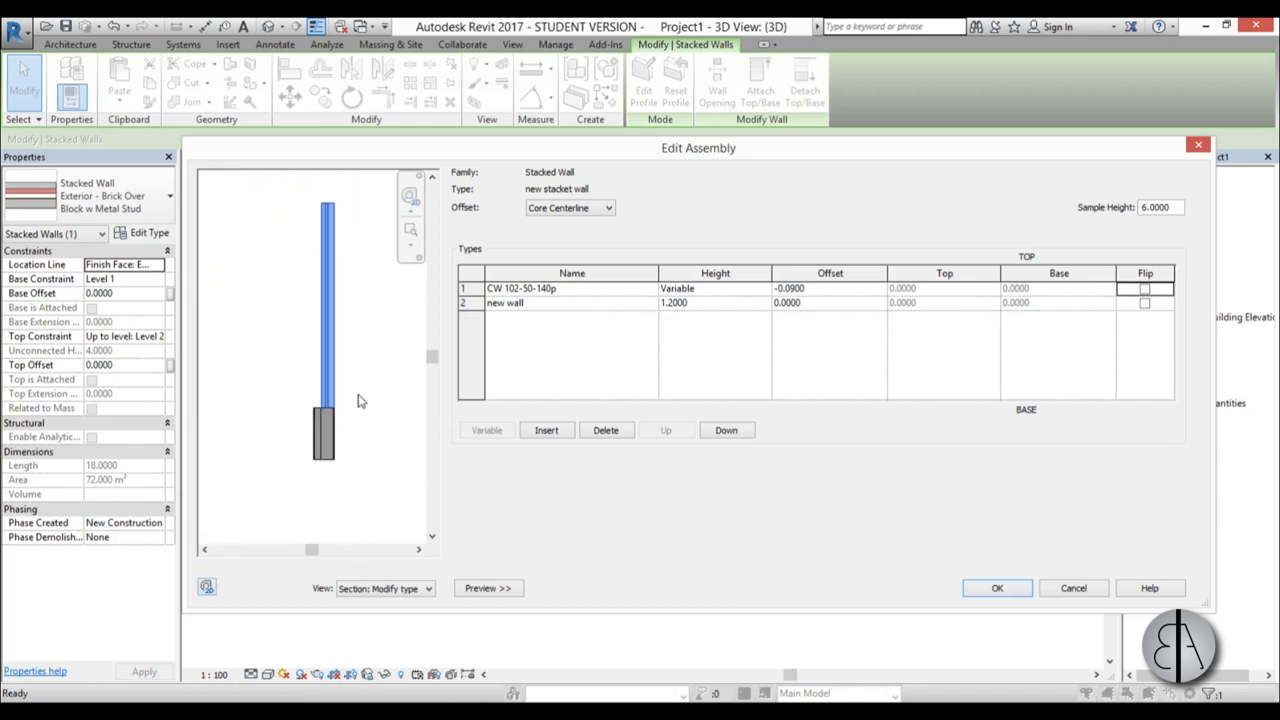
{"action": "mouse_move", "coordinate": [996, 588]}
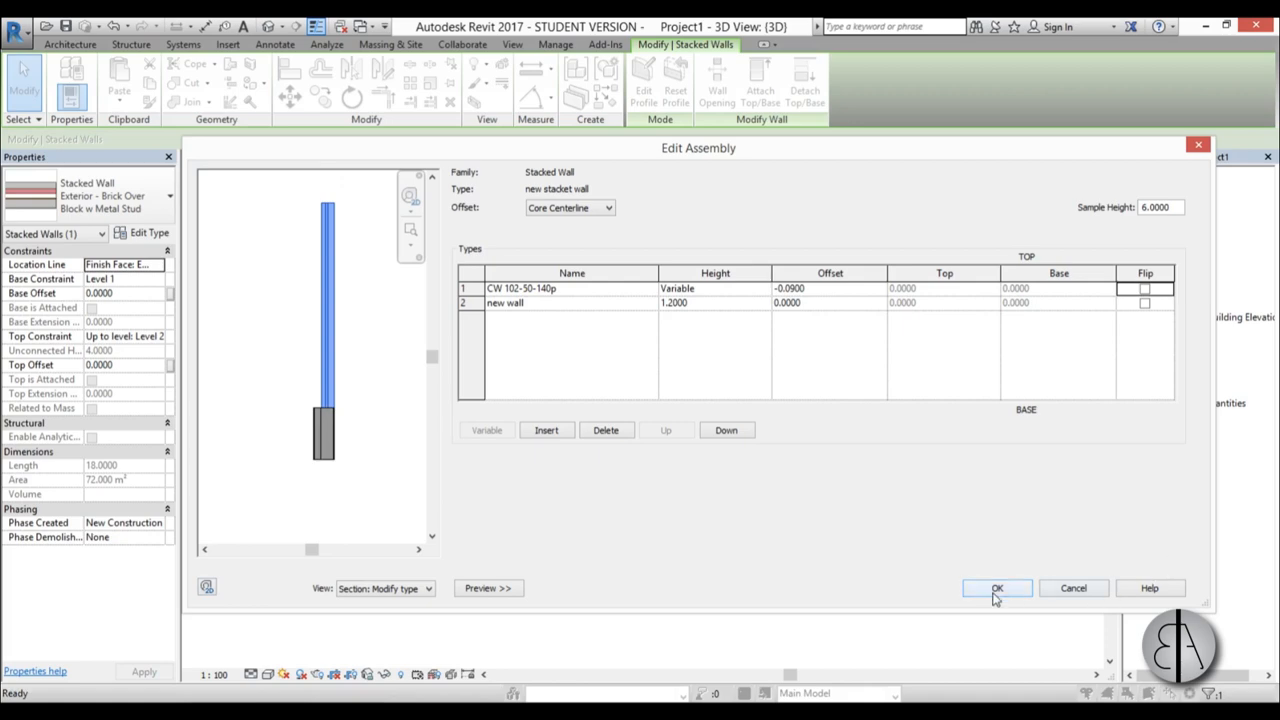
{"action": "left_click", "coordinate": [996, 588]}
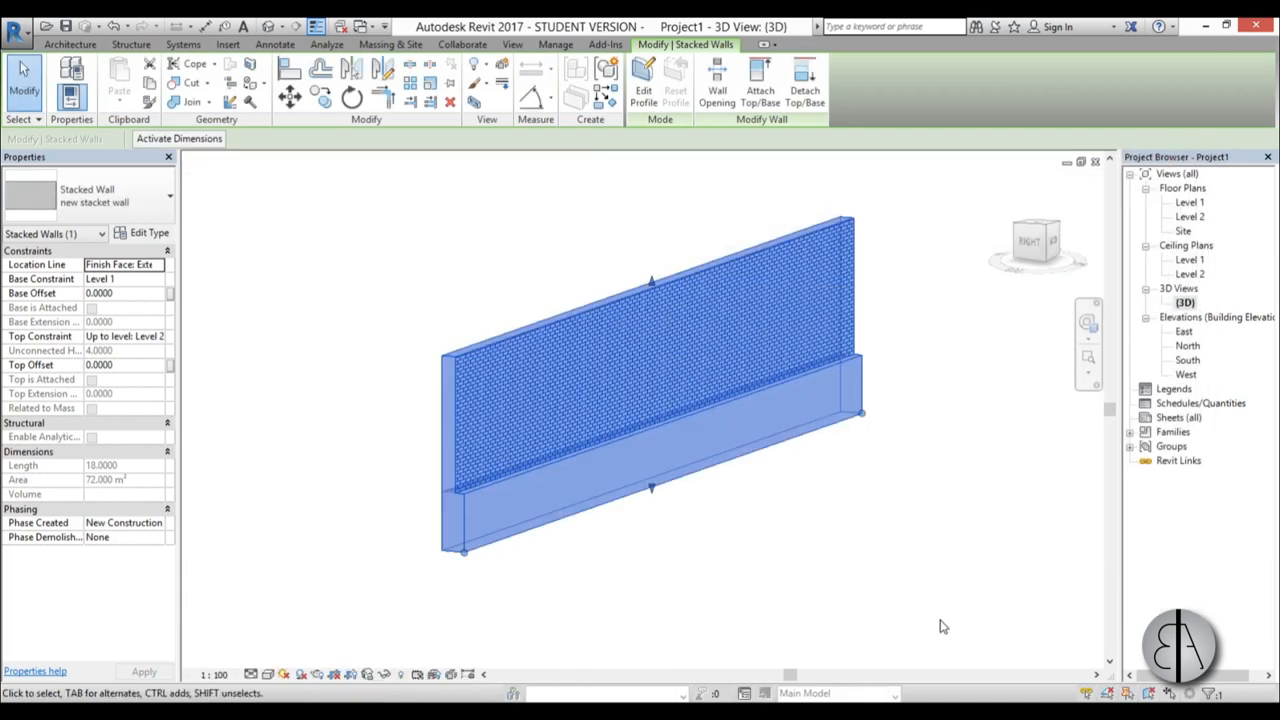
{"action": "left_click", "coordinate": [518, 564]}
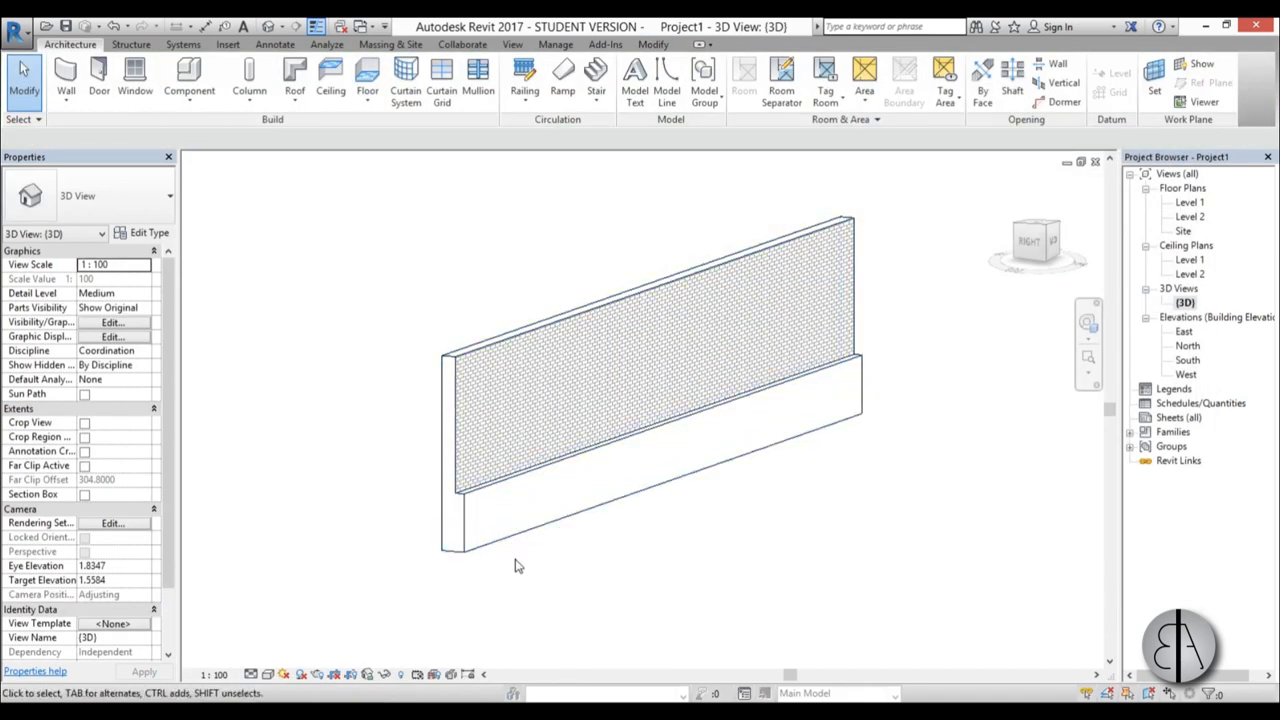